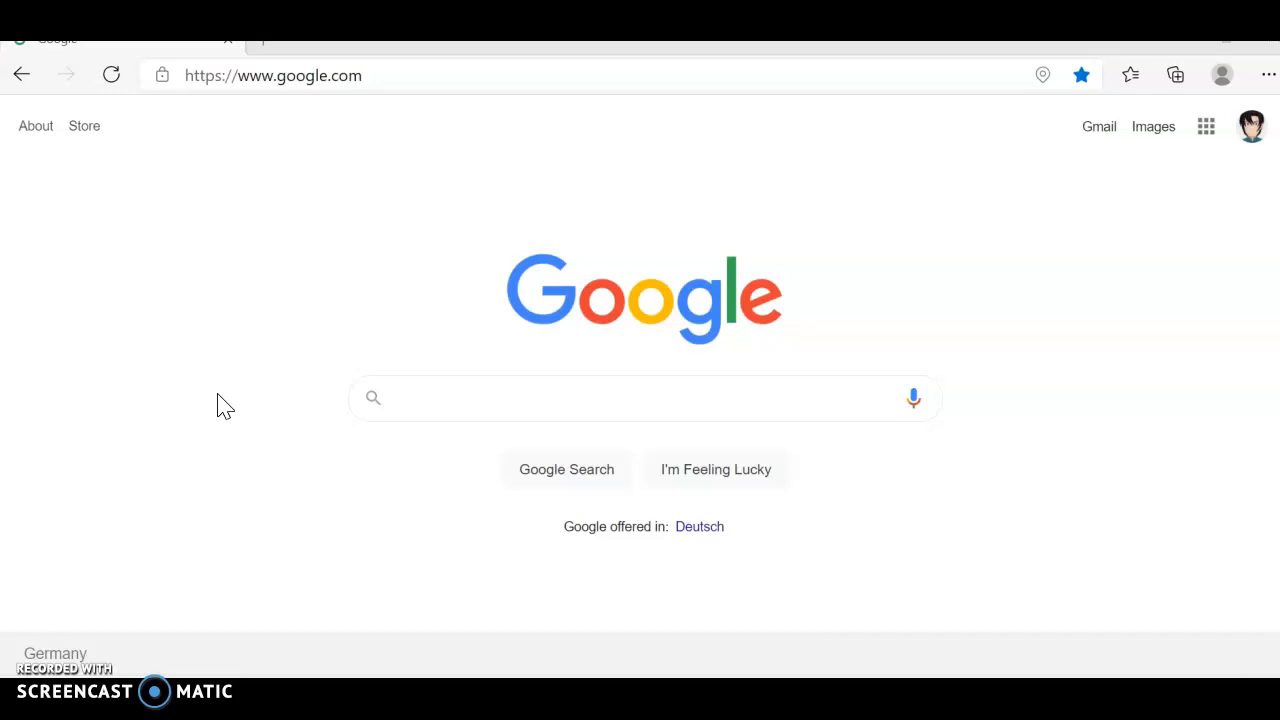
pyautogui.moveTo(287, 343)
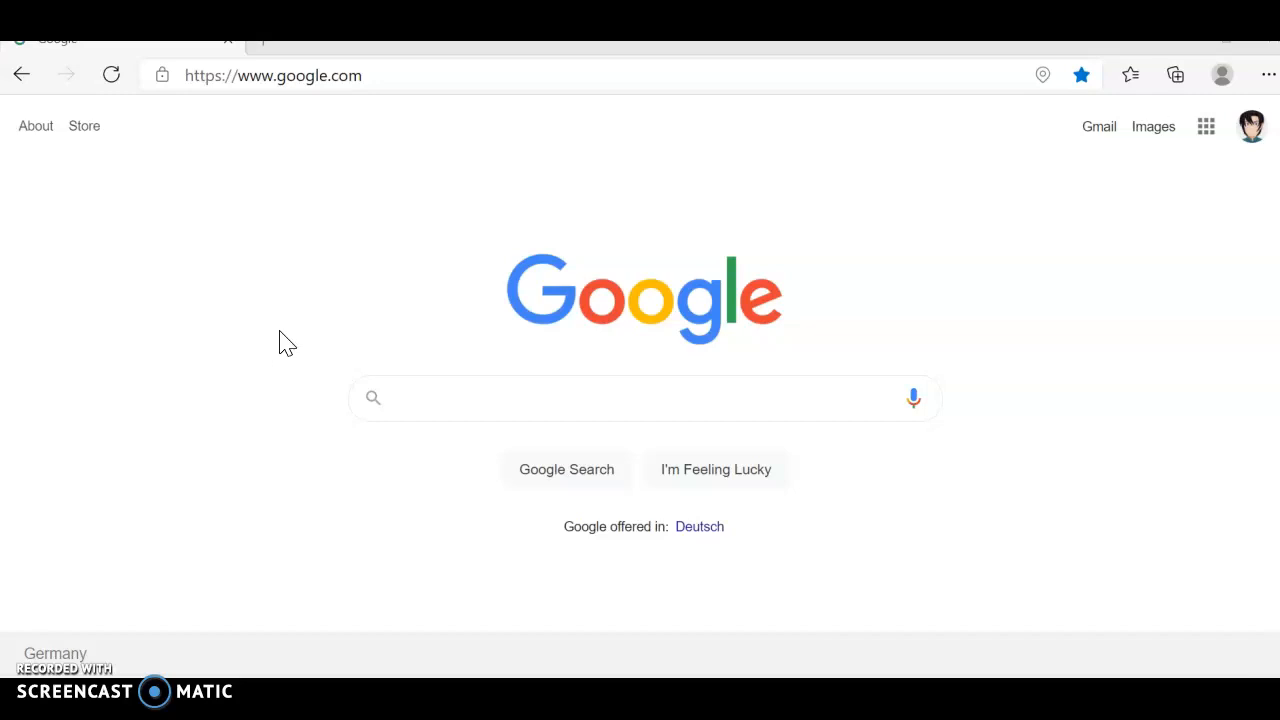
pyautogui.moveTo(384, 260)
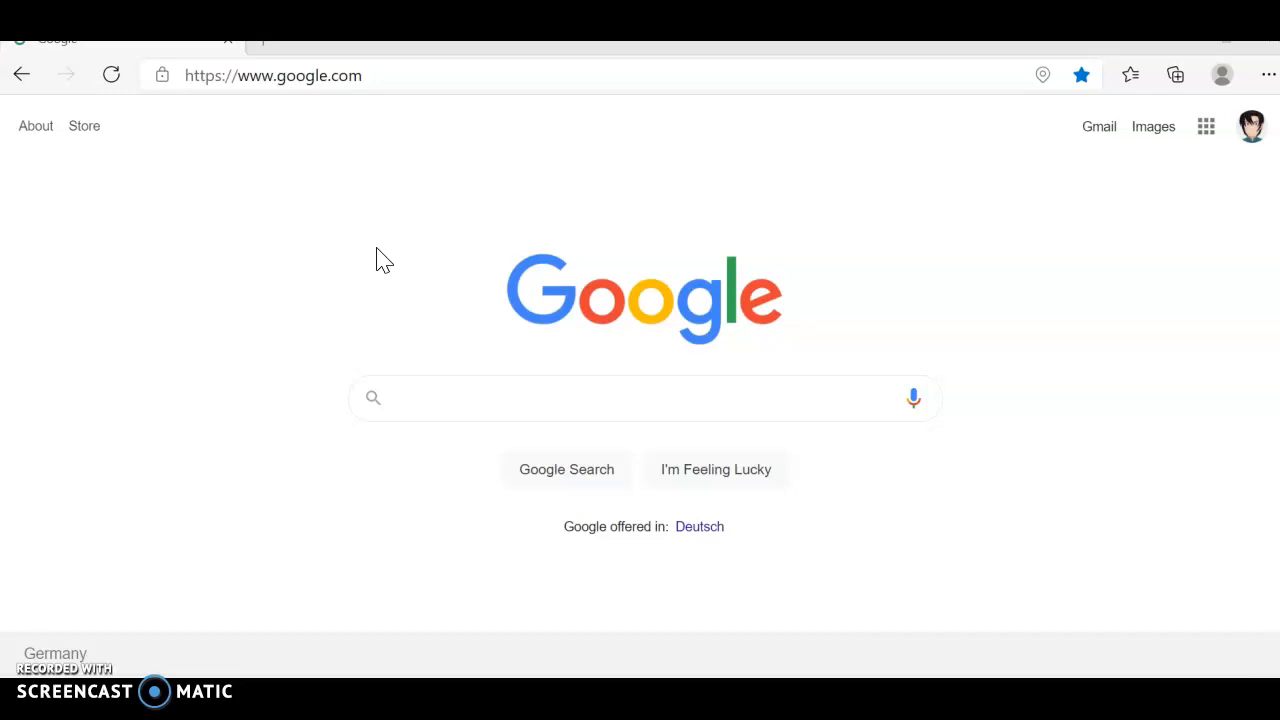
# - Begin a Google search for MetaMask by typing 'me' into the search box
pyautogui.click(640, 398)
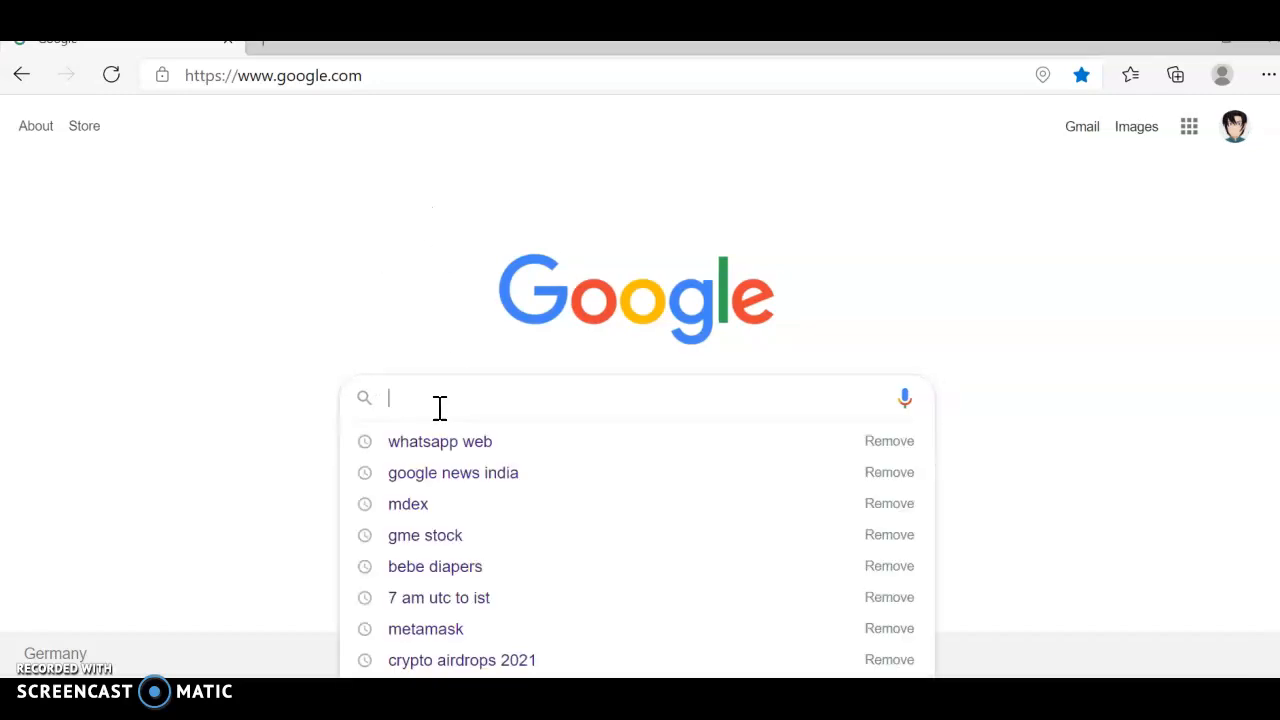
pyautogui.write('meta')
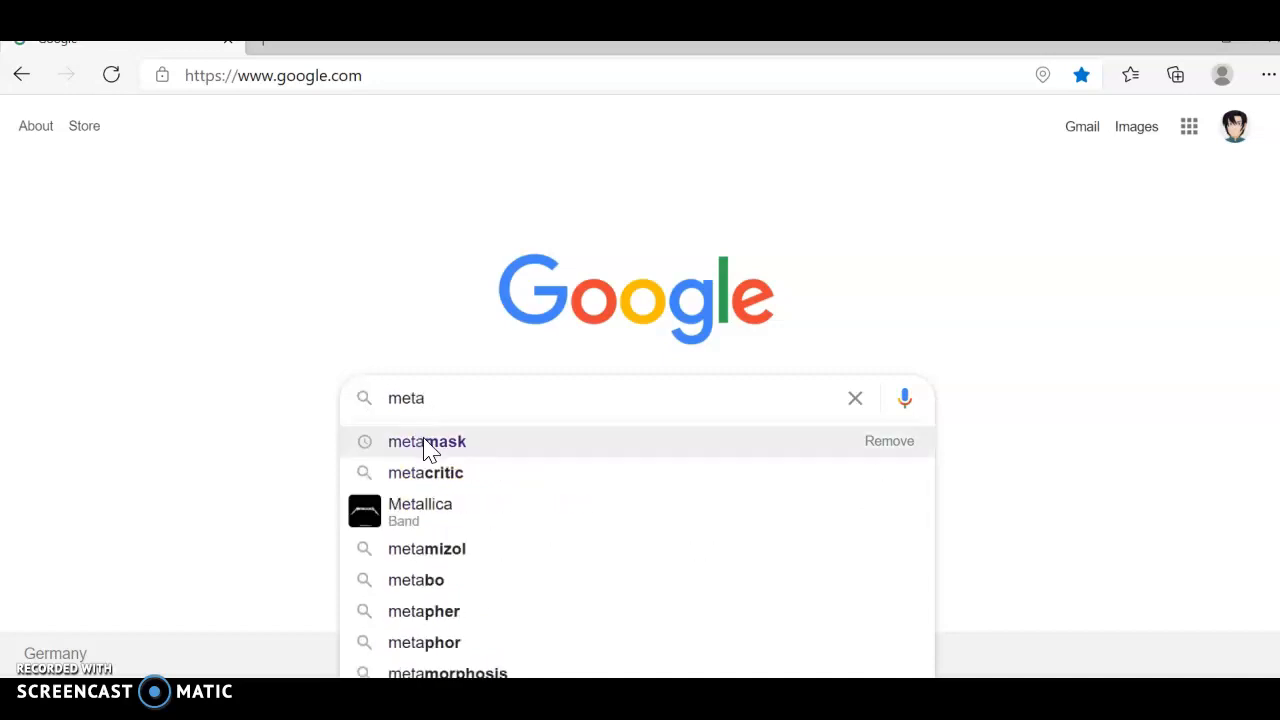
# - Pick the metamask suggestion, open metamask.io, and reach its download page
pyautogui.click(426, 441)
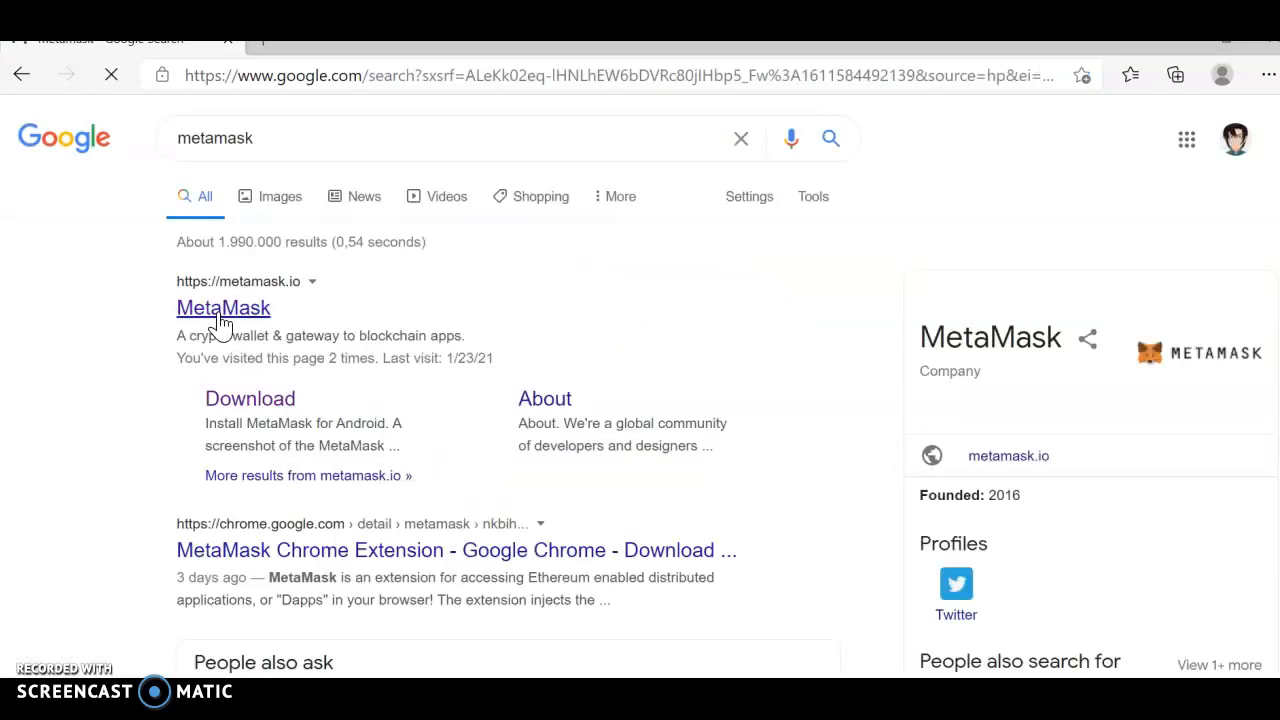
pyautogui.click(223, 308)
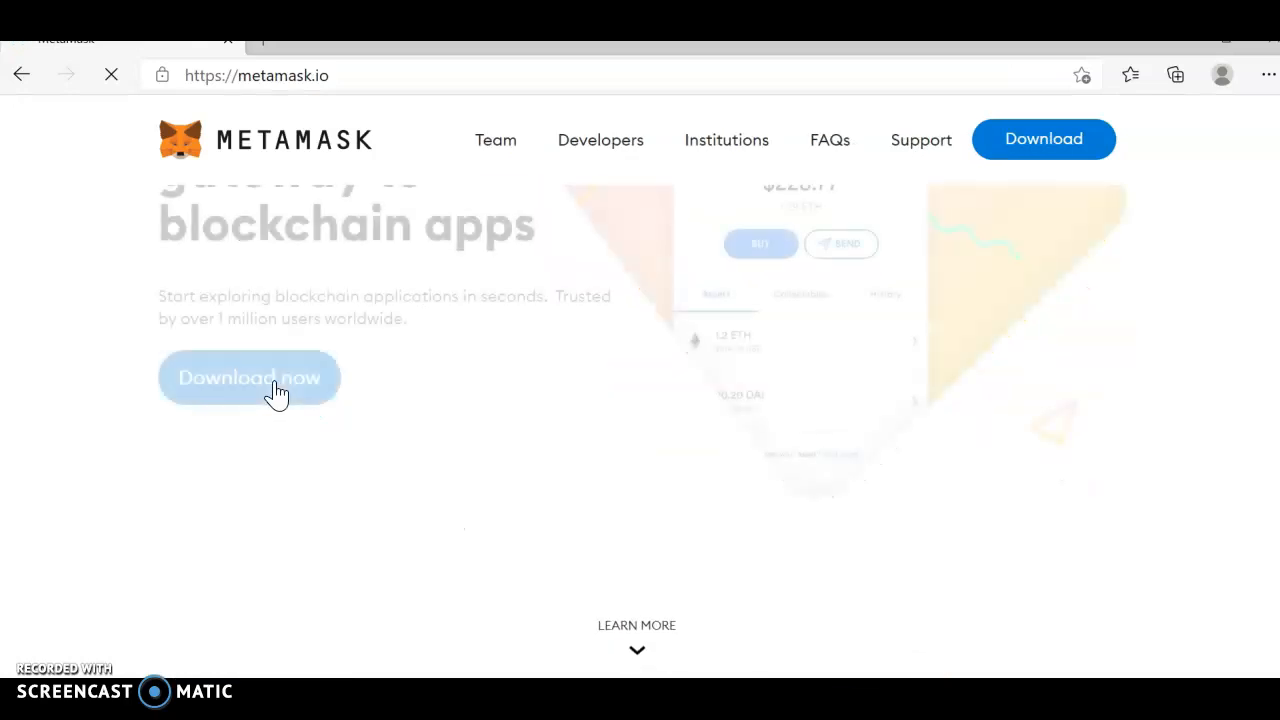
pyautogui.click(248, 377)
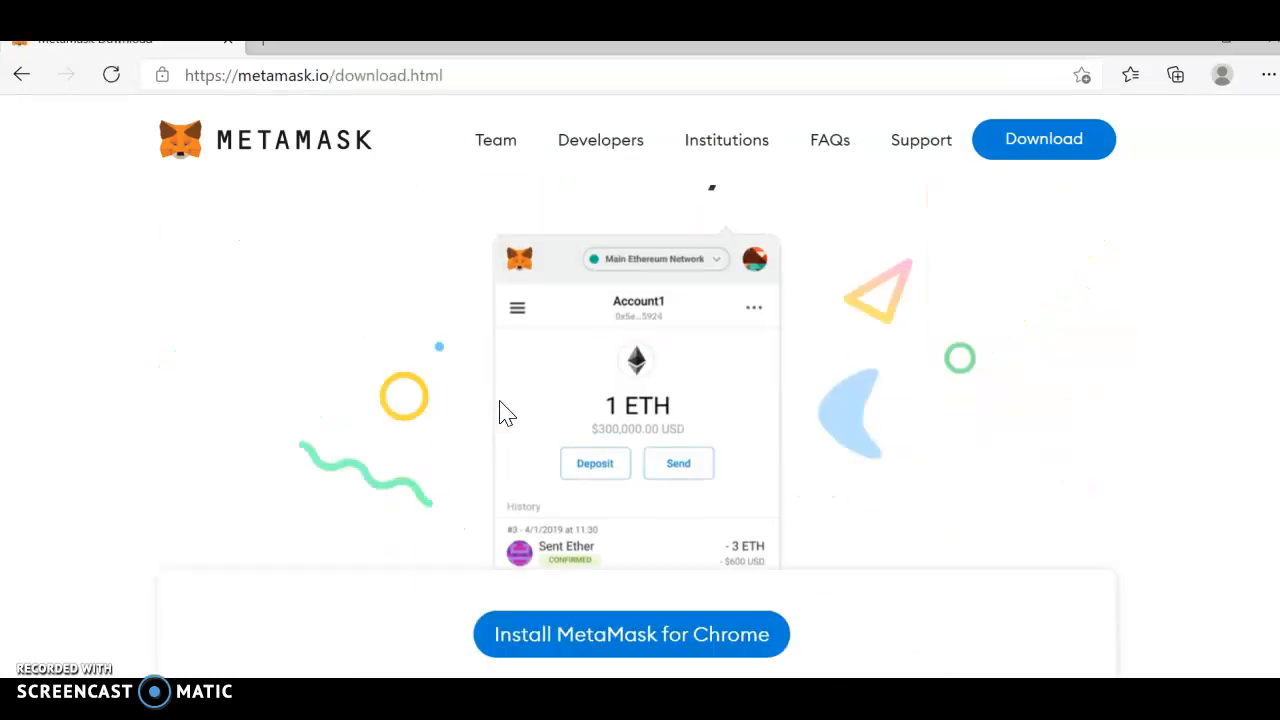
pyautogui.scroll(-3)
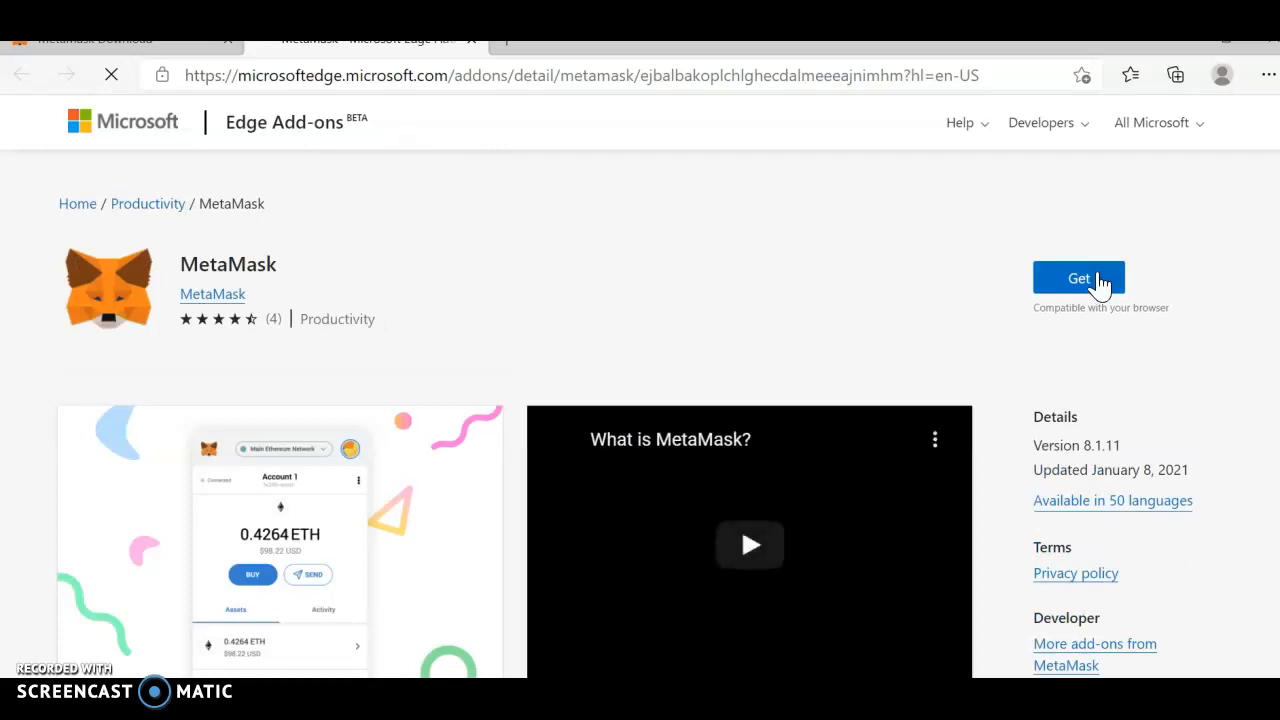
# - Add the MetaMask extension to Edge from its Add-ons listing
pyautogui.click(1078, 278)
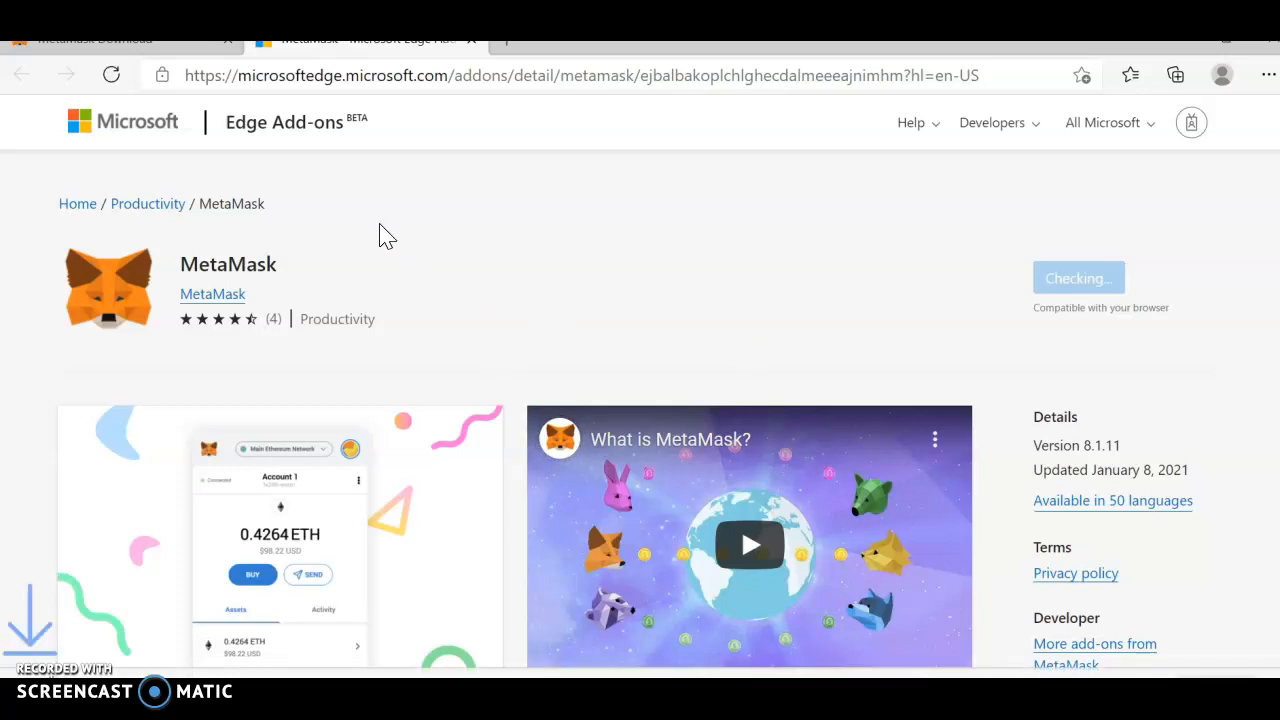
pyautogui.moveTo(651, 258)
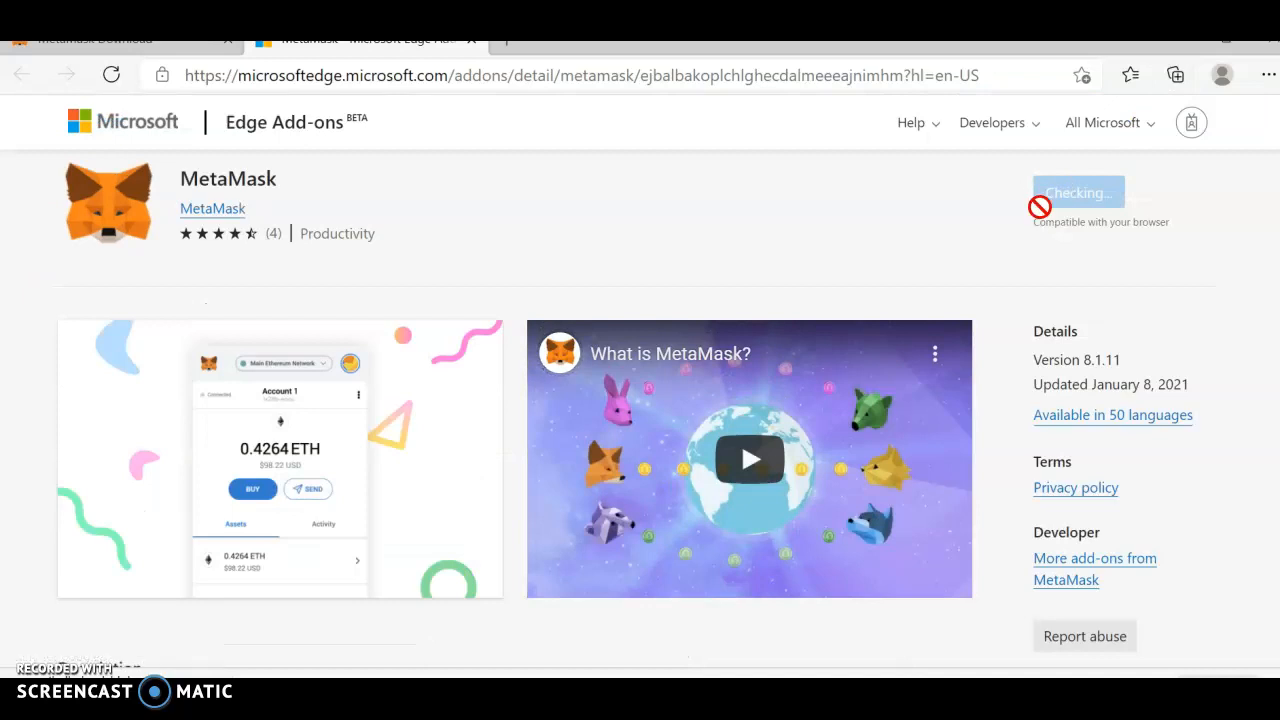
pyautogui.moveTo(988, 278)
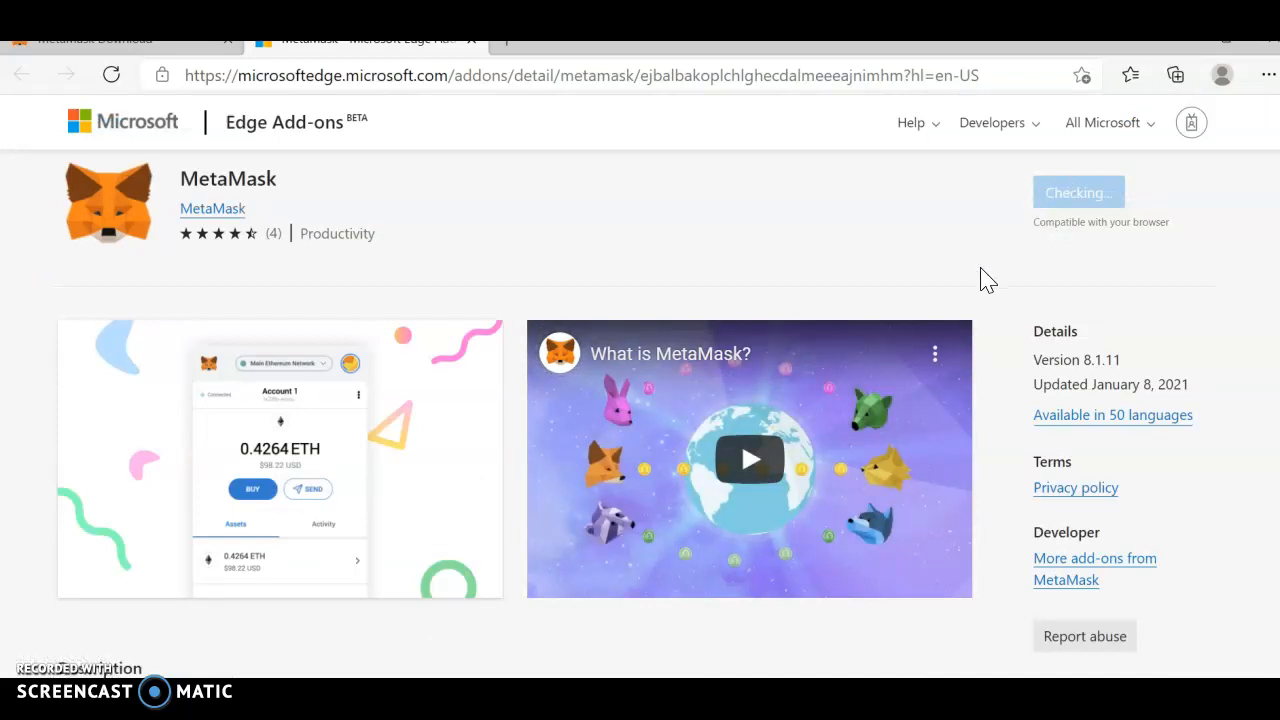
pyautogui.scroll(-3)
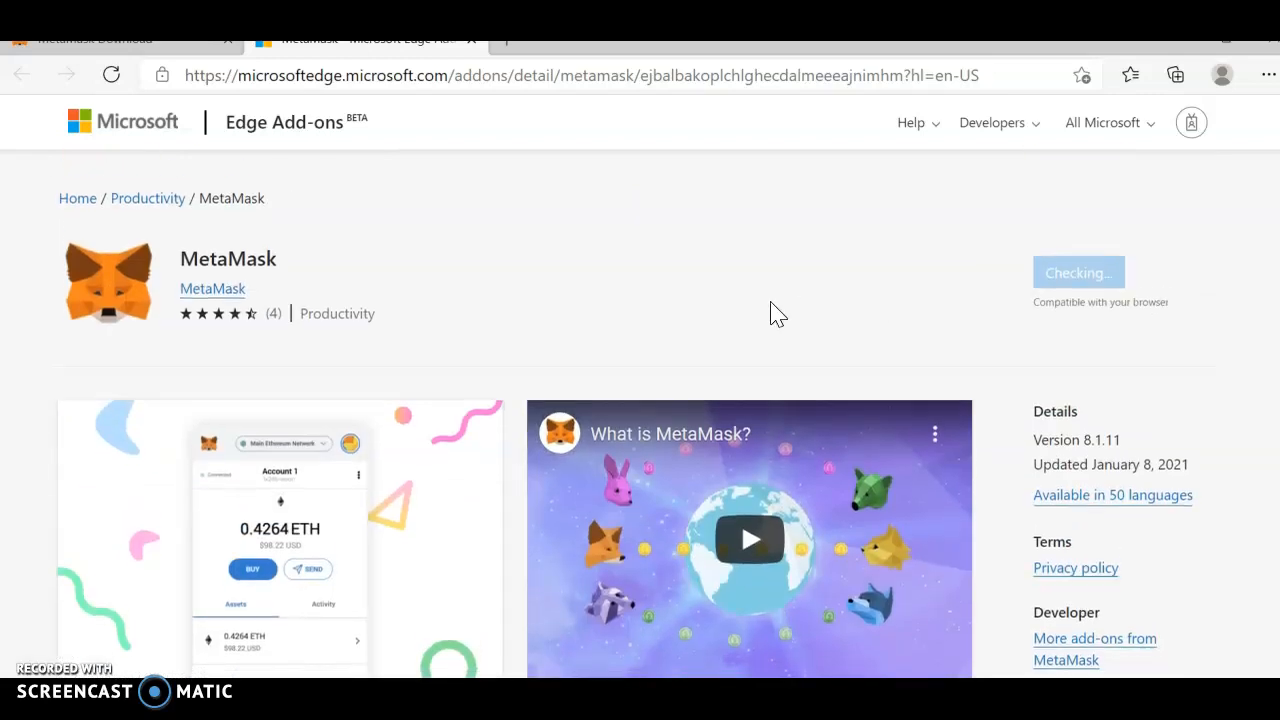
pyautogui.scroll(-3)
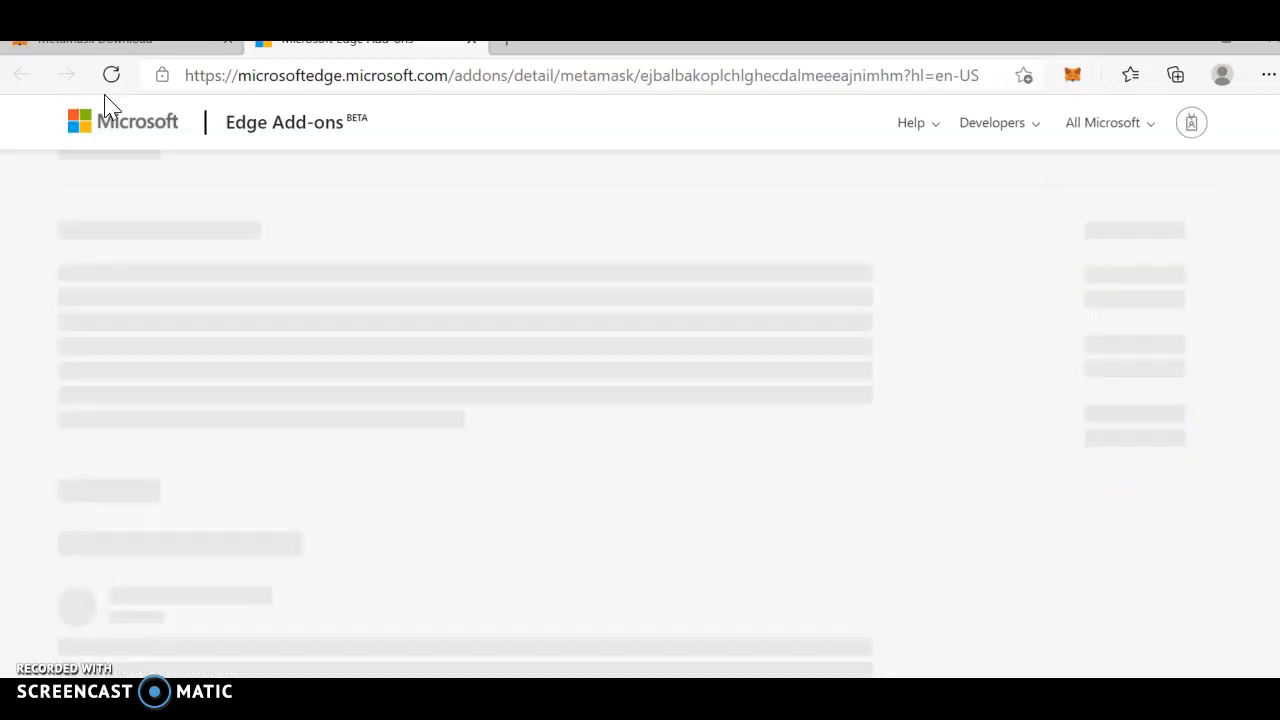
# - Launch MetaMask from the toolbar fox icon and get past the welcome screen
pyautogui.click(1072, 75)
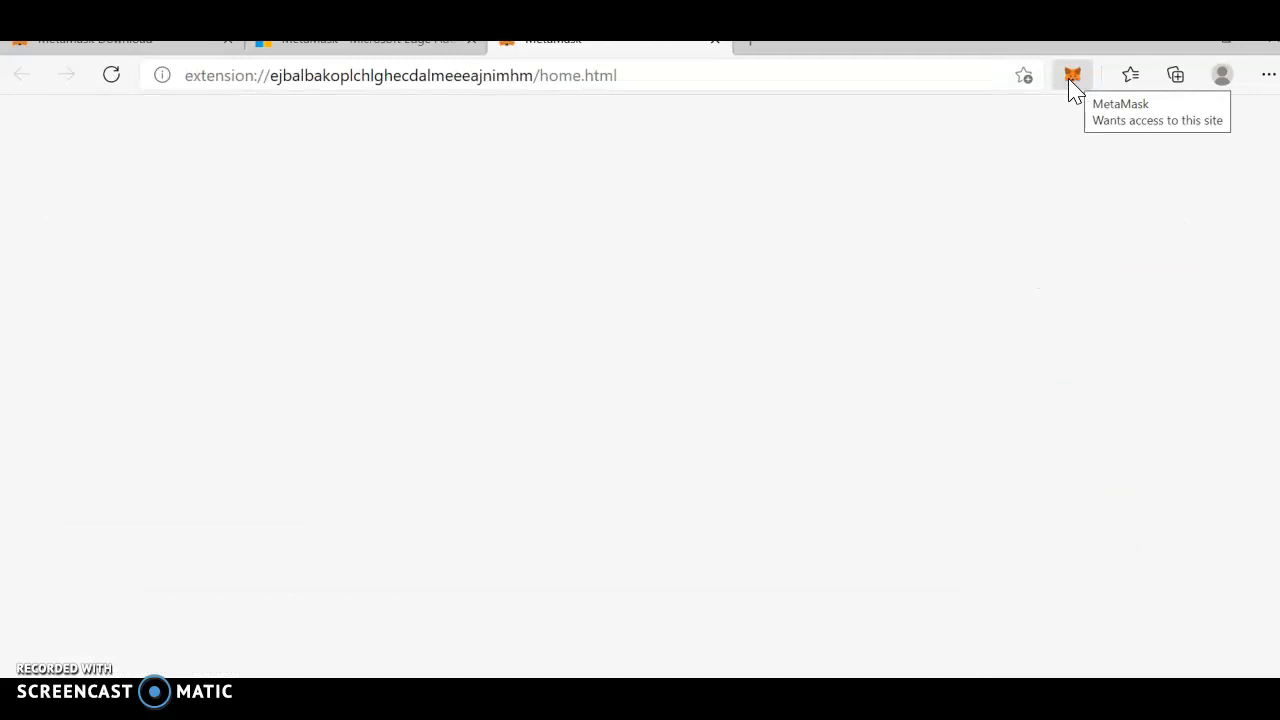
pyautogui.click(1072, 75)
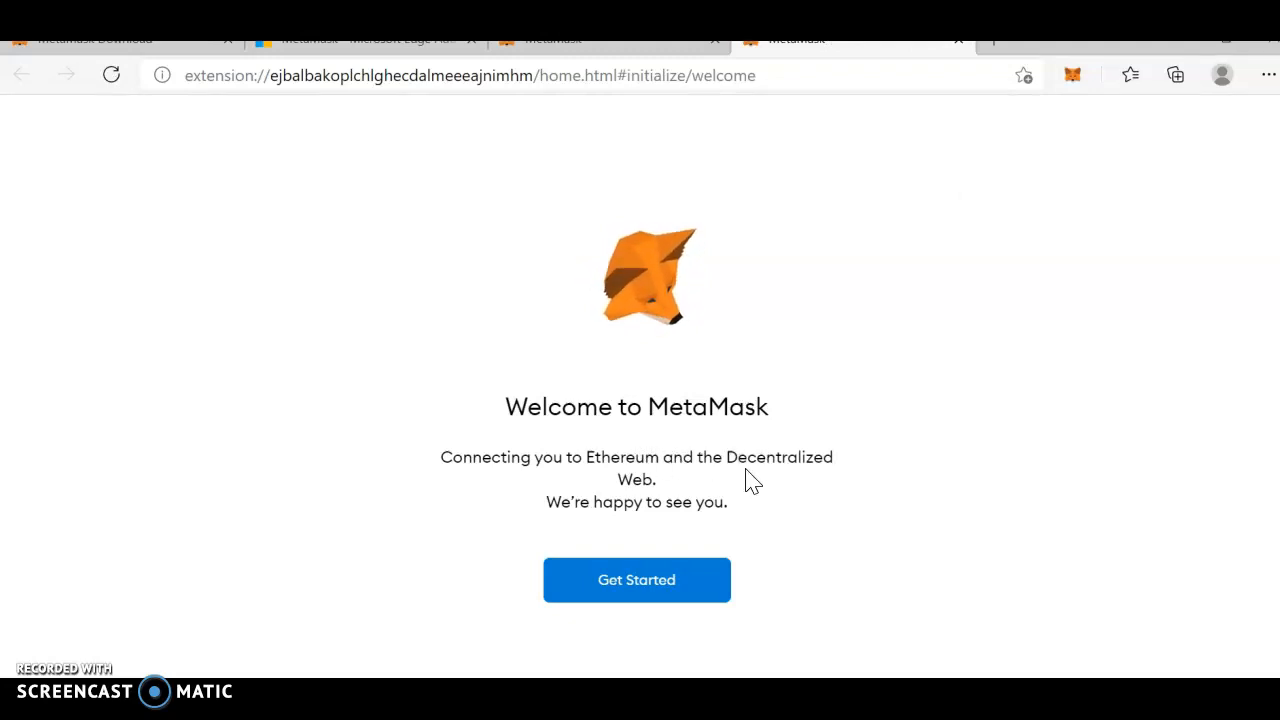
pyautogui.click(636, 580)
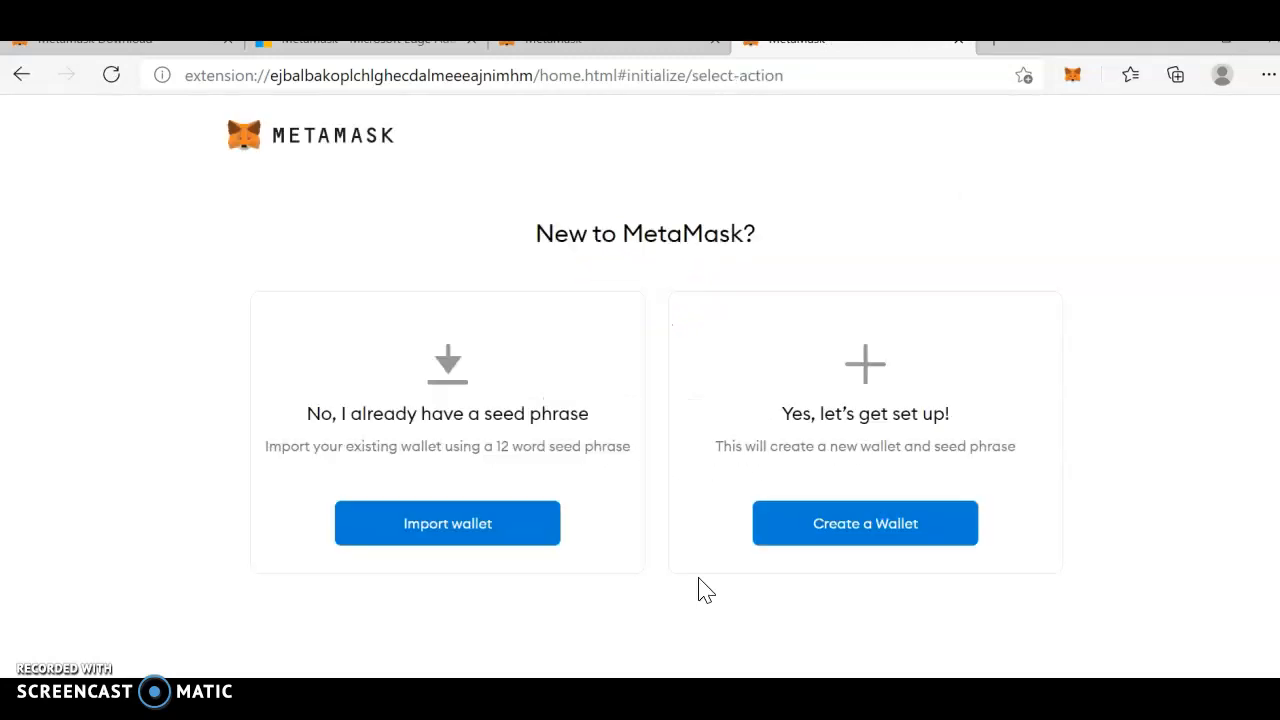
pyautogui.moveTo(305, 446)
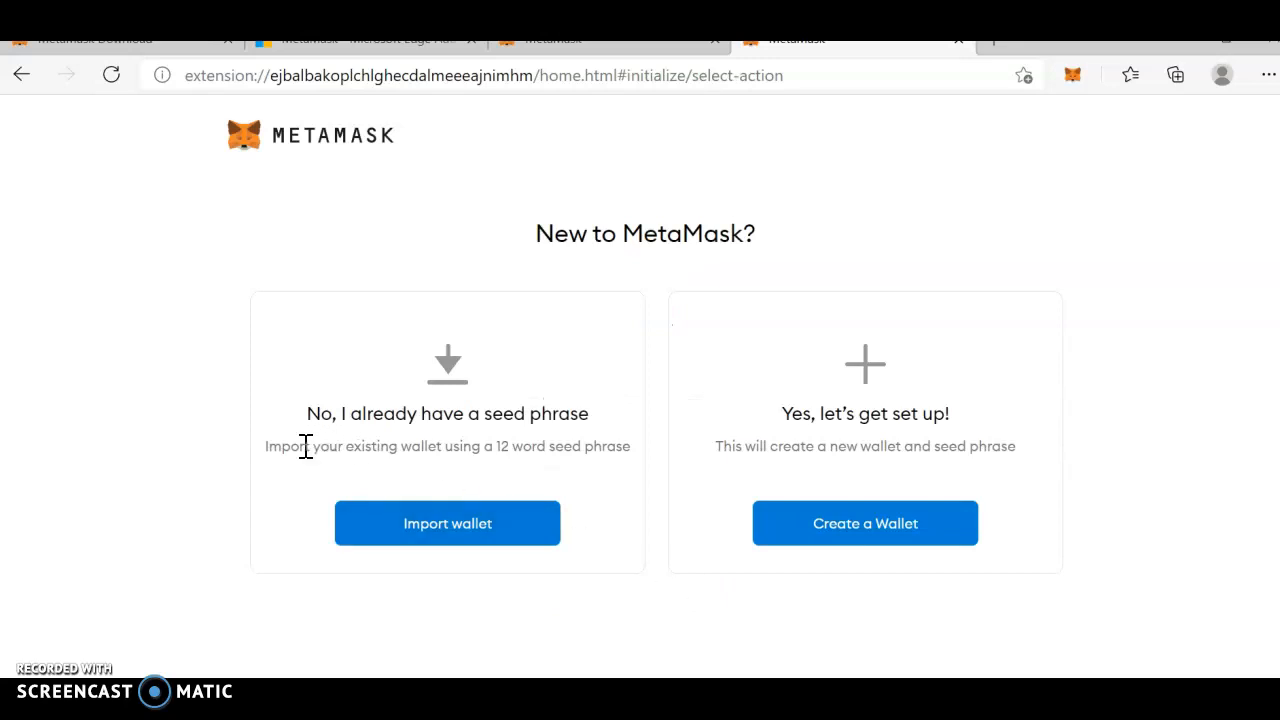
pyautogui.moveTo(555, 472)
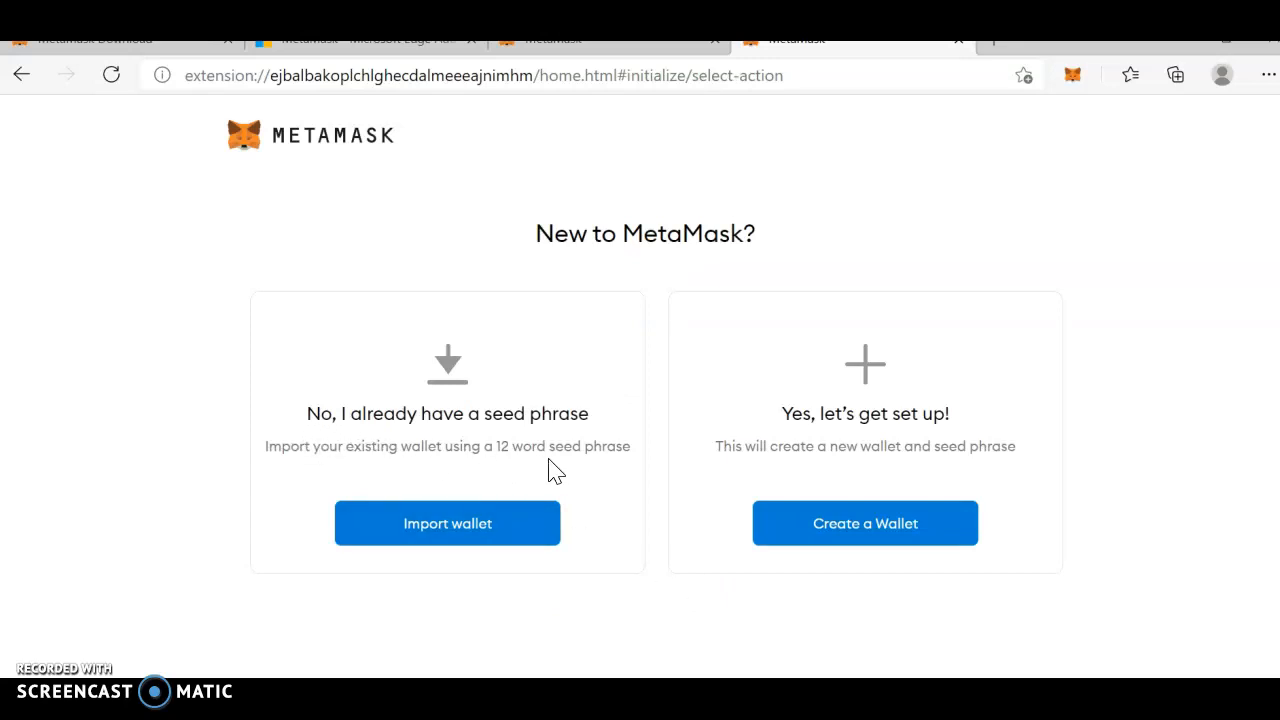
pyautogui.moveTo(755, 475)
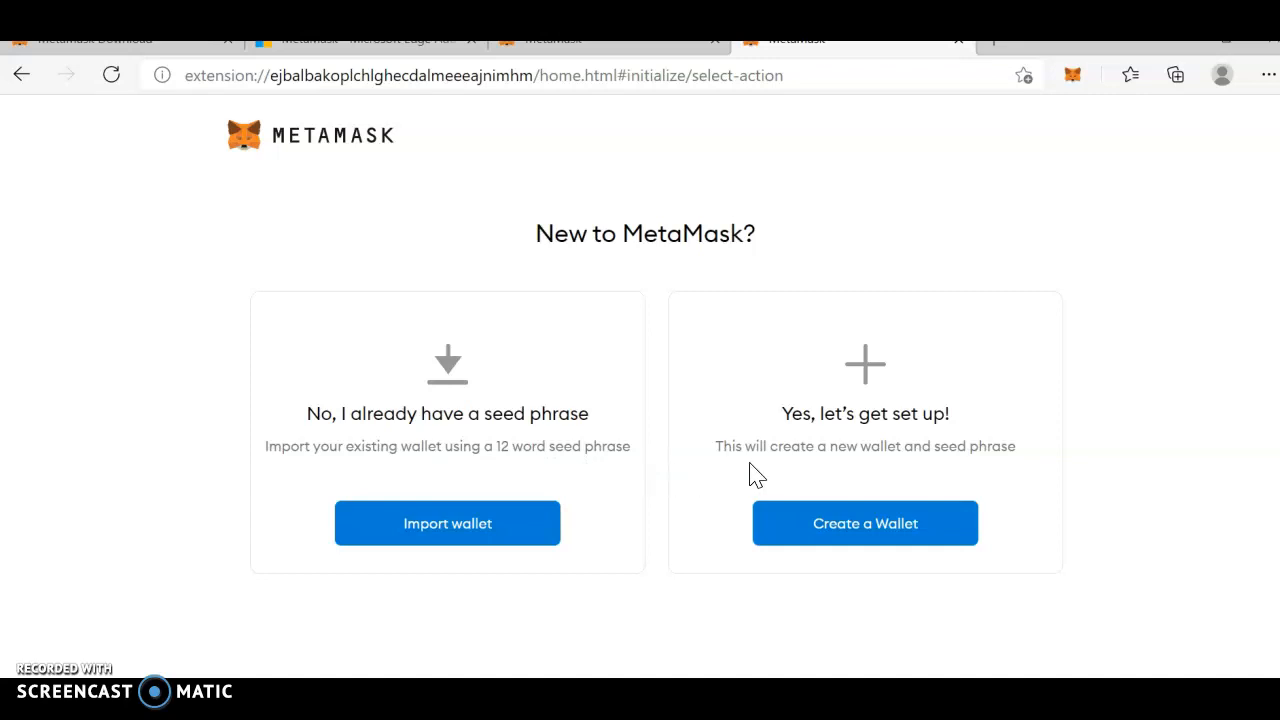
pyautogui.moveTo(878, 470)
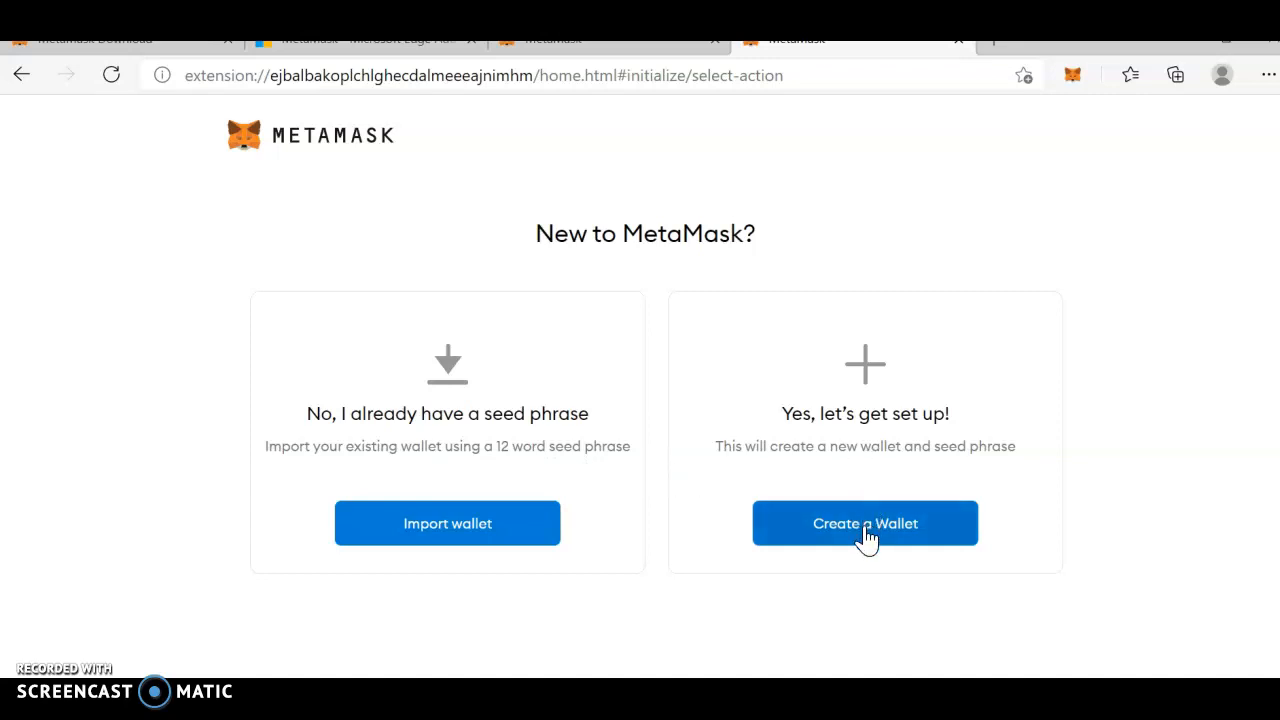
# - Choose Create a Wallet, answer the usage-data prompt, set a password, and accept the terms
pyautogui.click(864, 523)
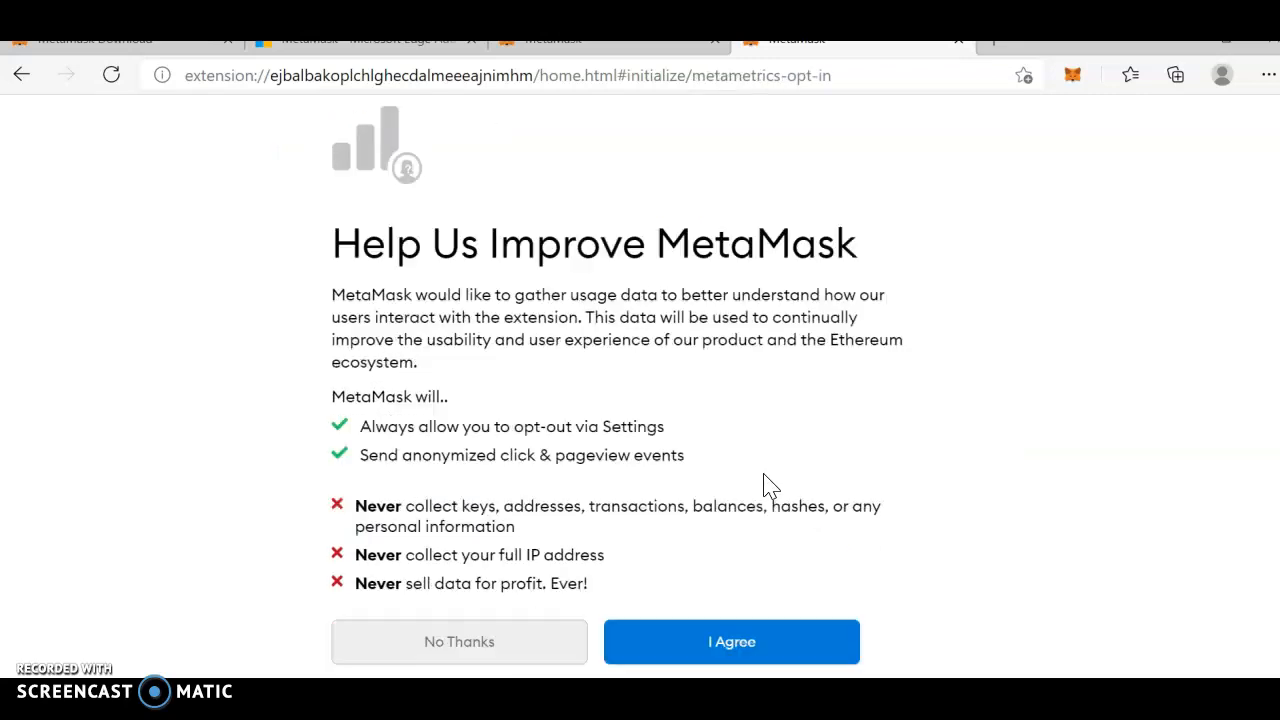
pyautogui.scroll(-3)
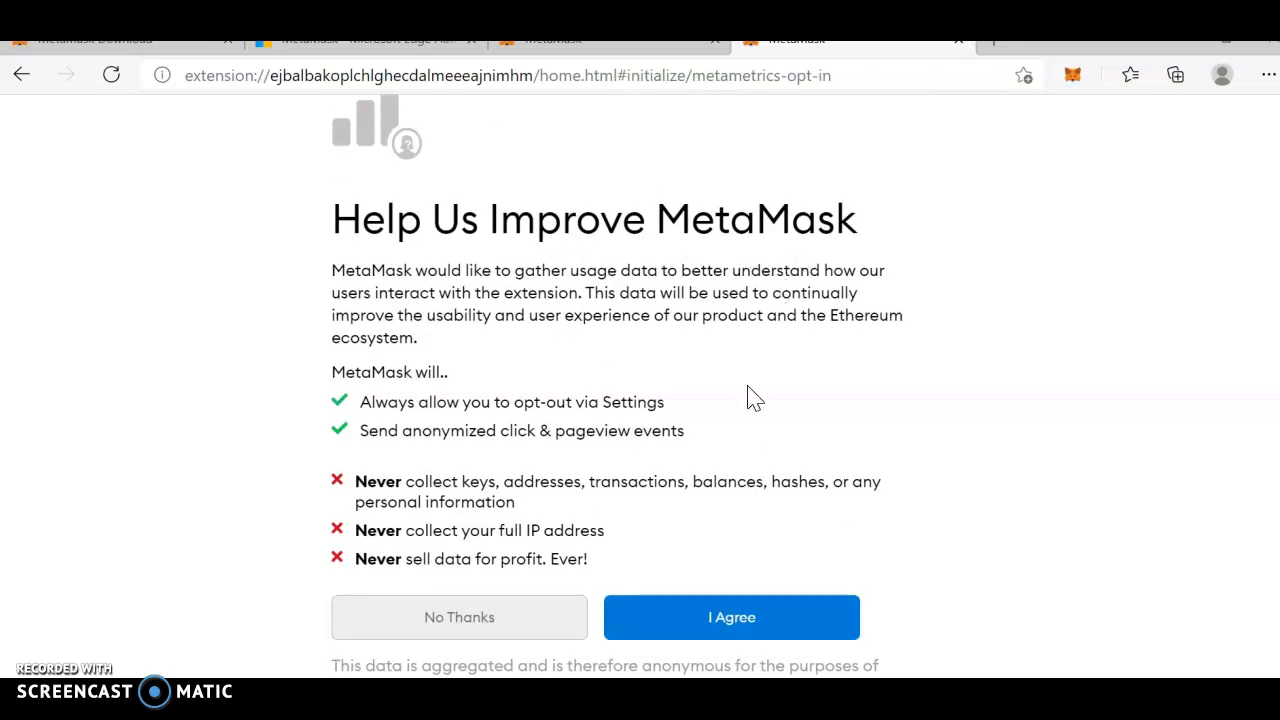
pyautogui.click(731, 617)
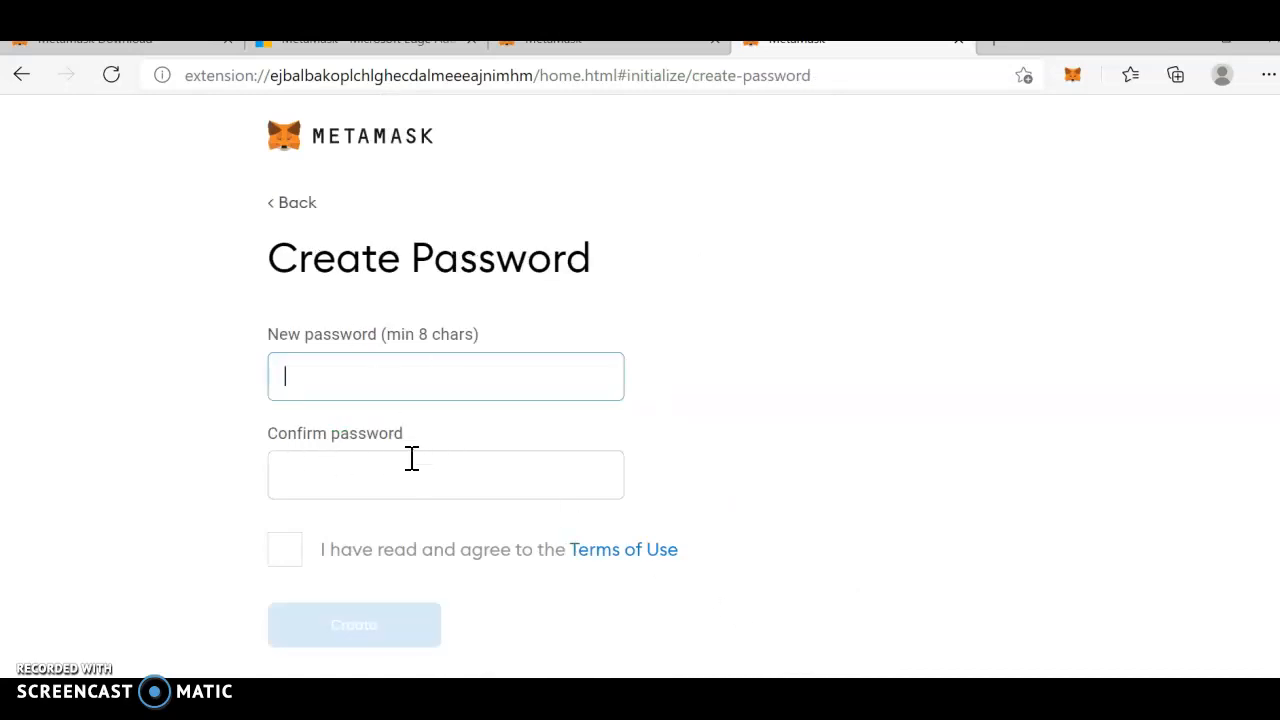
pyautogui.write('1')
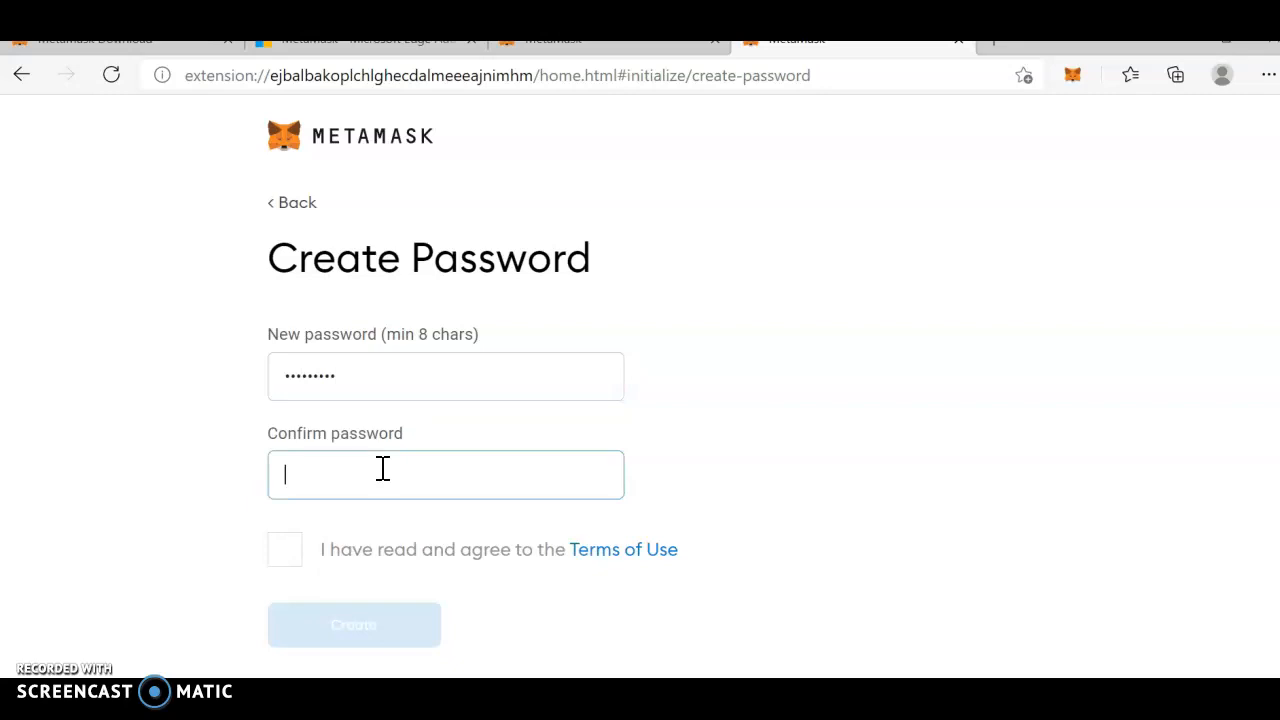
pyautogui.write('***')
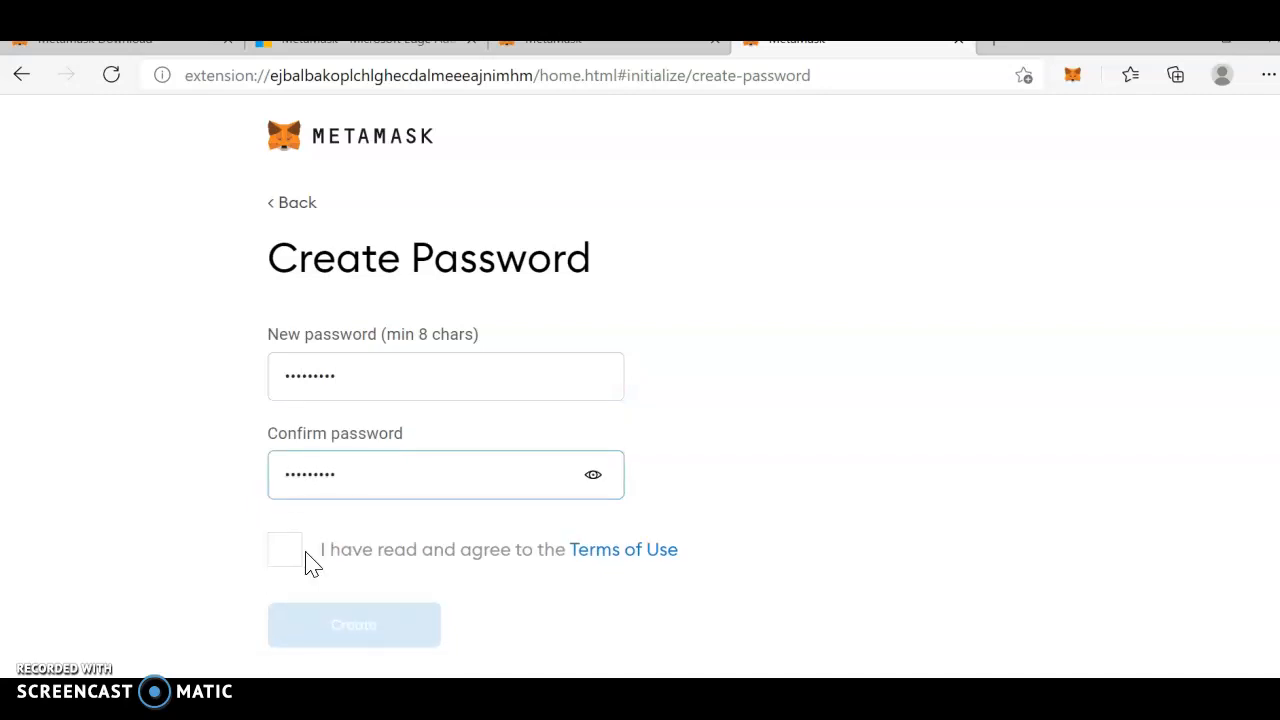
pyautogui.click(353, 624)
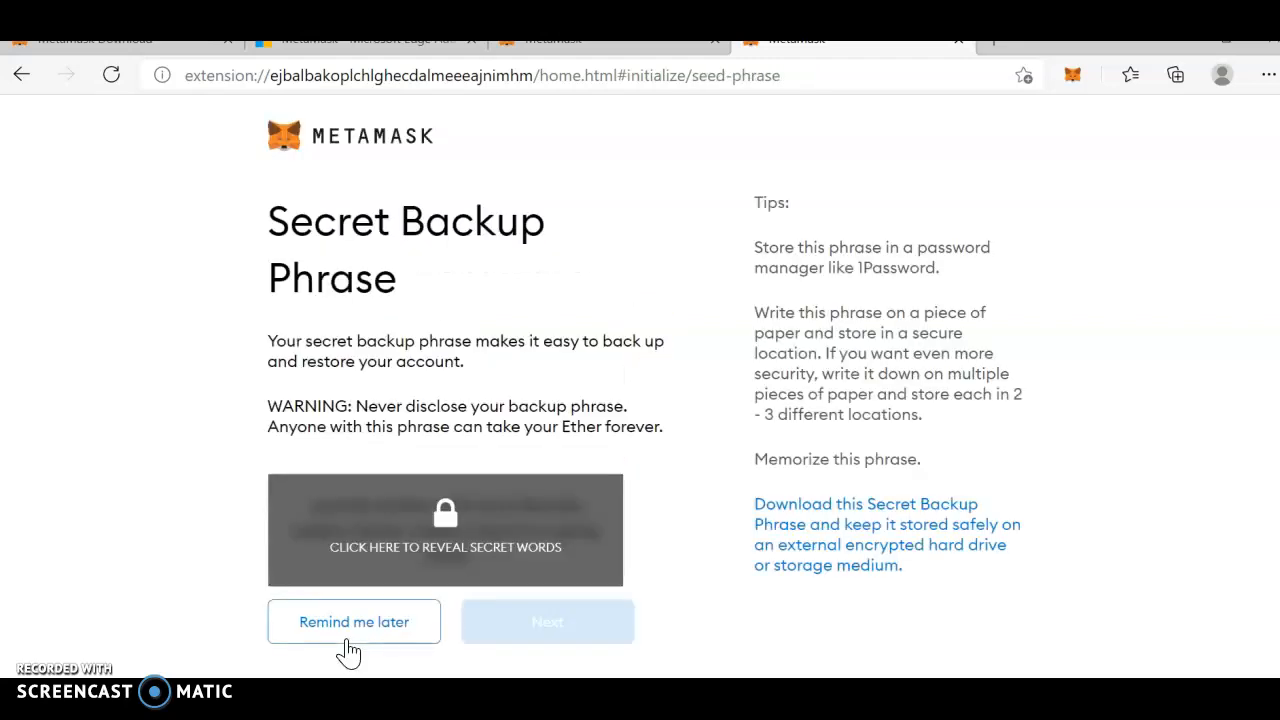
pyautogui.moveTo(390, 290)
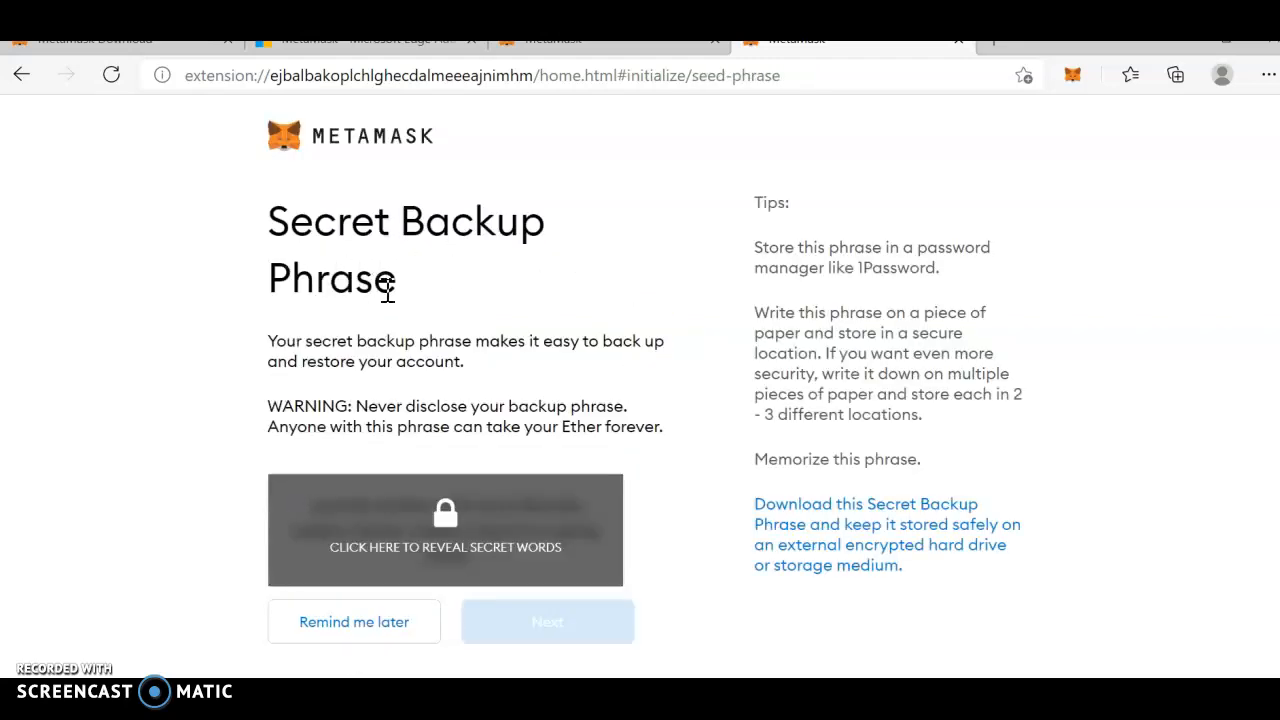
pyautogui.moveTo(474, 364)
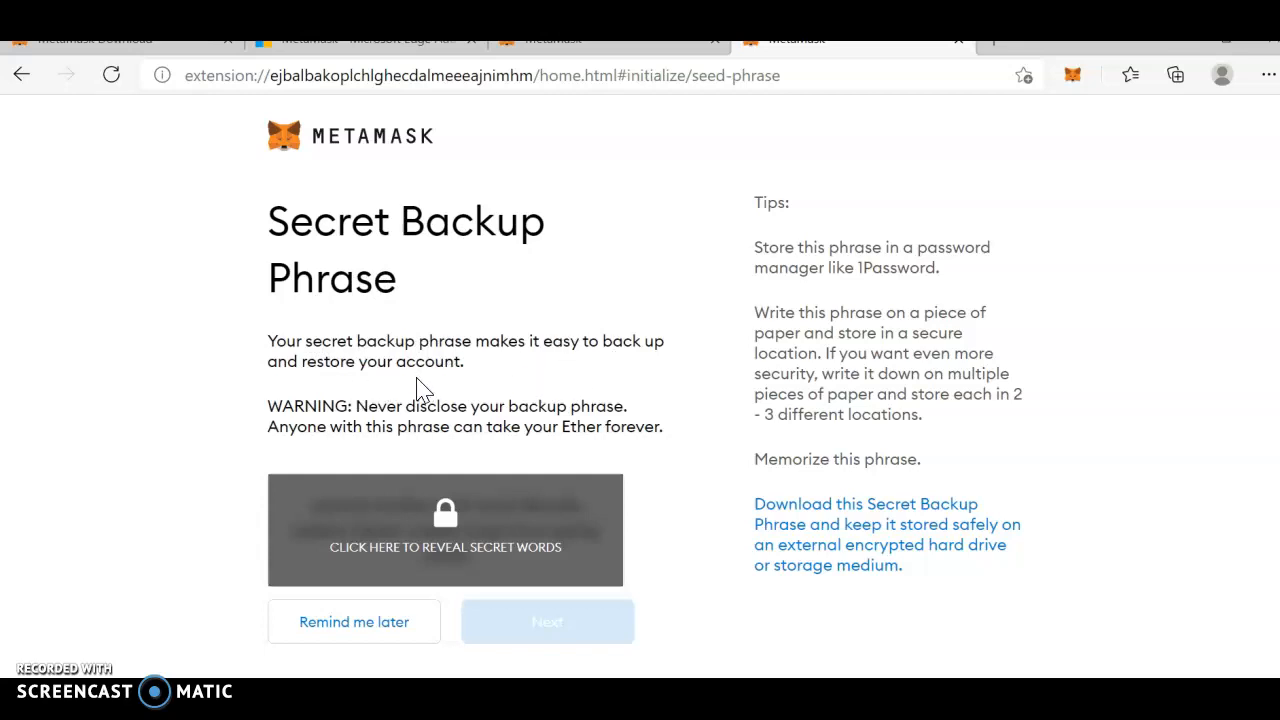
pyautogui.moveTo(385, 467)
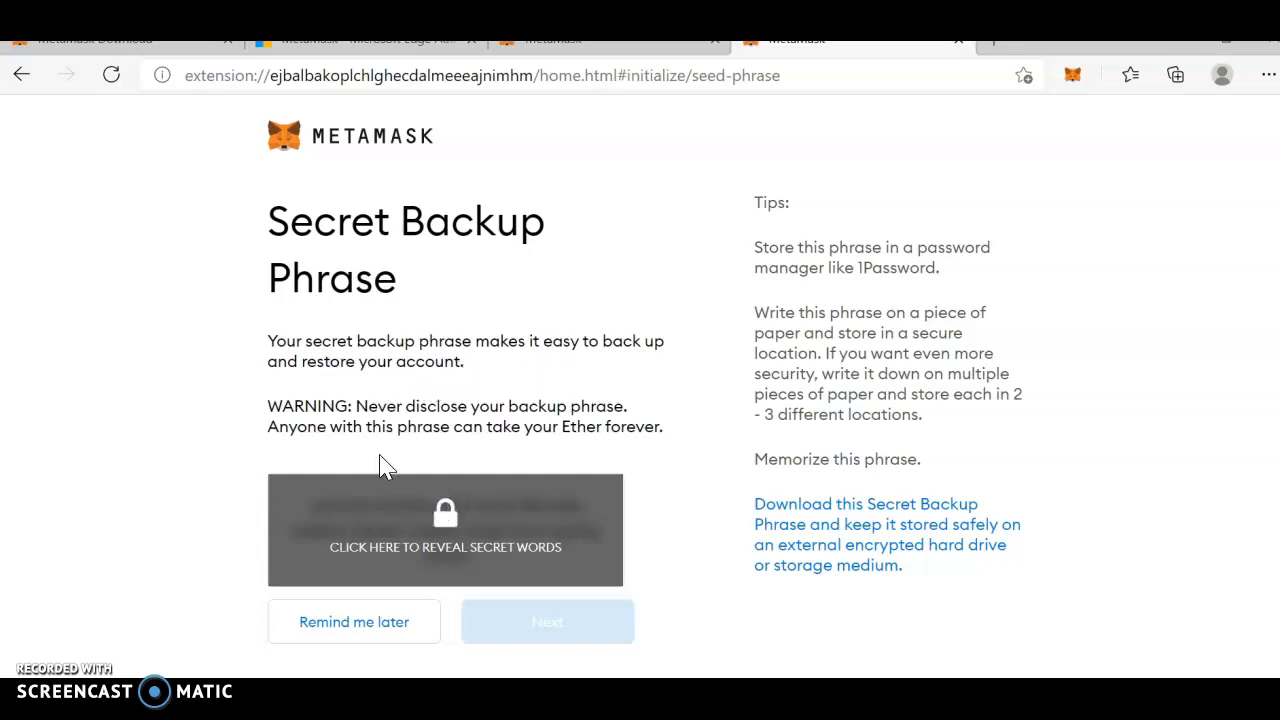
pyautogui.moveTo(518, 537)
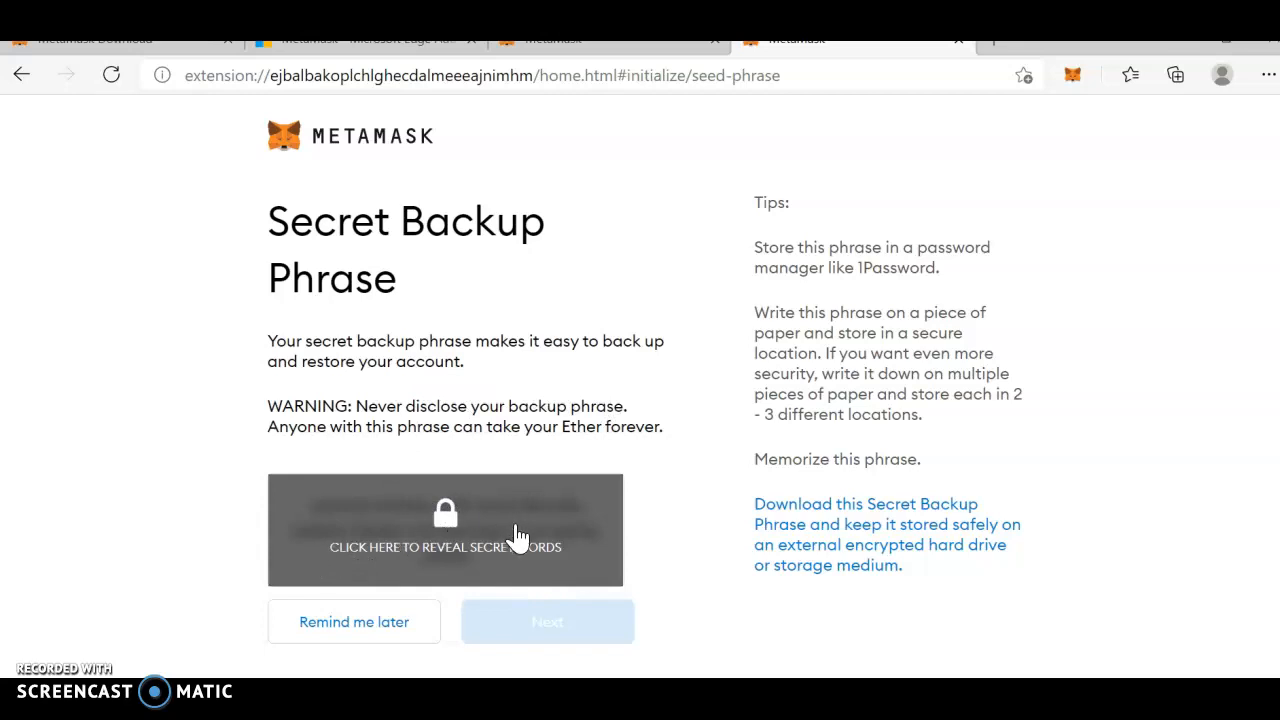
pyautogui.moveTo(585, 430)
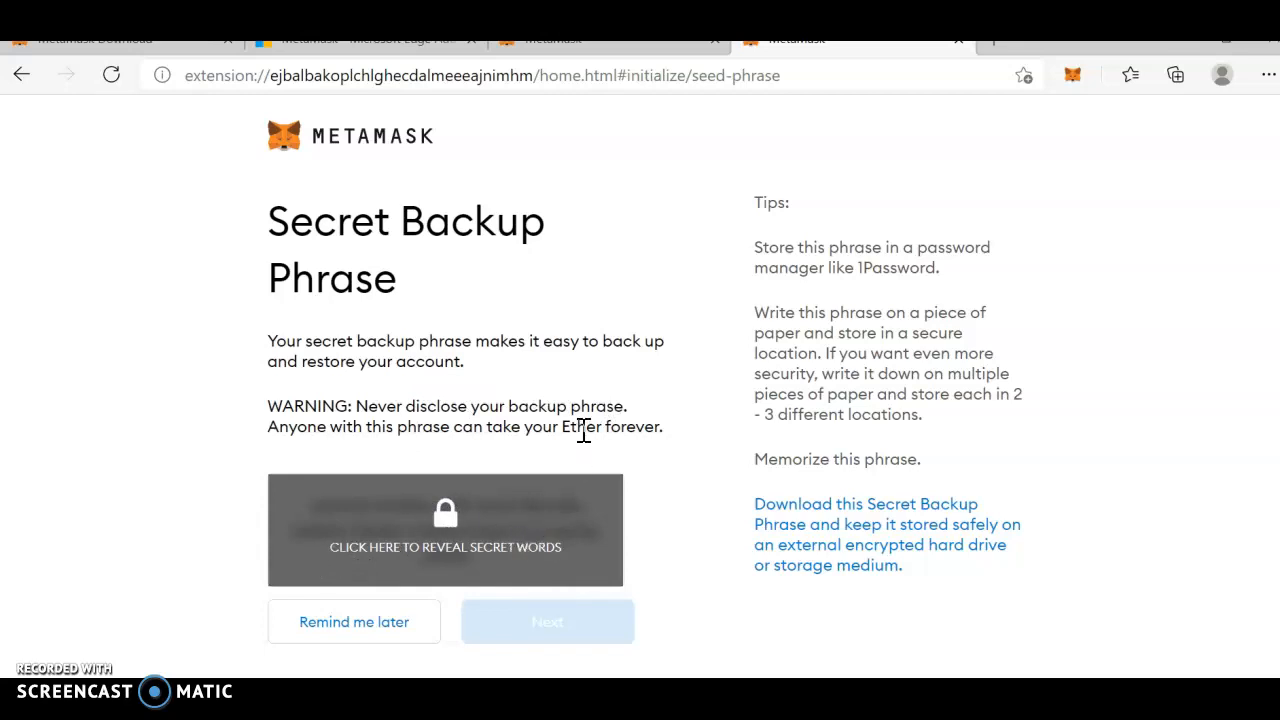
pyautogui.moveTo(489, 527)
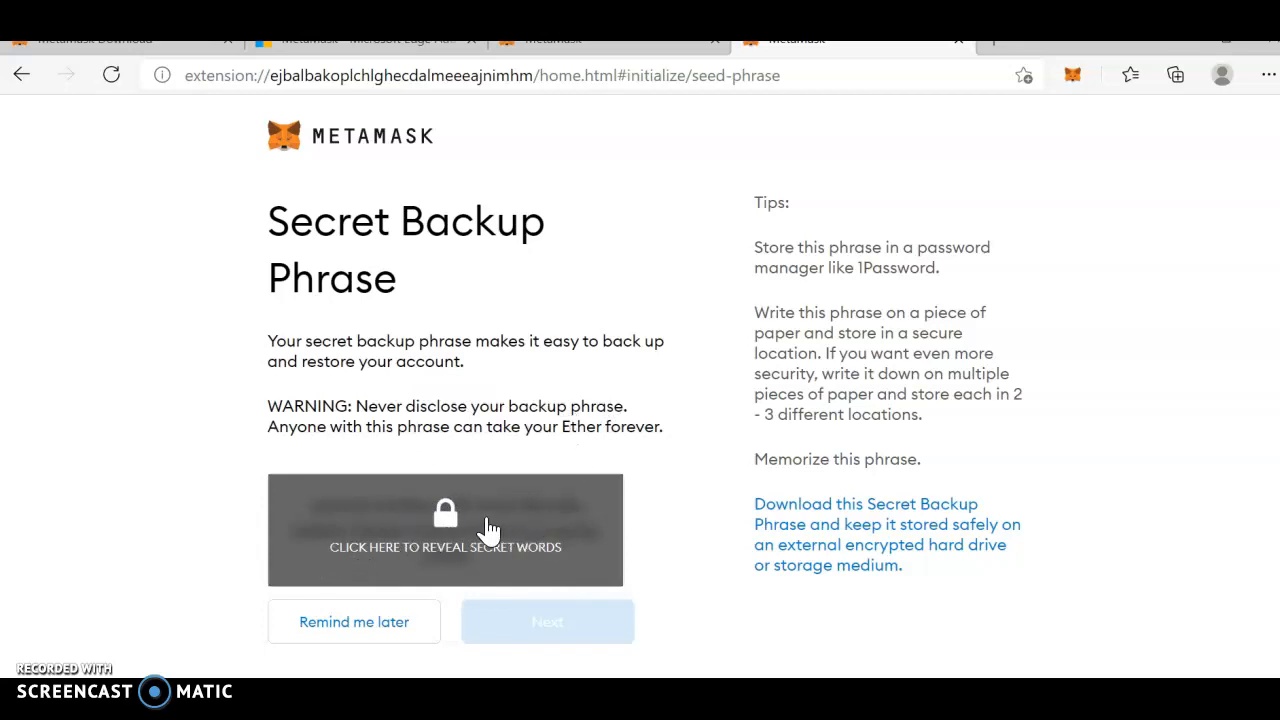
pyautogui.moveTo(281, 584)
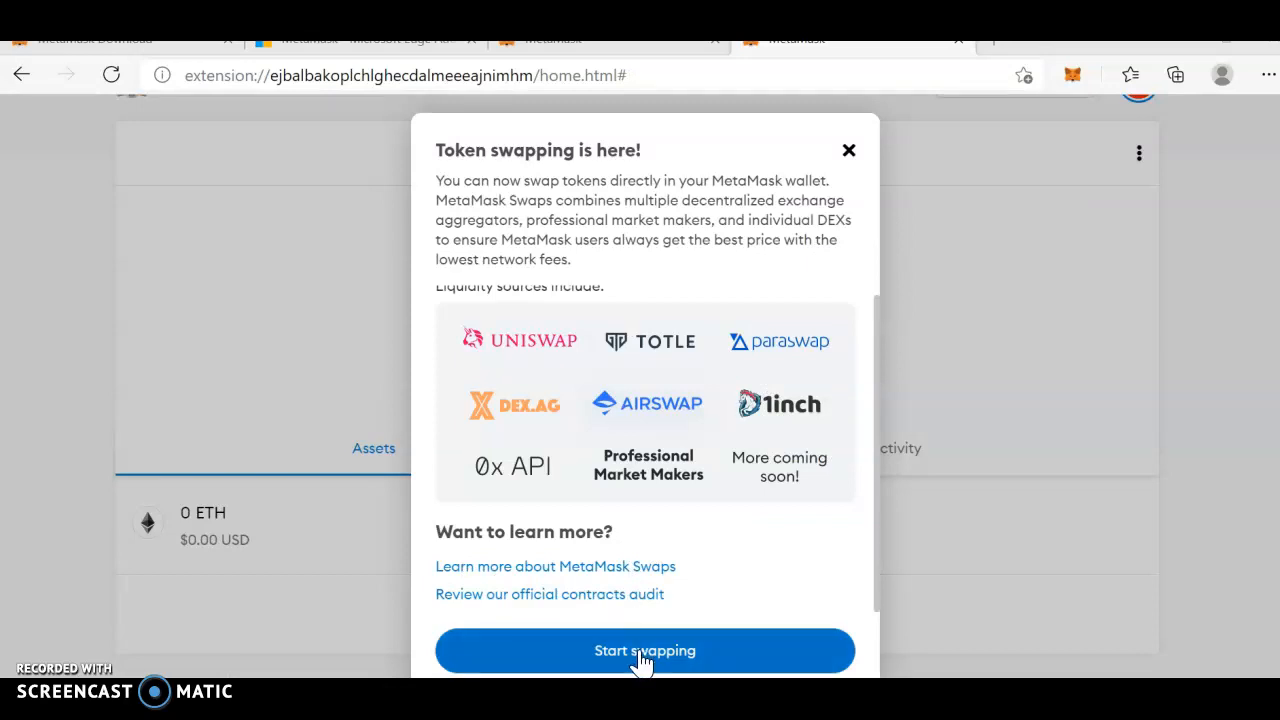
# - Choose 'Start swapping' on the token swapping announcement
pyautogui.click(644, 650)
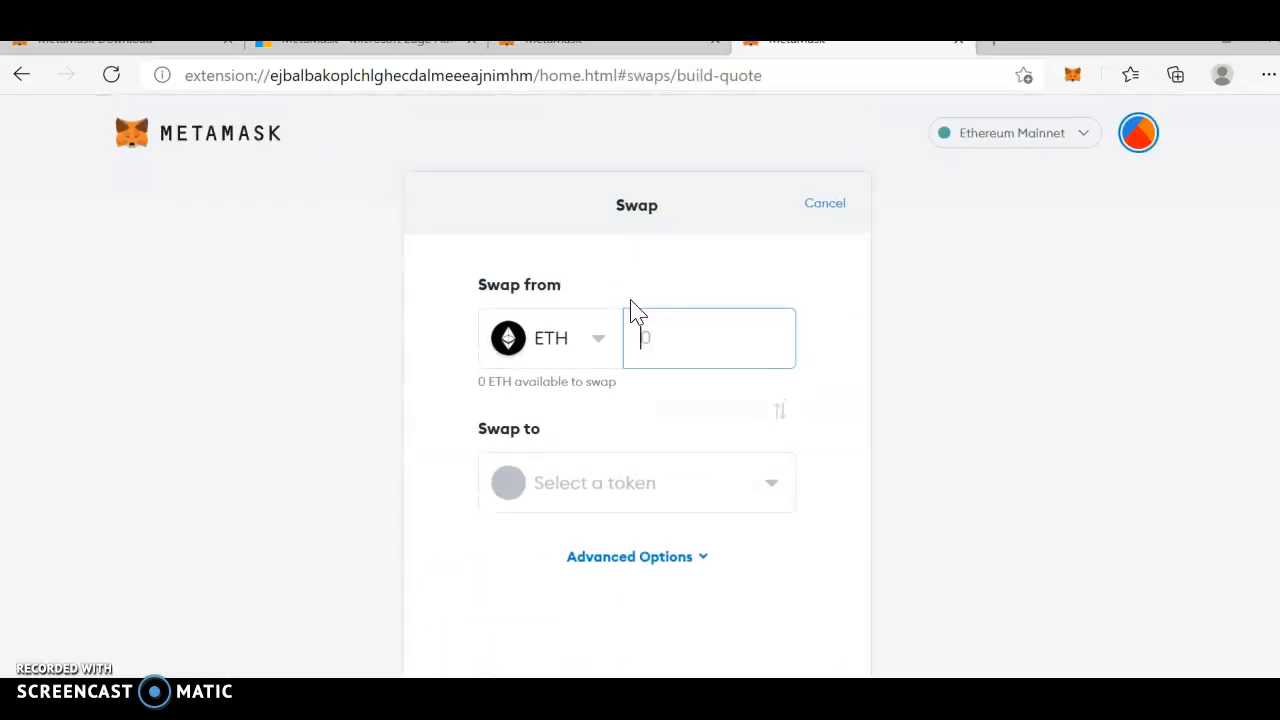
pyautogui.moveTo(1045, 165)
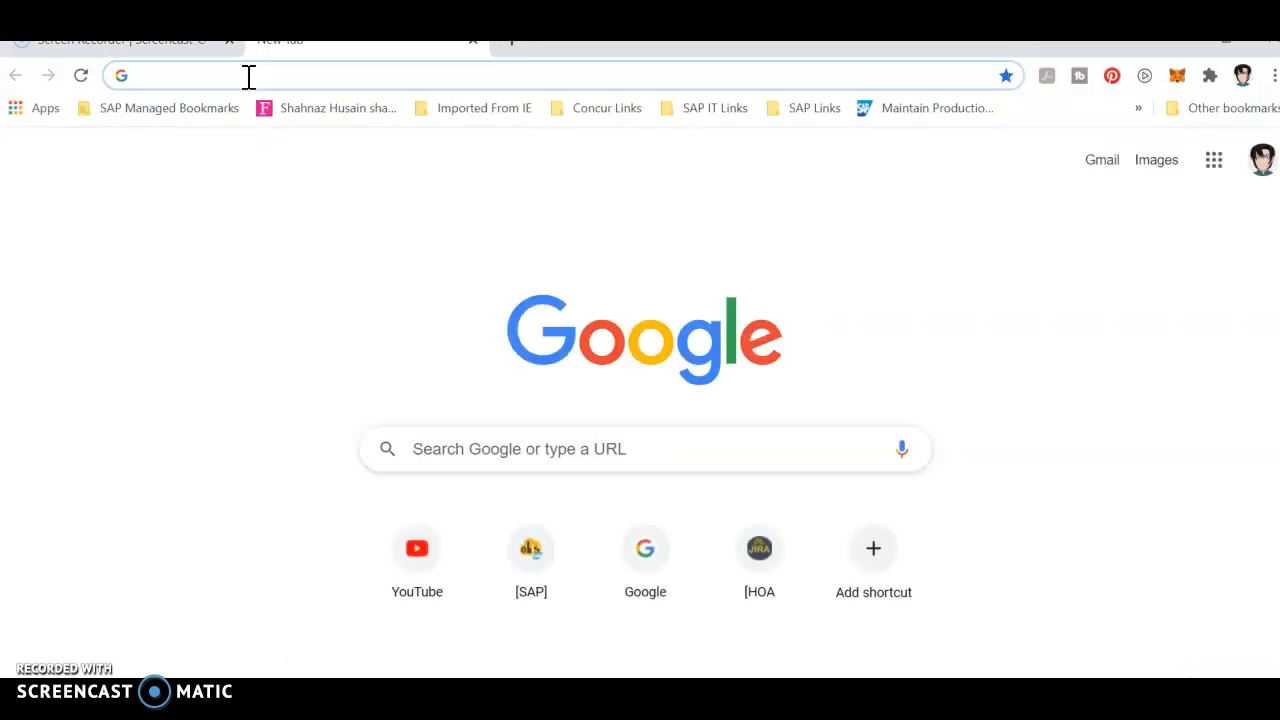
# - Type mdex.medium.com into a new tab's address bar
pyautogui.write('m')
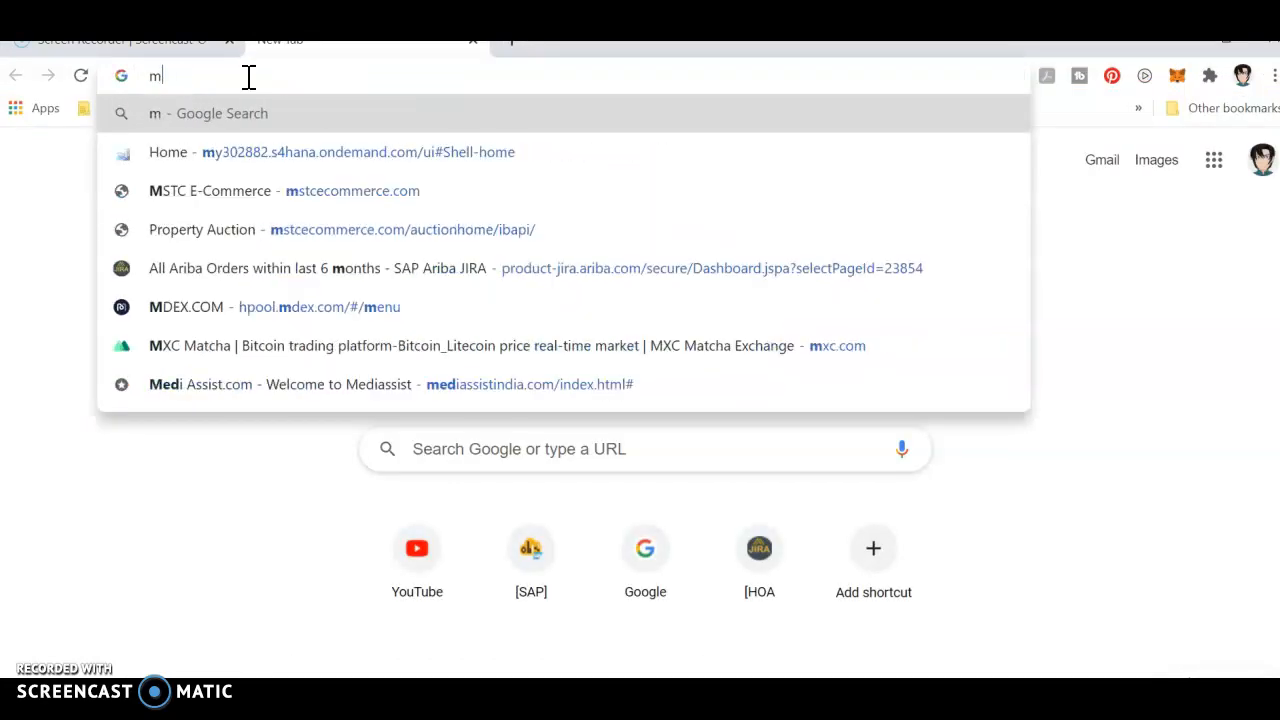
pyautogui.write('mdex.medium.com')
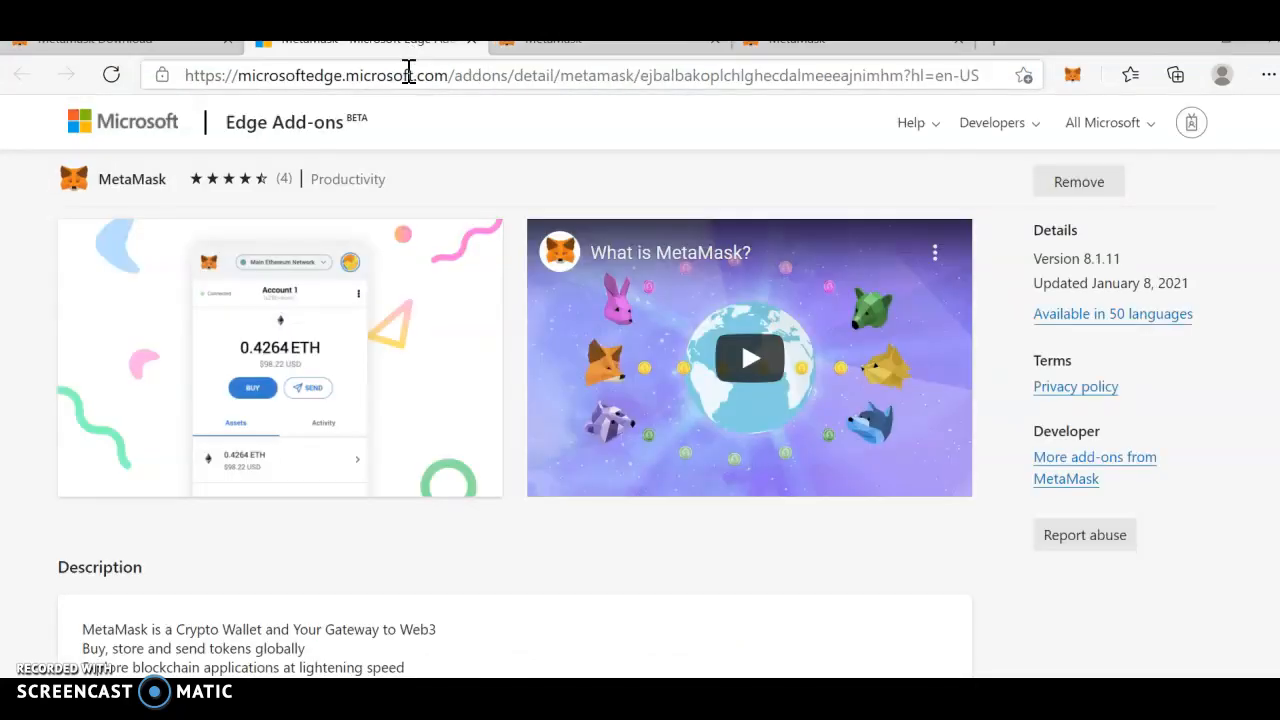
pyautogui.write('https://mdex.medium.com/')
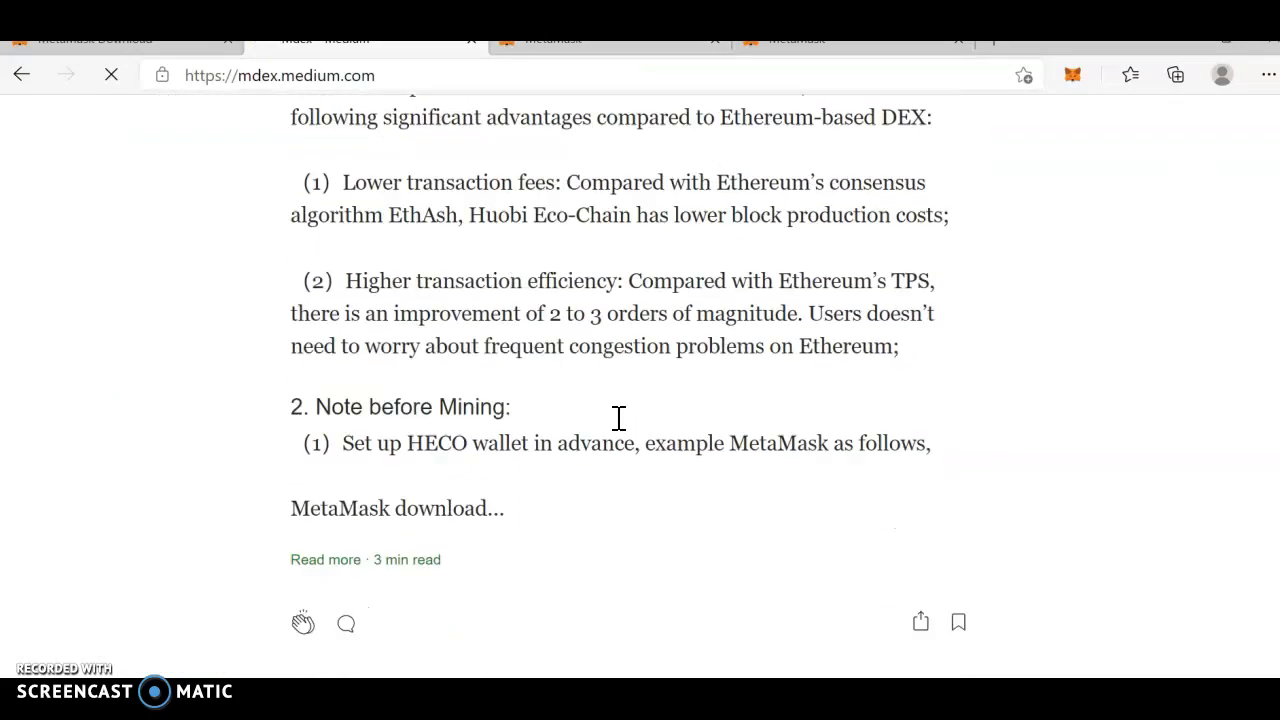
pyautogui.scroll(-3)
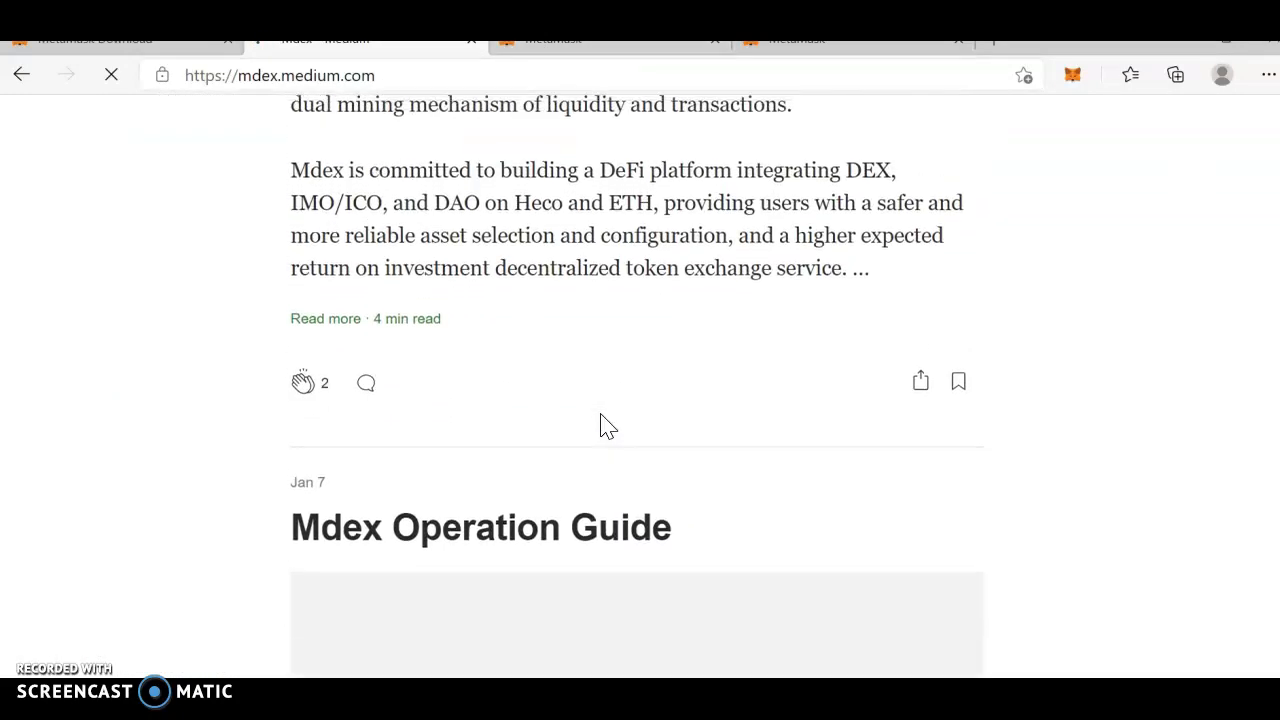
pyautogui.scroll(-3)
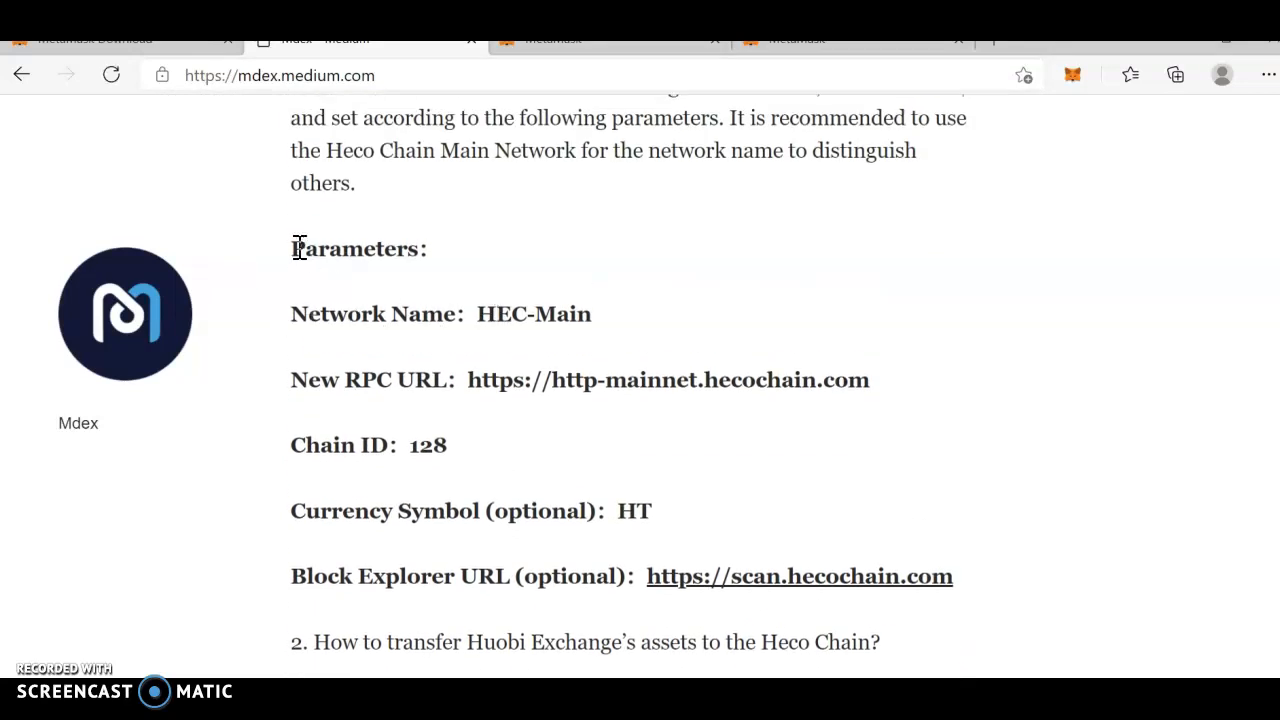
pyautogui.scroll(-3)
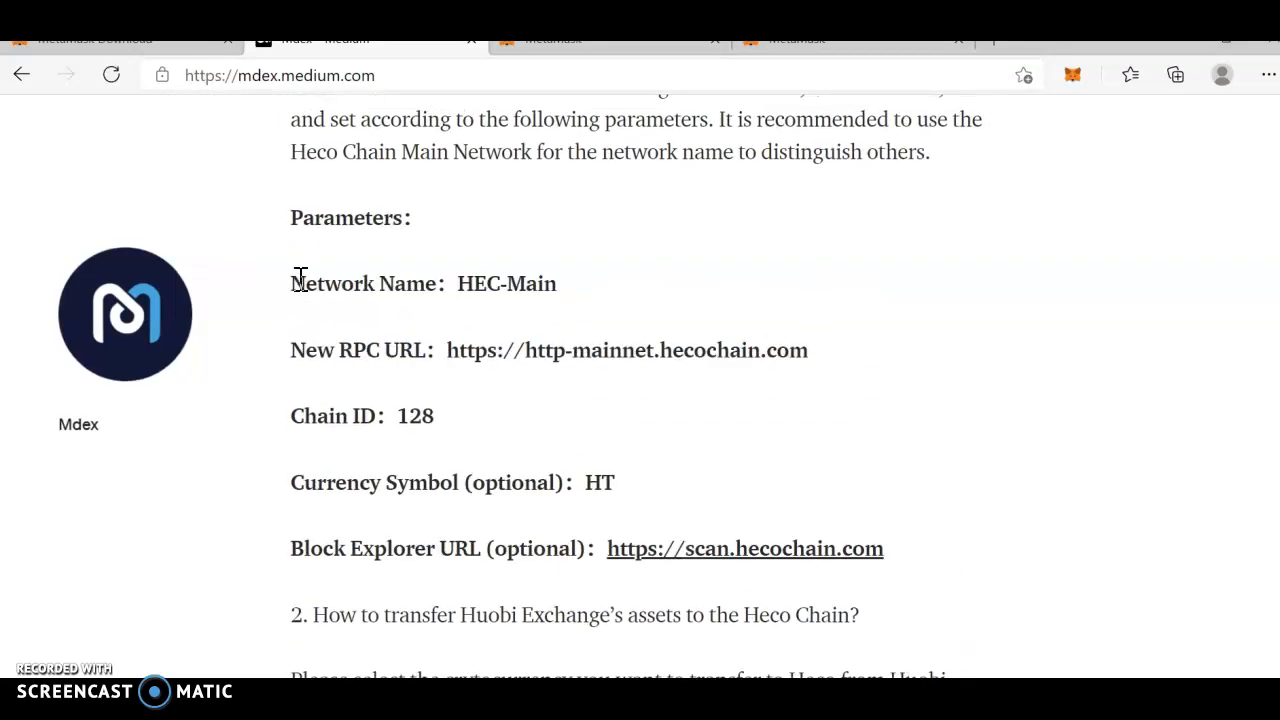
pyautogui.moveTo(293, 283); pyautogui.dragTo(622, 350)
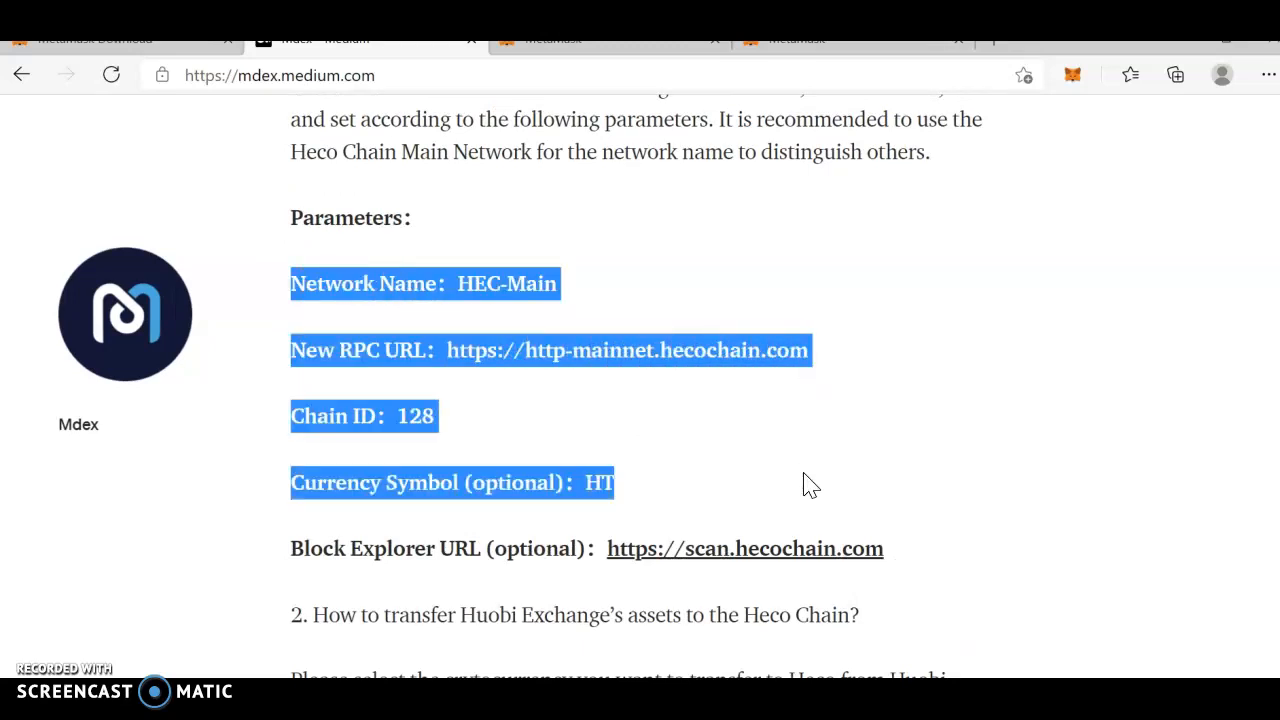
pyautogui.moveTo(613, 483); pyautogui.dragTo(905, 548)
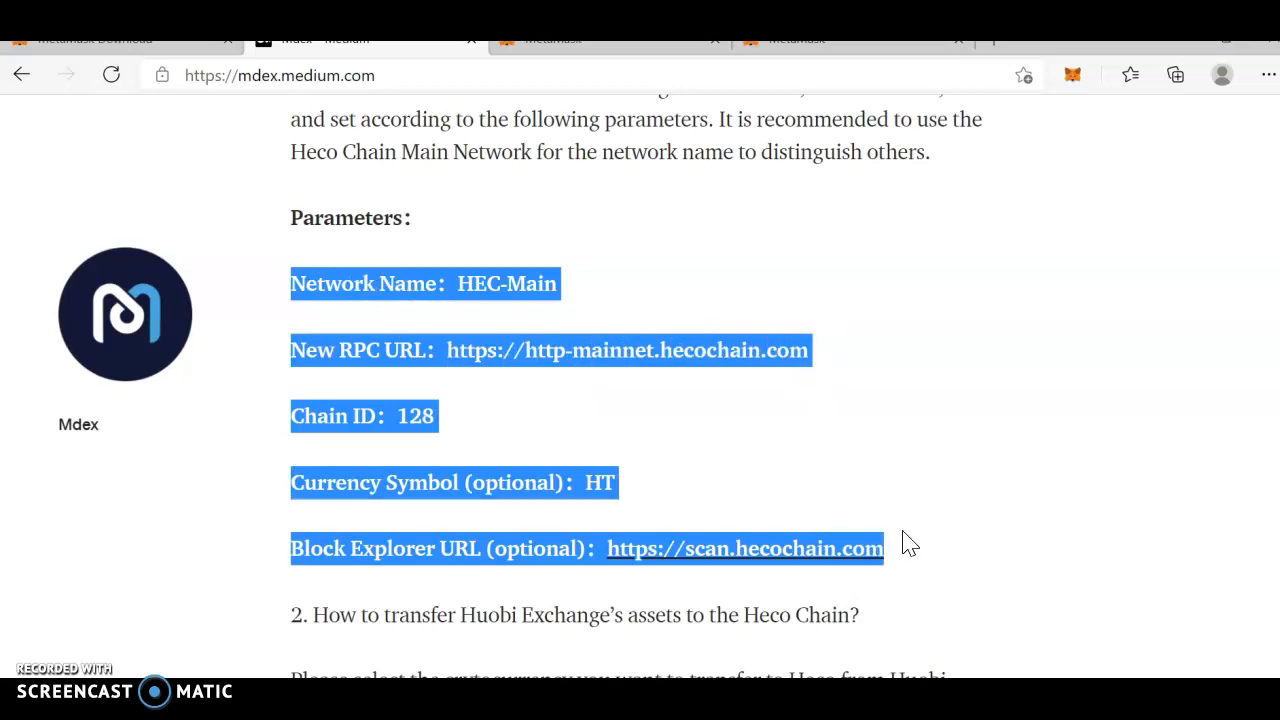
pyautogui.moveTo(1070, 100)
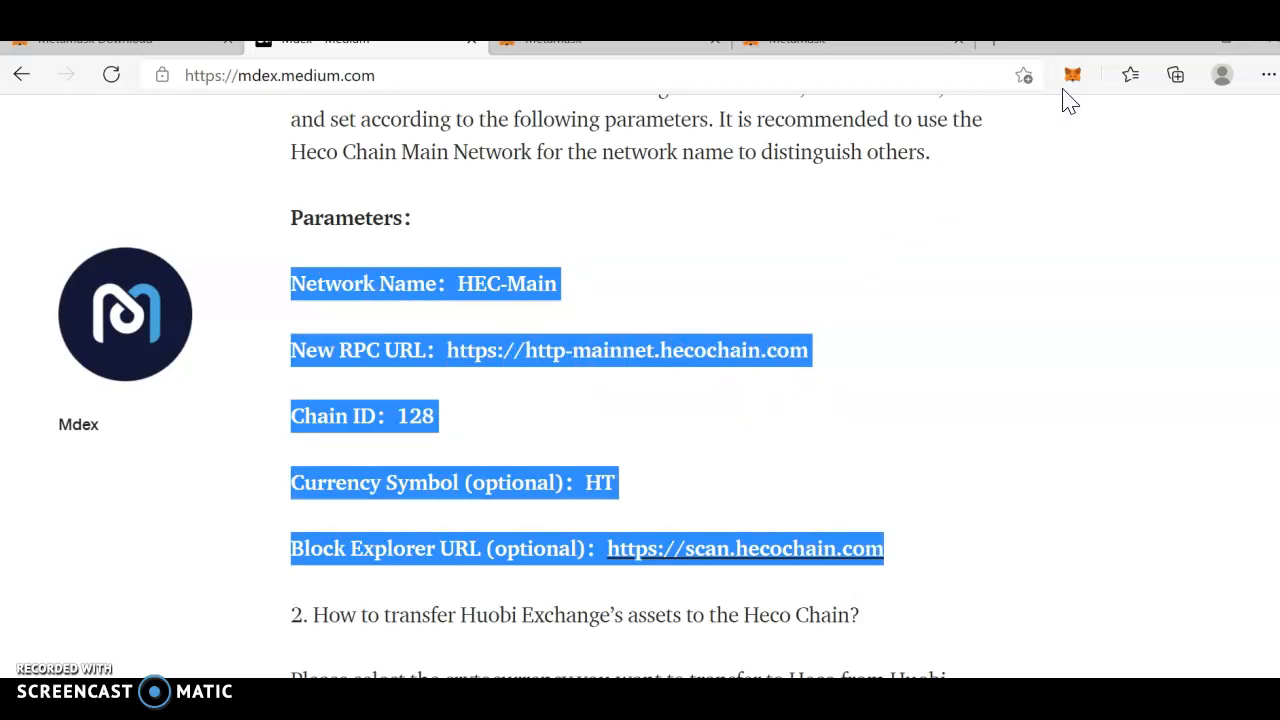
pyautogui.click(1071, 74)
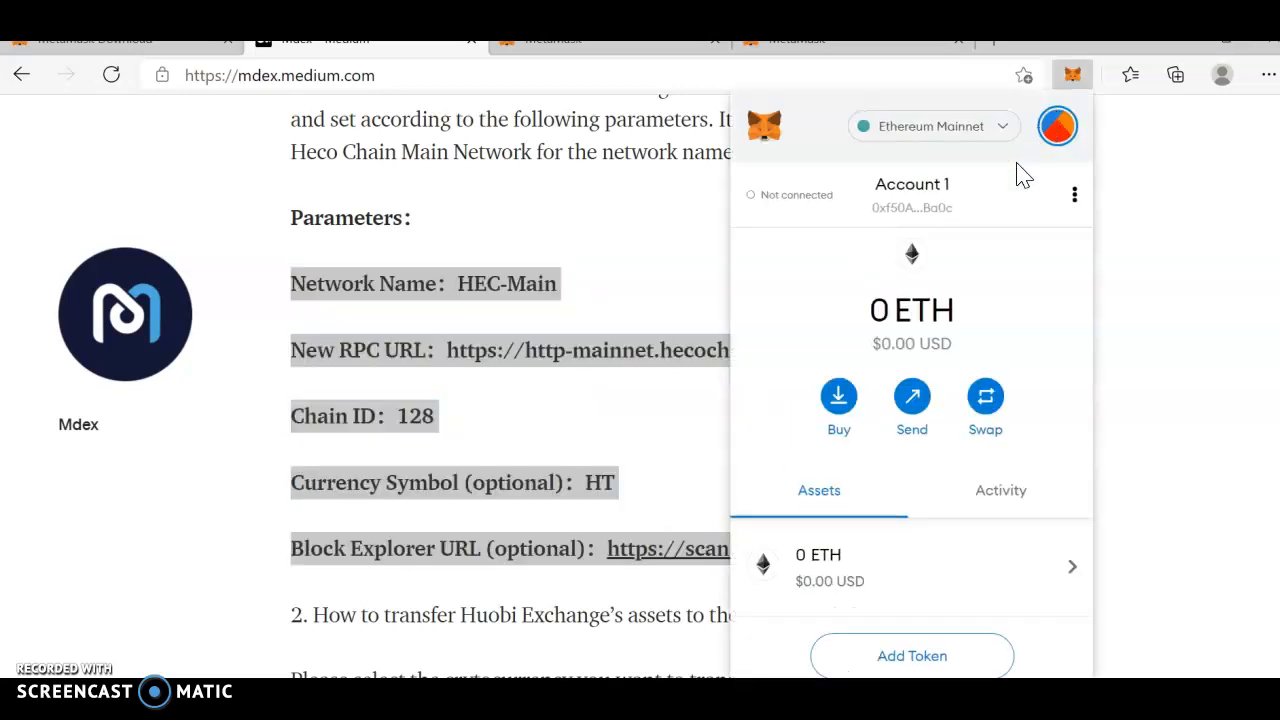
pyautogui.click(932, 126)
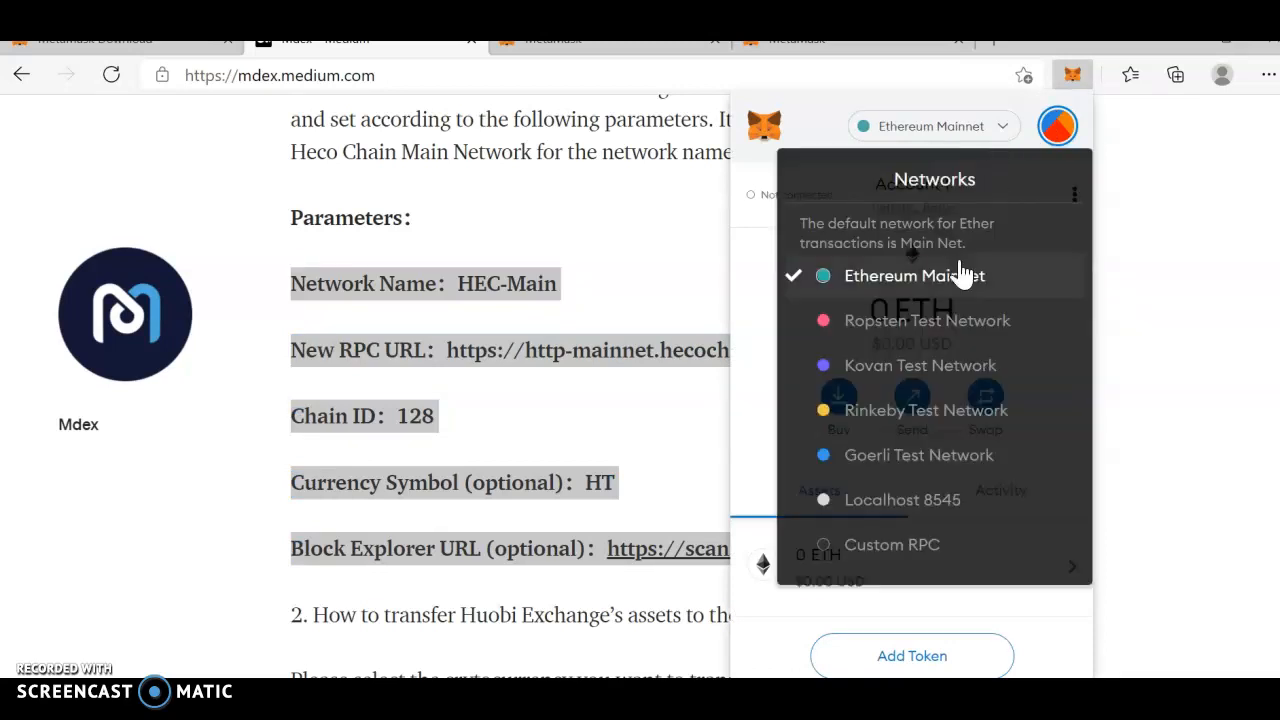
pyautogui.moveTo(892, 544)
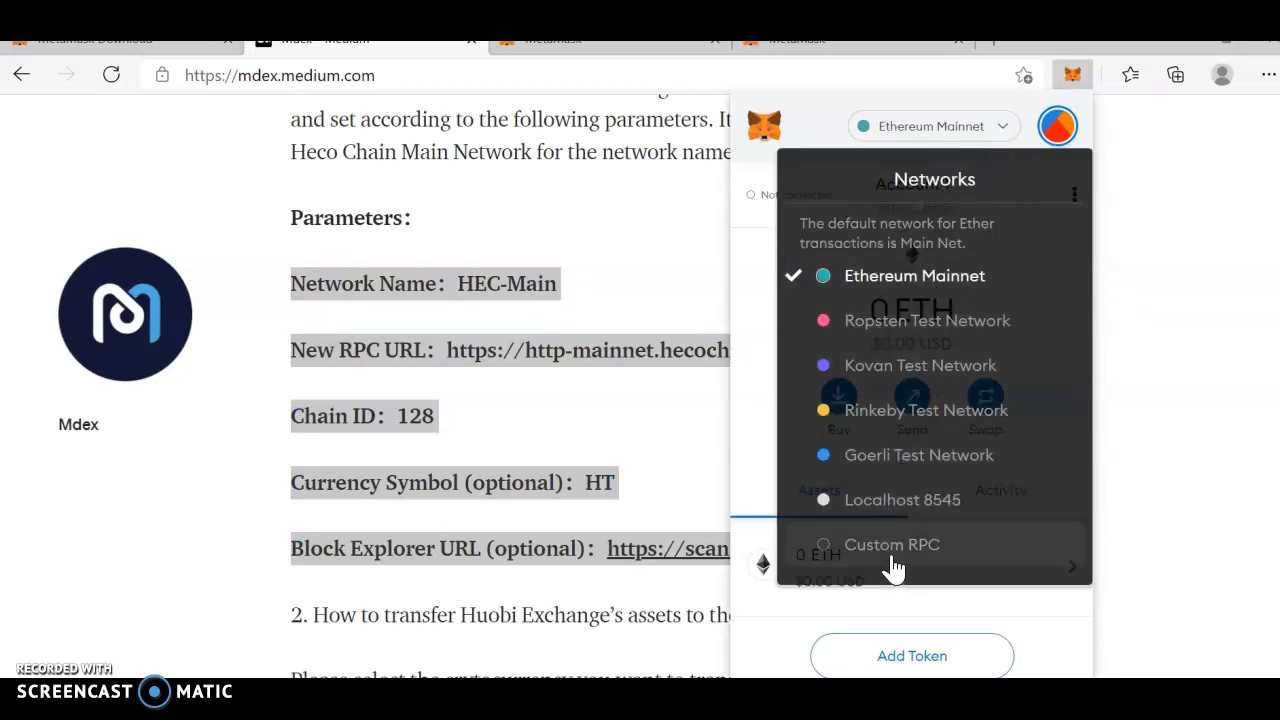
pyautogui.click(891, 544)
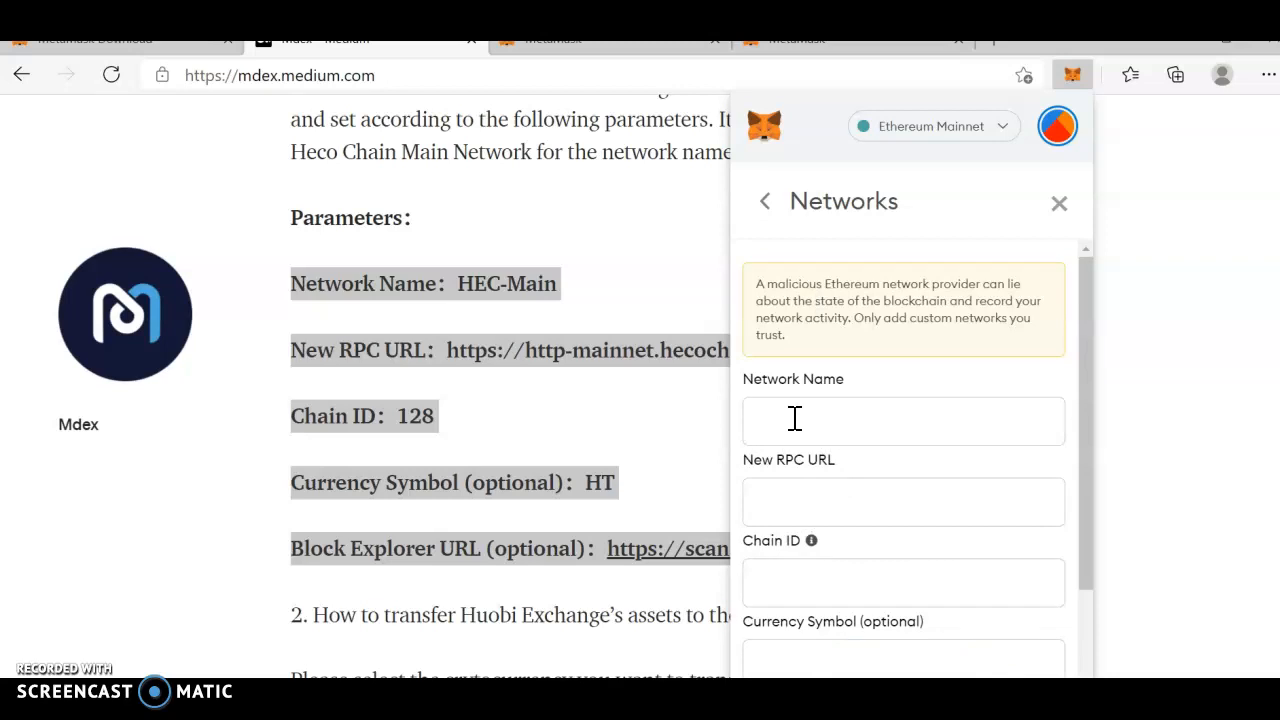
pyautogui.click(903, 420)
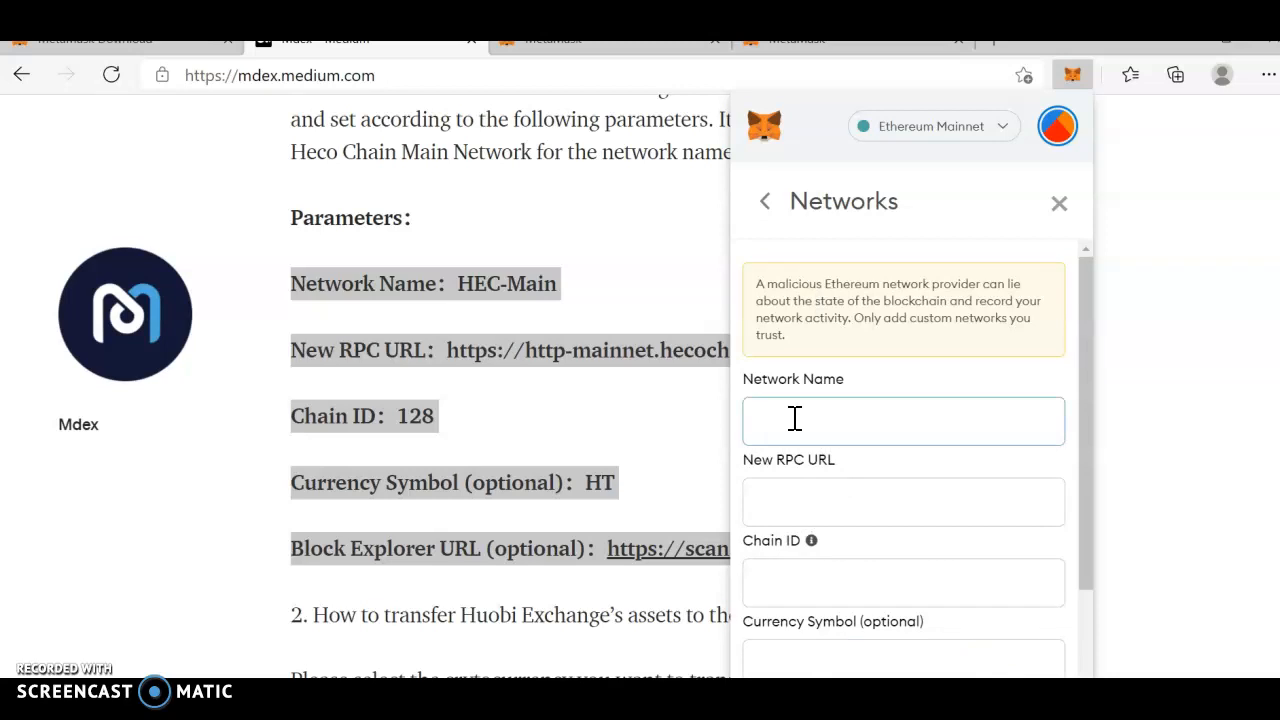
pyautogui.write('HEC-Mai')
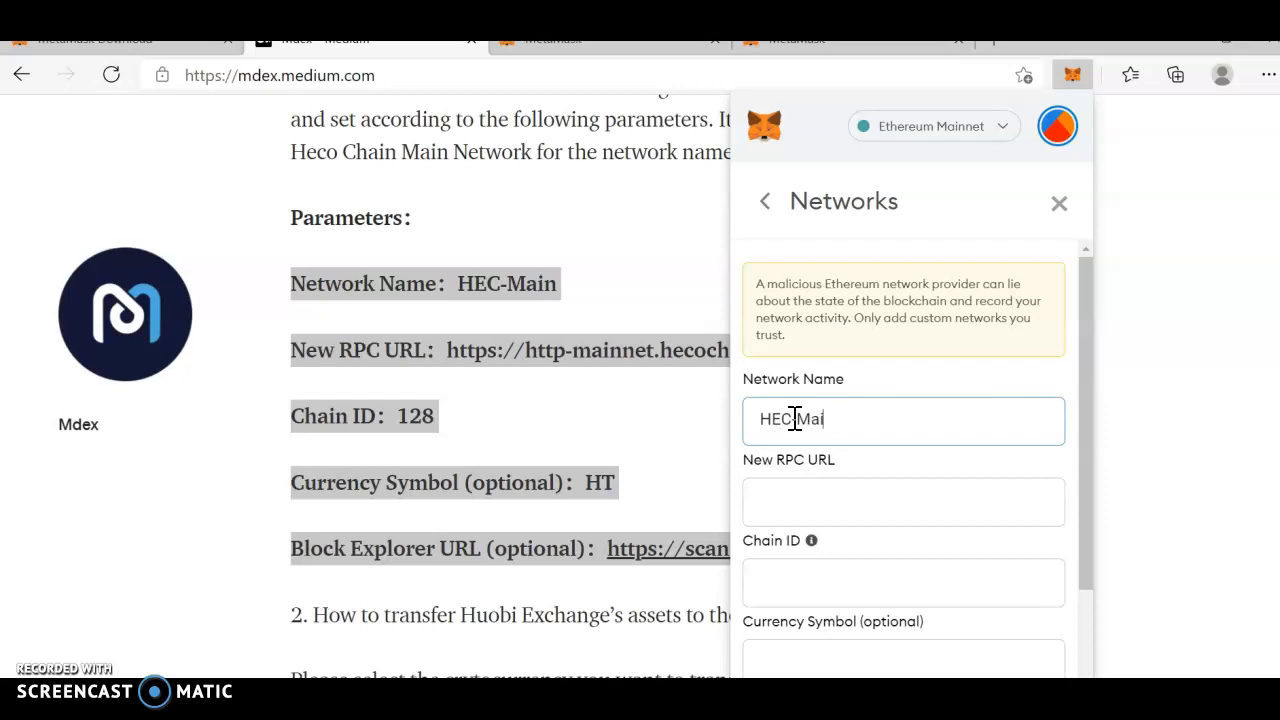
pyautogui.scroll(-3)
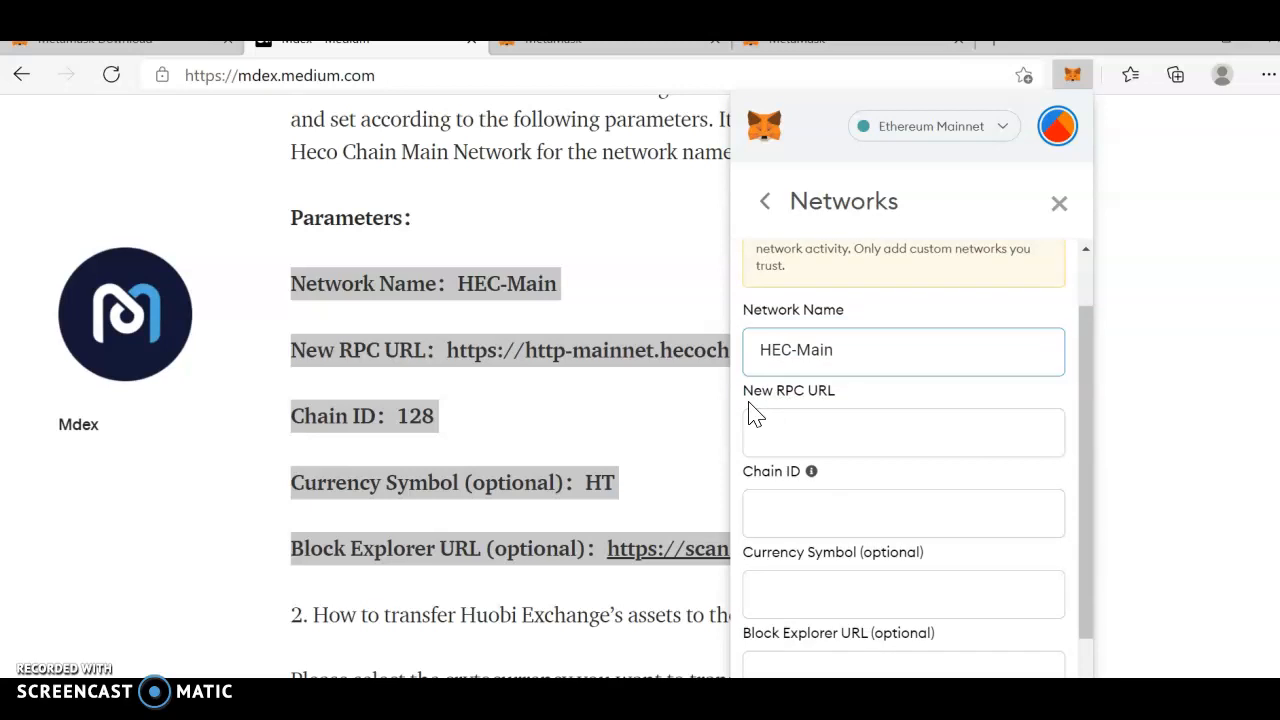
pyautogui.click(902, 432)
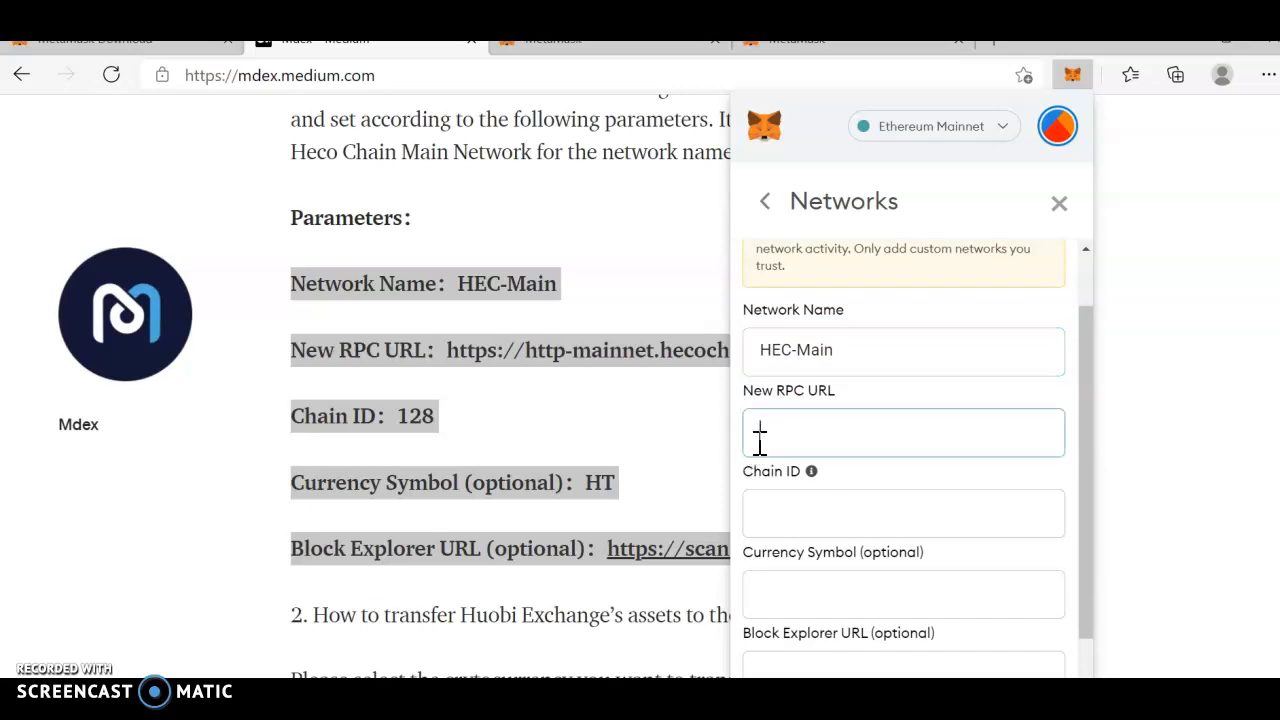
pyautogui.click(1058, 203)
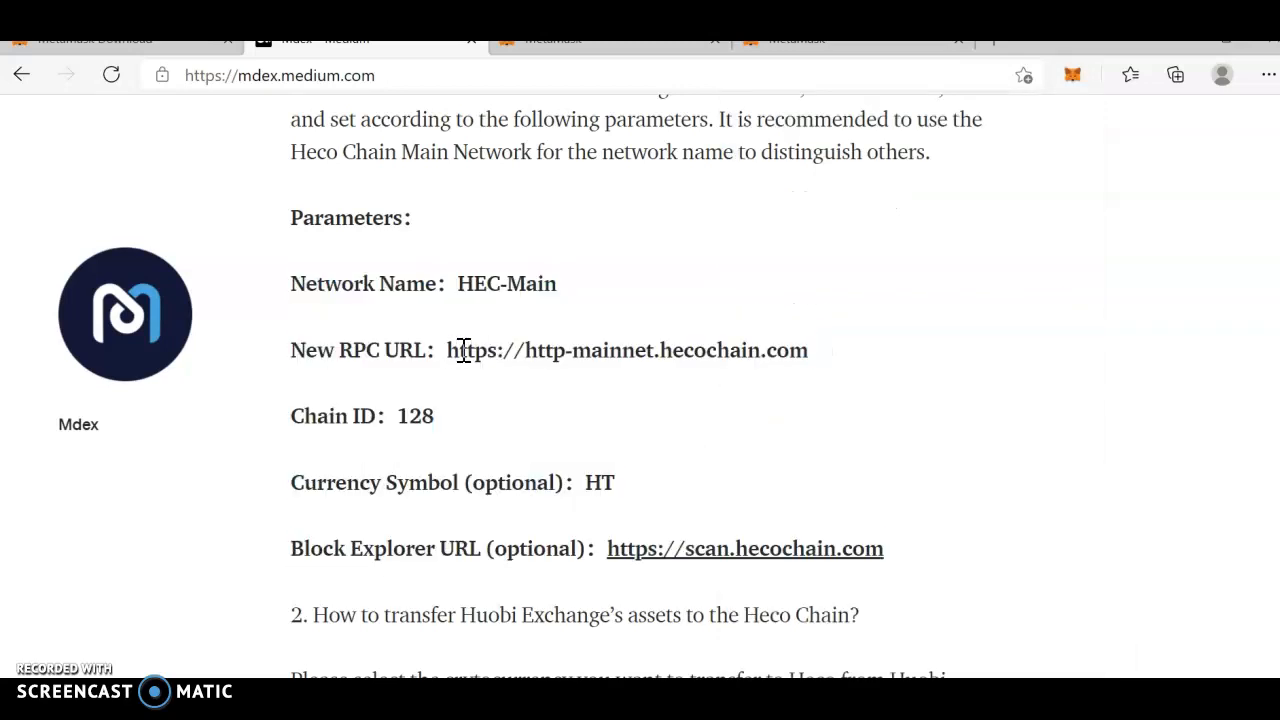
# - Zoom the article out to 90% and reopen MetaMask's network dropdown
pyautogui.rightClick(627, 350)
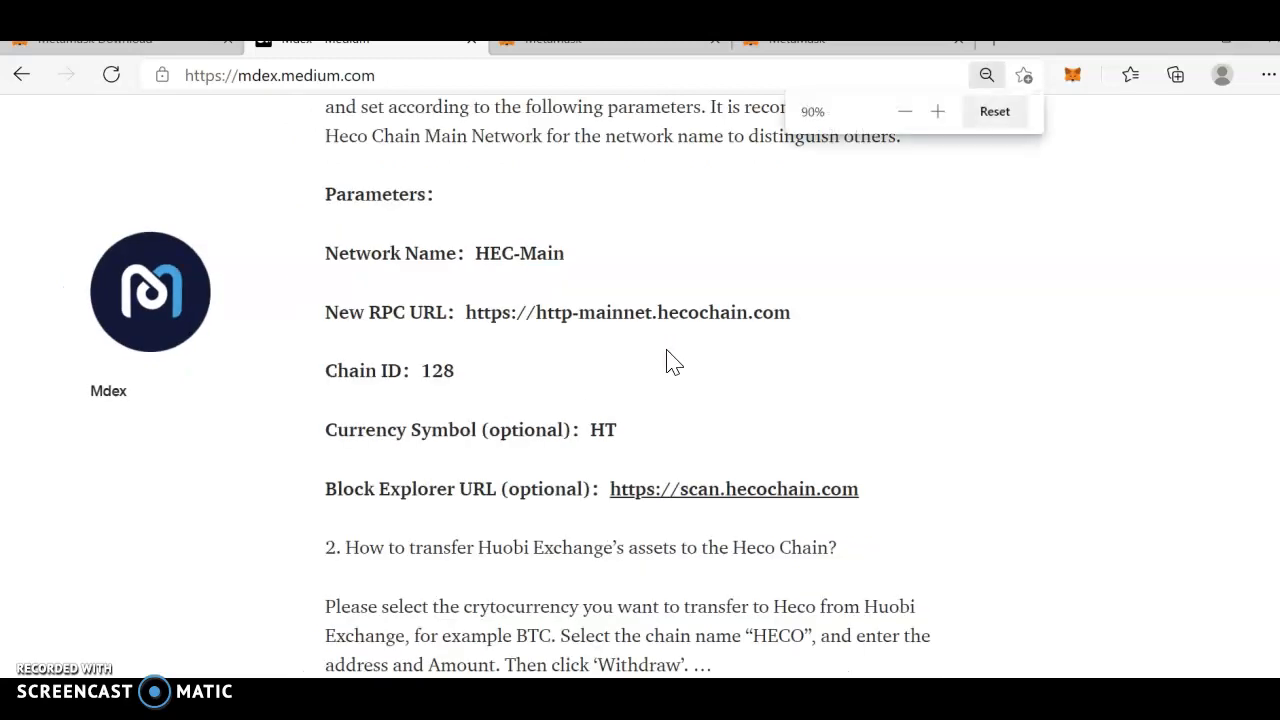
pyautogui.click(904, 111)
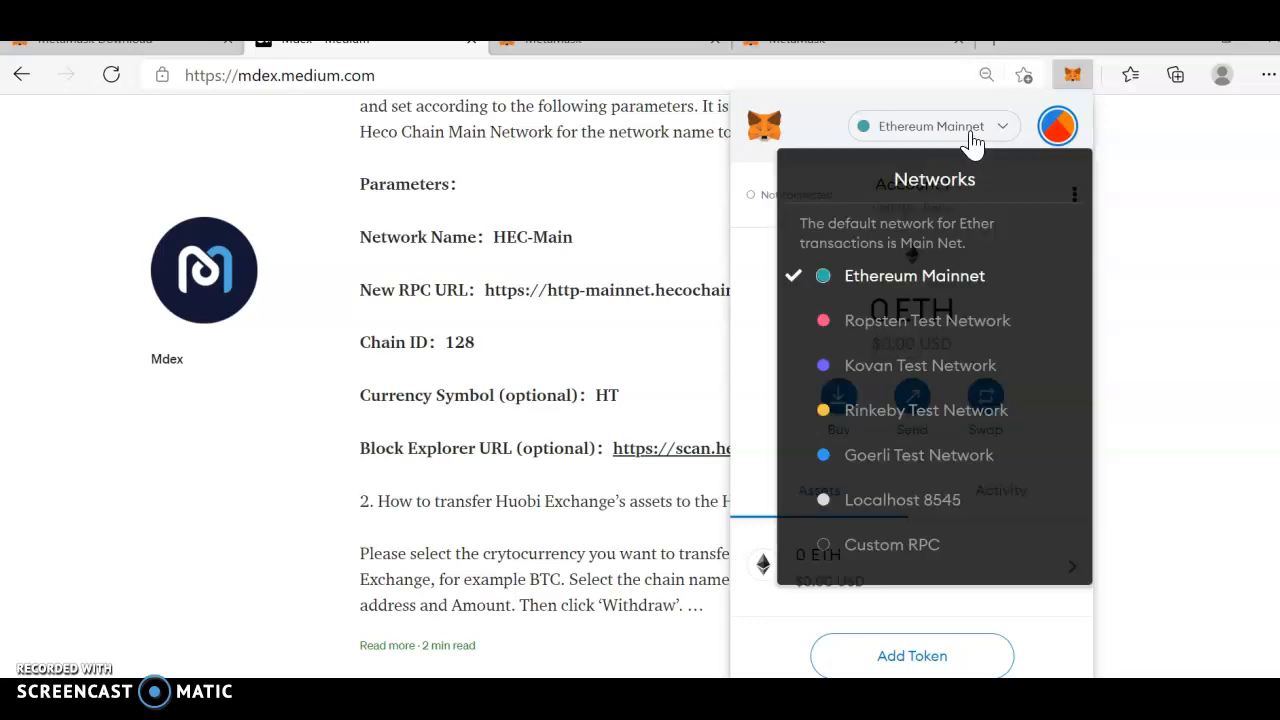
# - Choose Custom RPC and name the new network HEC-Main
pyautogui.click(891, 544)
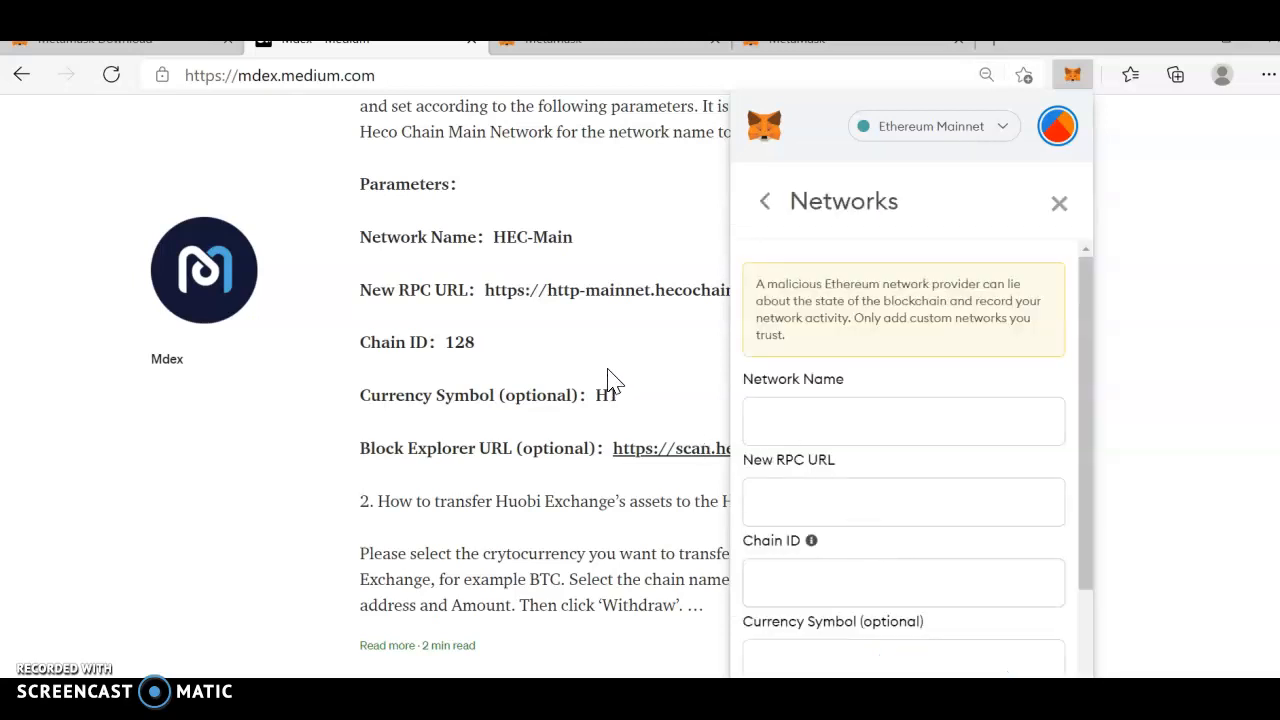
pyautogui.click(903, 420)
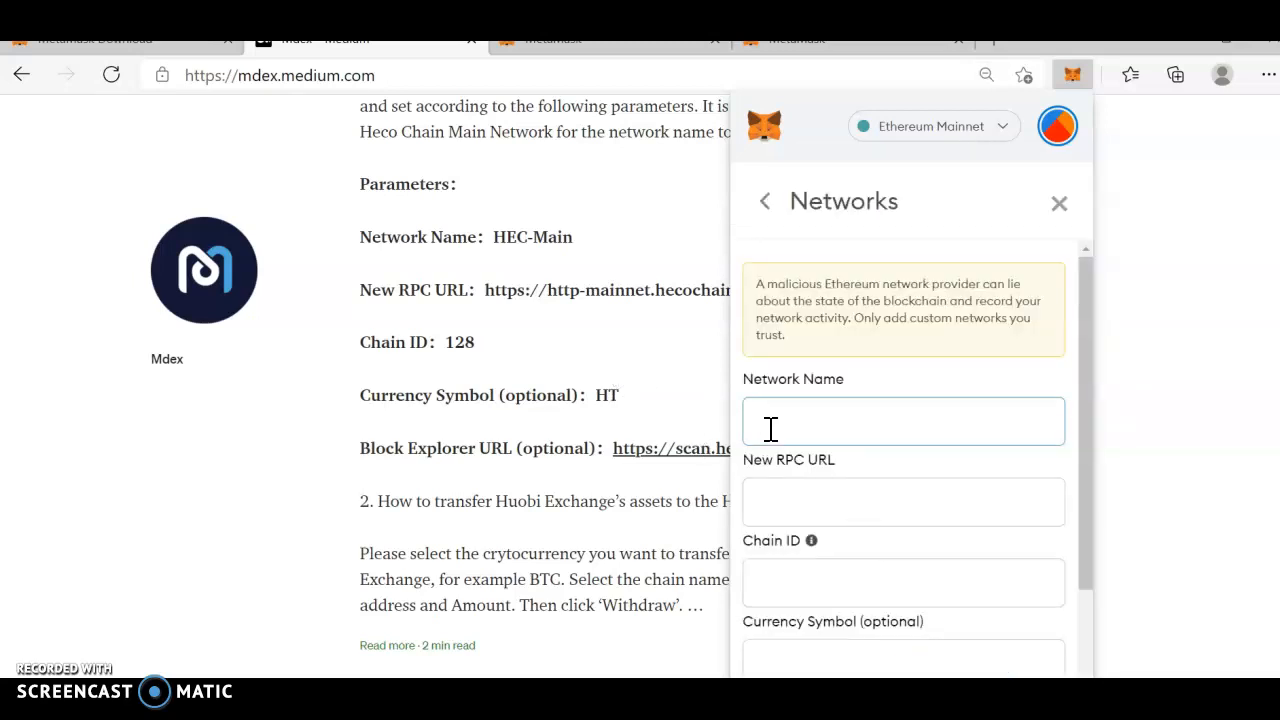
pyautogui.write('HEC-')
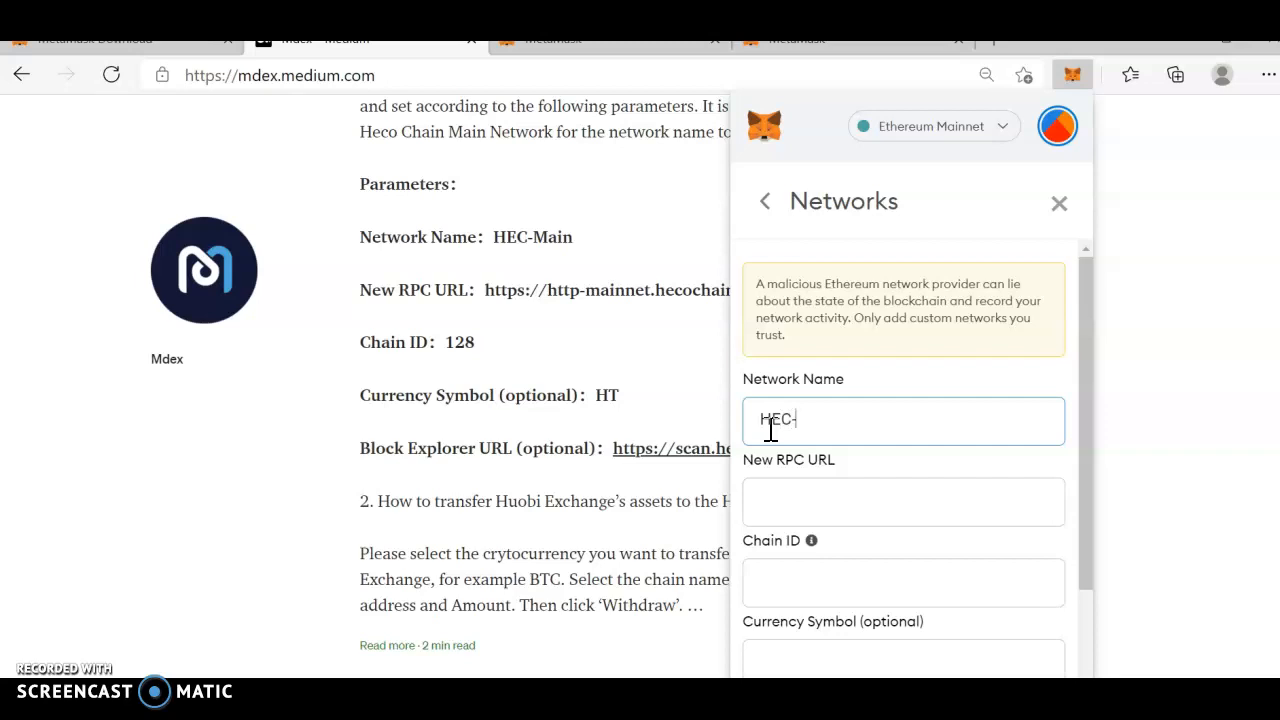
pyautogui.write('m')
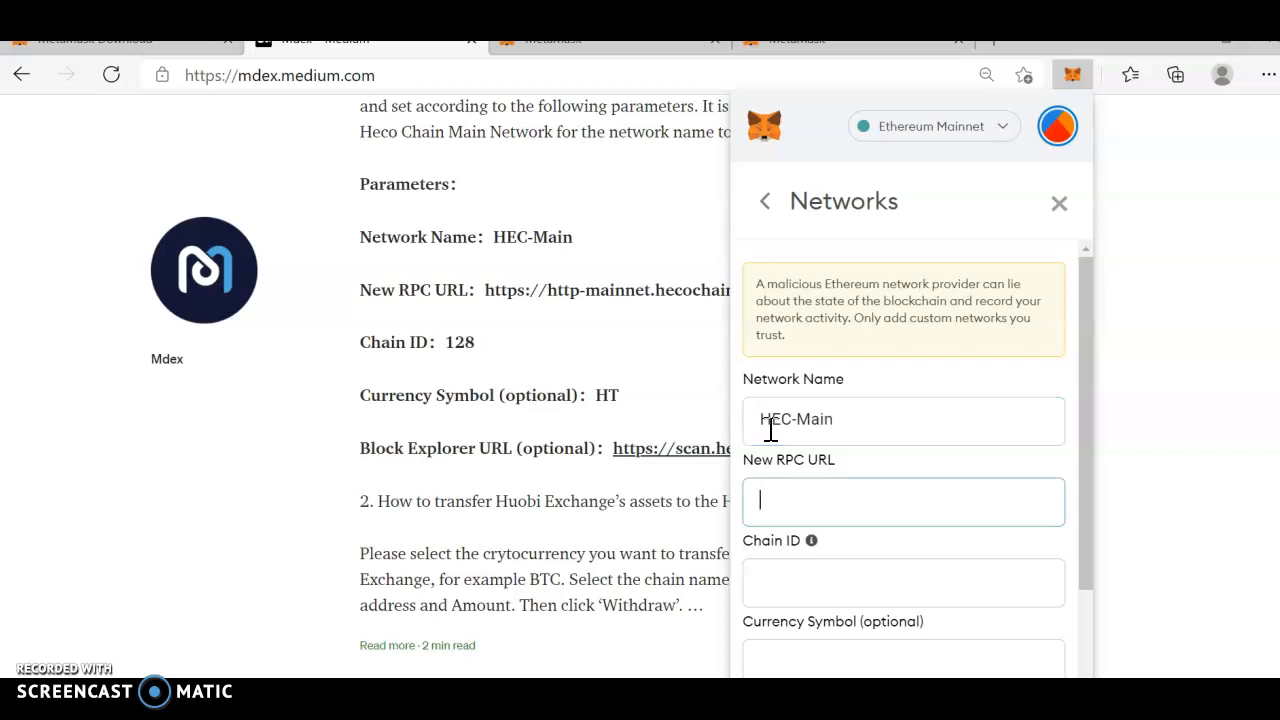
# - Enter the hecochain mainnet RPC URL, chain ID 128 and currency symbol HT
pyautogui.write('h')
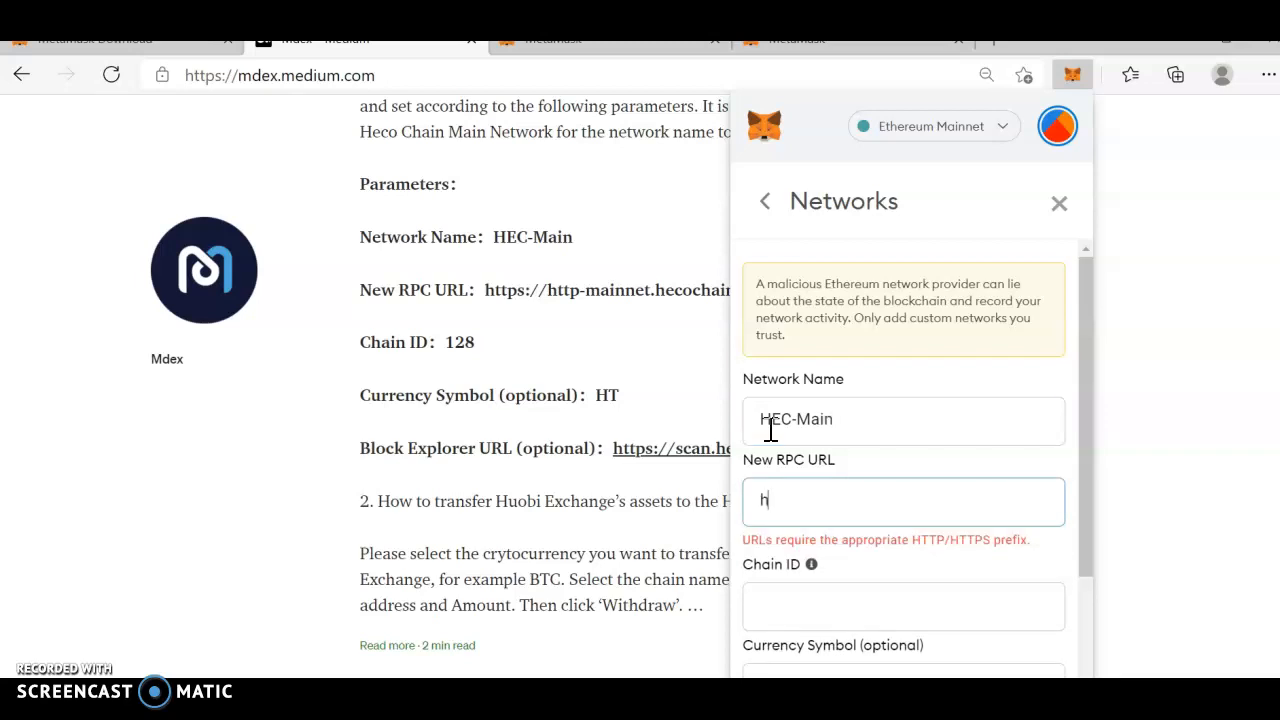
pyautogui.write('ttps://h')
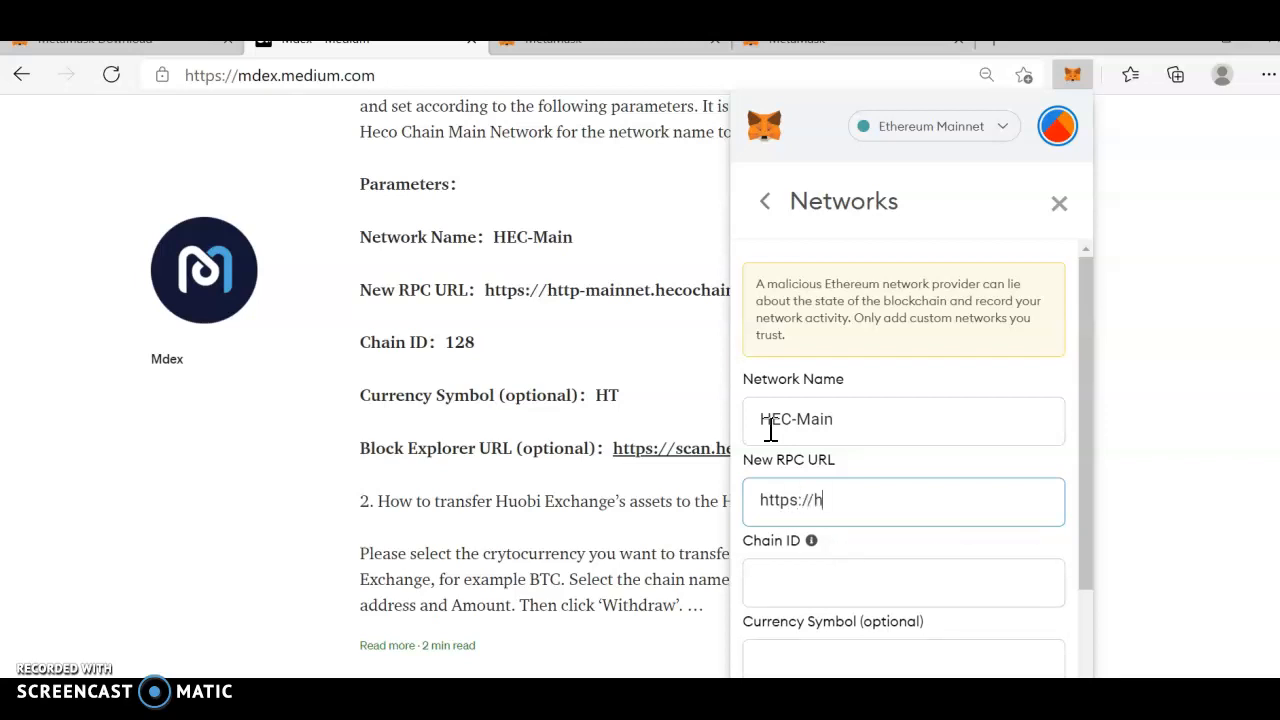
pyautogui.write('ttp-')
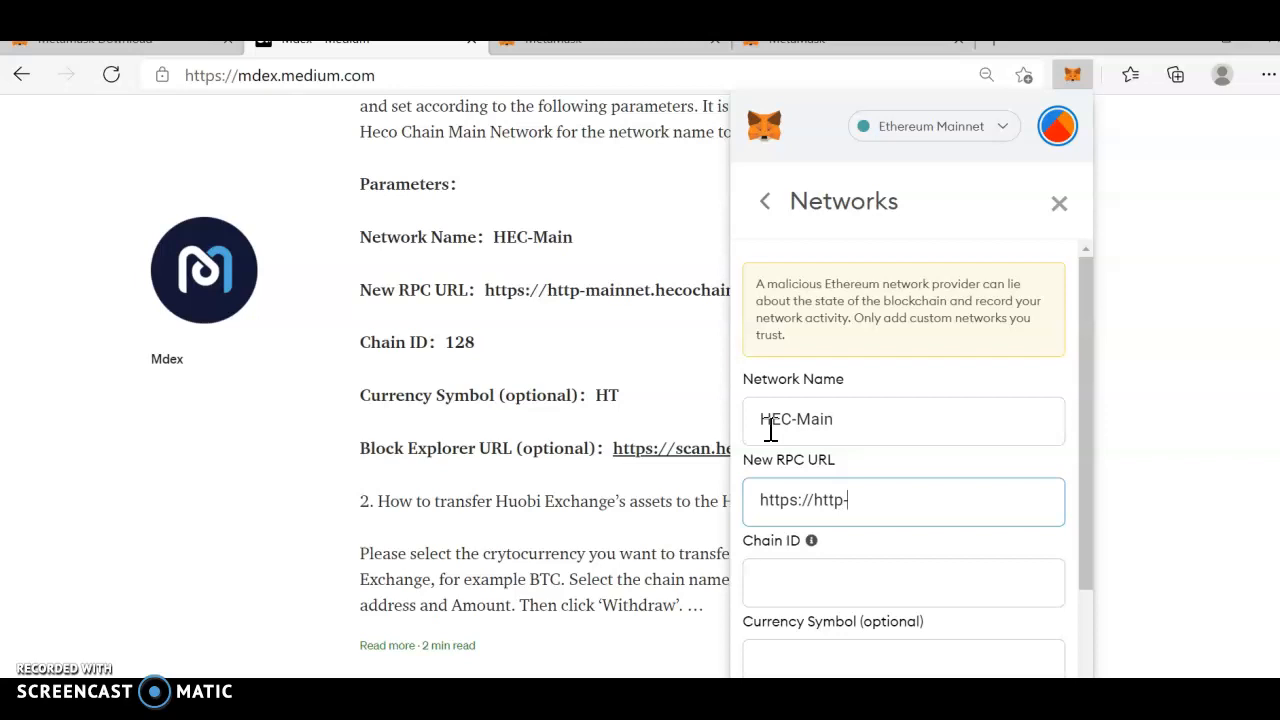
pyautogui.write('mainet')
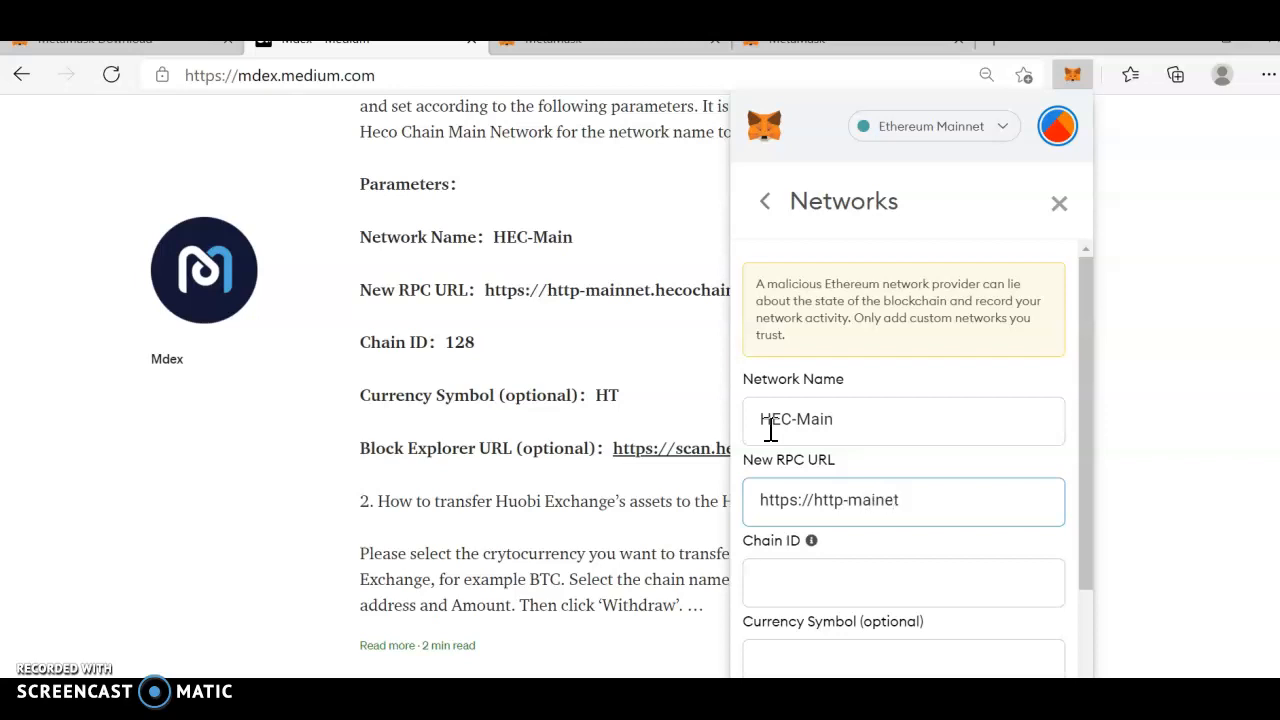
pyautogui.write('.hecochain.com')
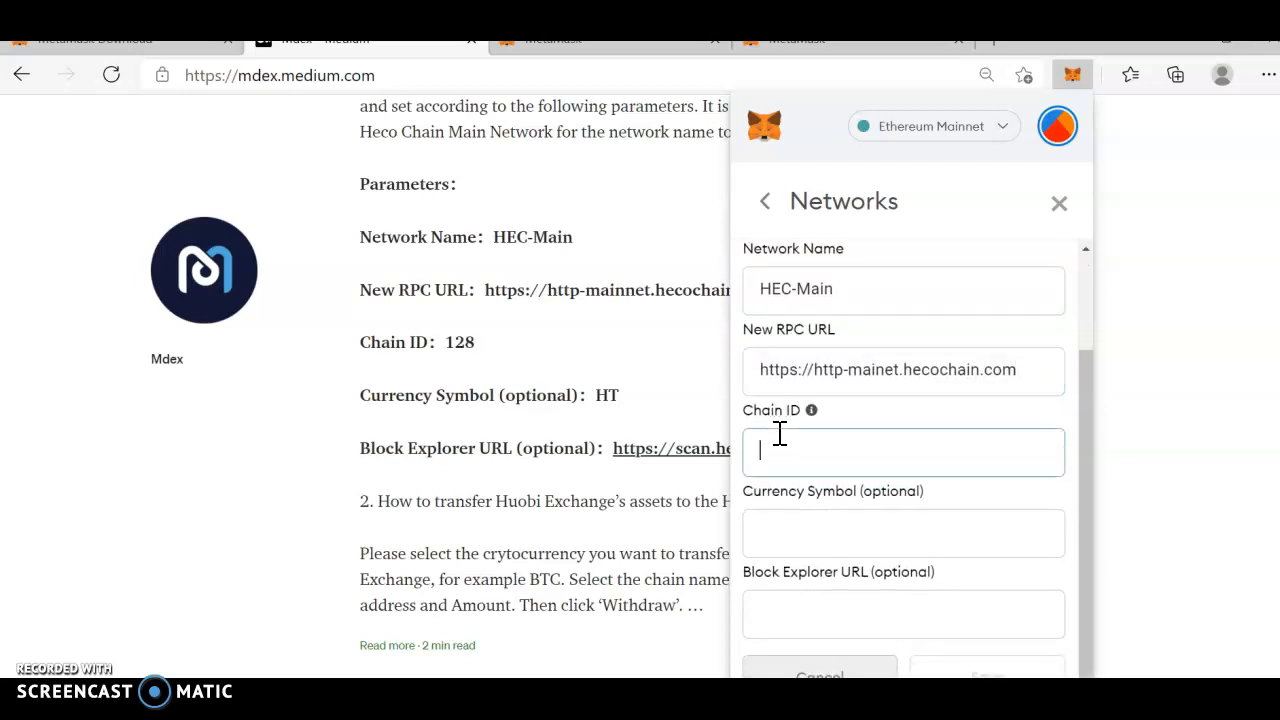
pyautogui.write('128')
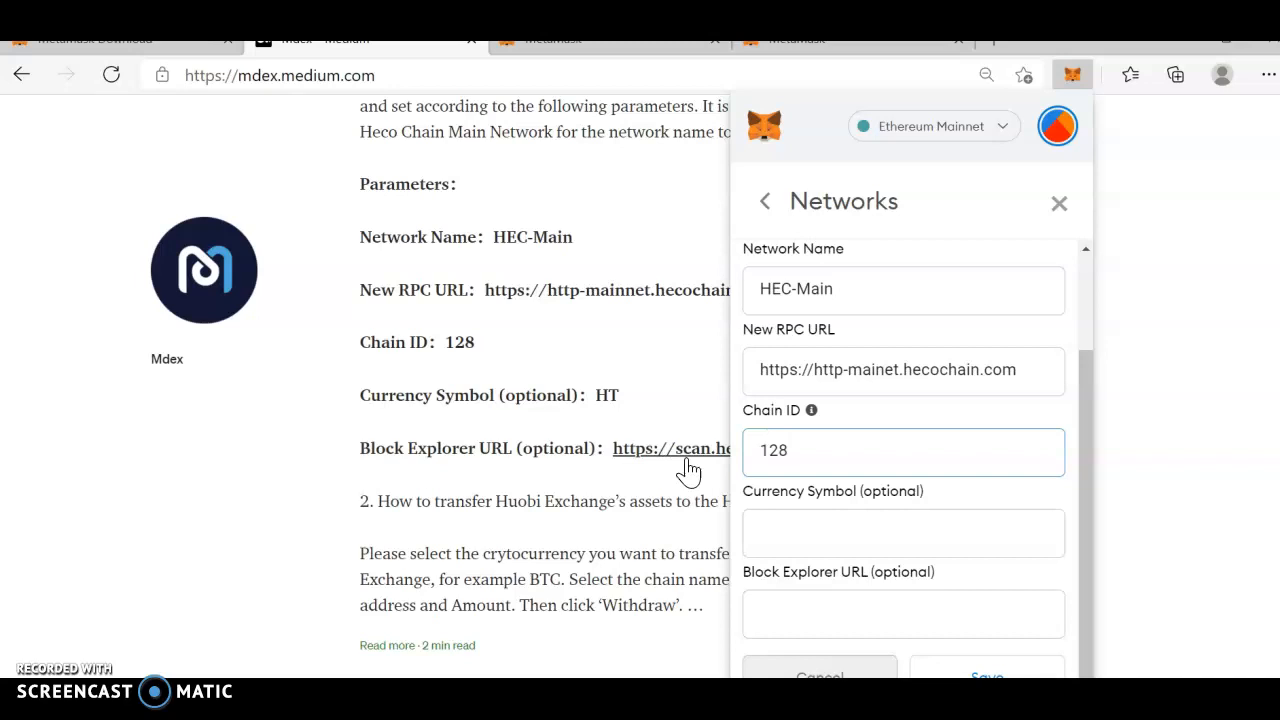
pyautogui.write('h')
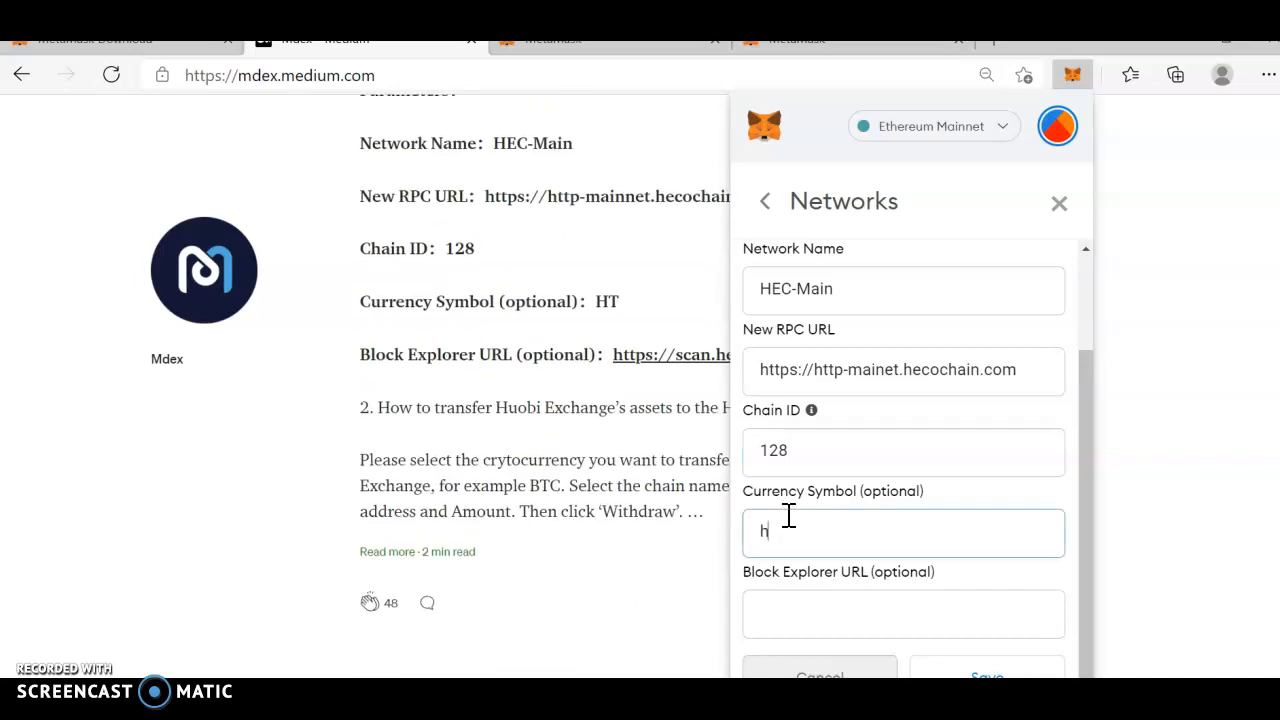
pyautogui.write('T')
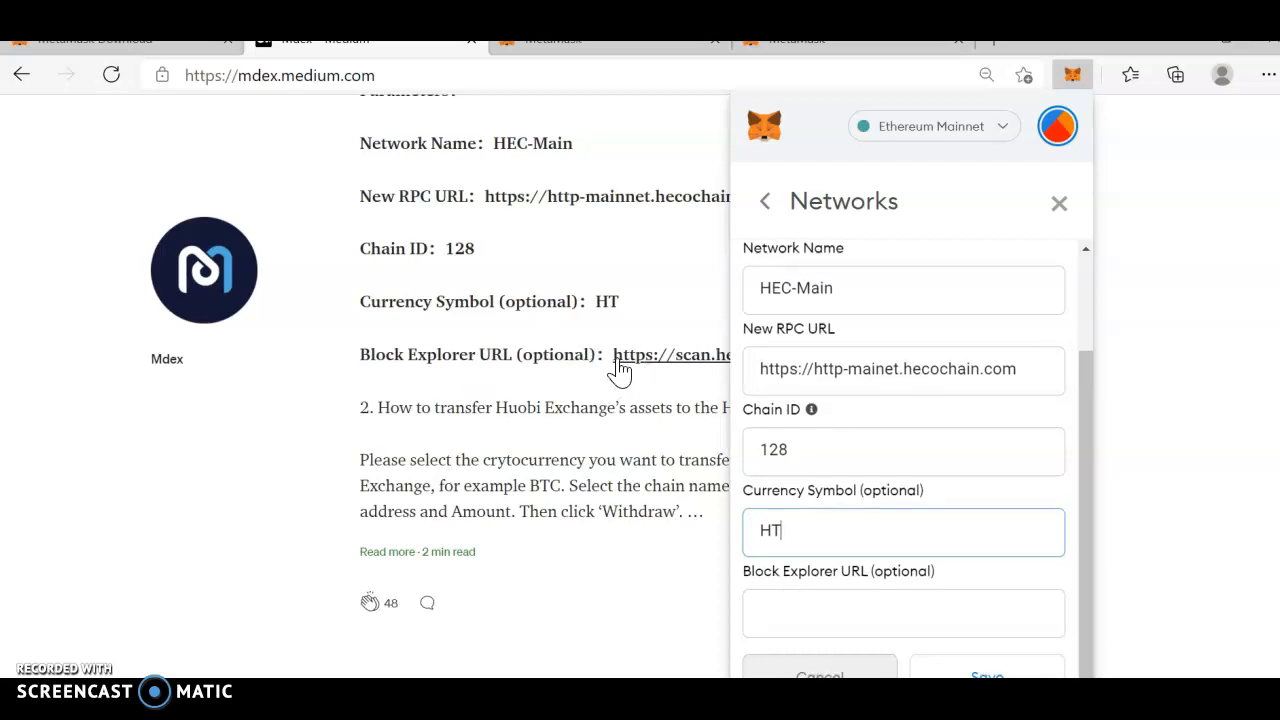
pyautogui.moveTo(905, 115)
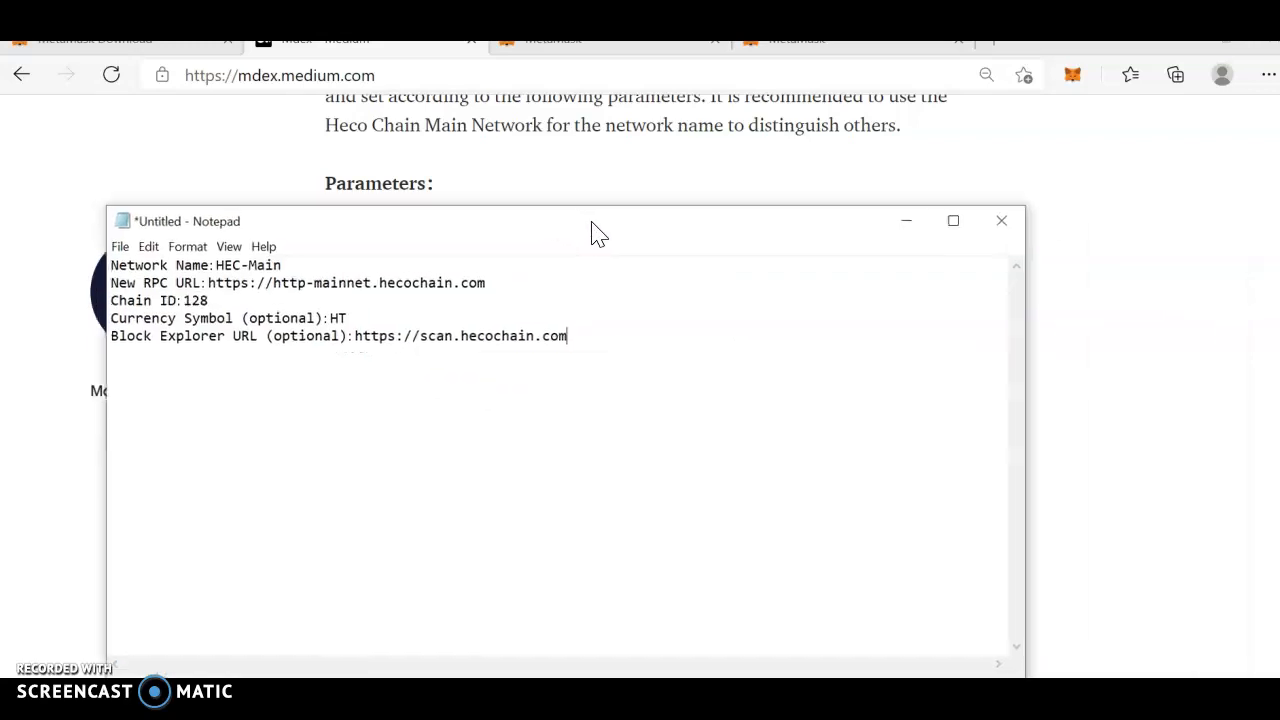
# - Reopen the MetaMask wallet from the Edge toolbar over the article
pyautogui.click(1072, 75)
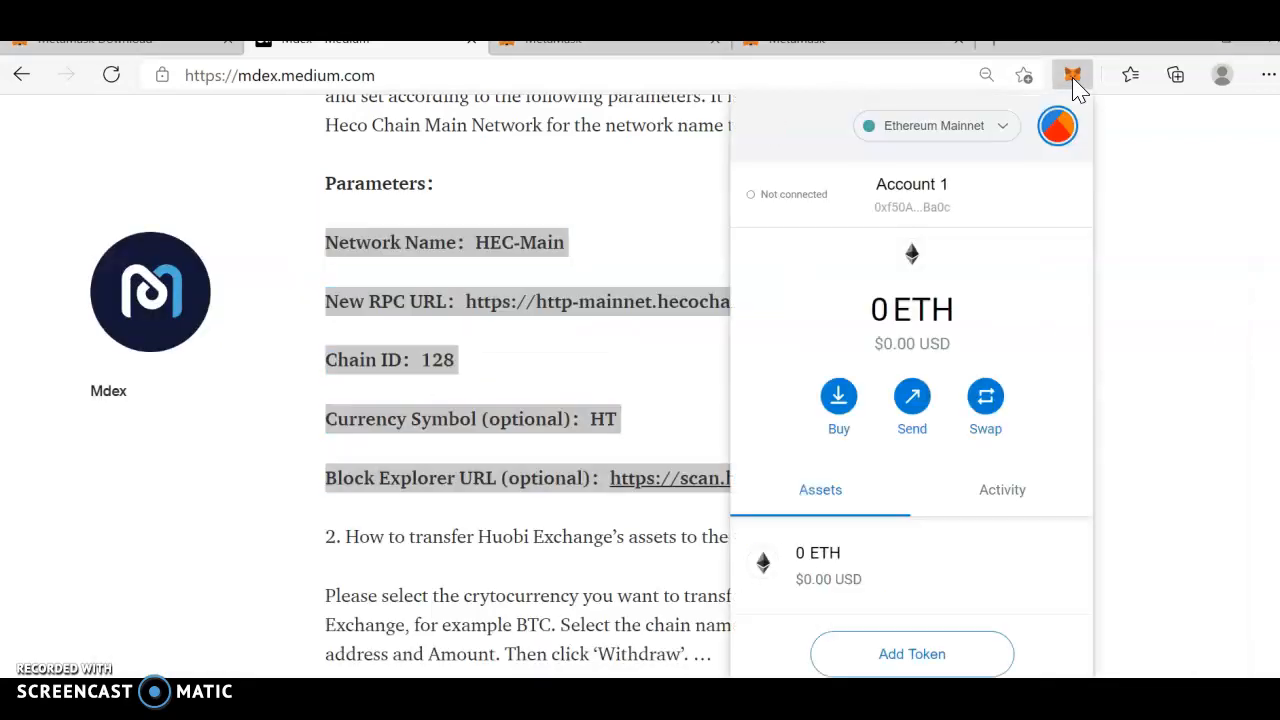
# - Save the HEC-Main custom network with chain ID 128, HT symbol and scan.hecochain.com explorer
pyautogui.click(930, 125)
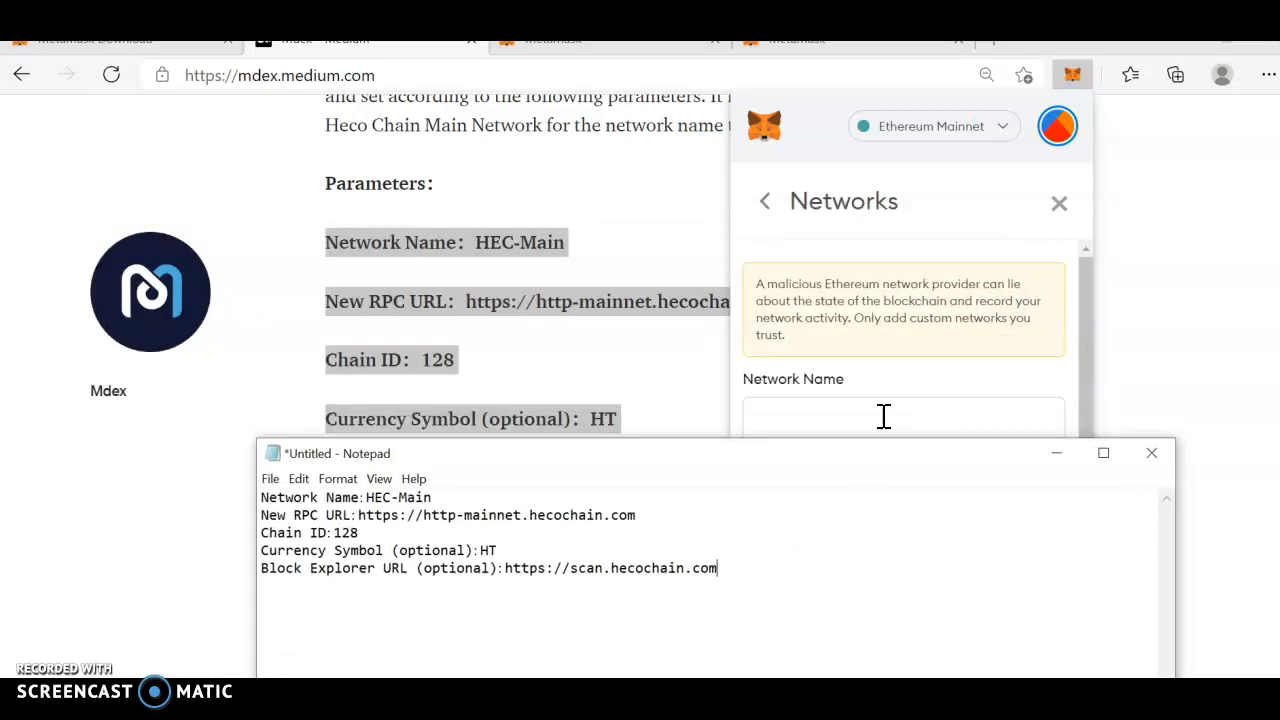
pyautogui.doubleClick(398, 497)
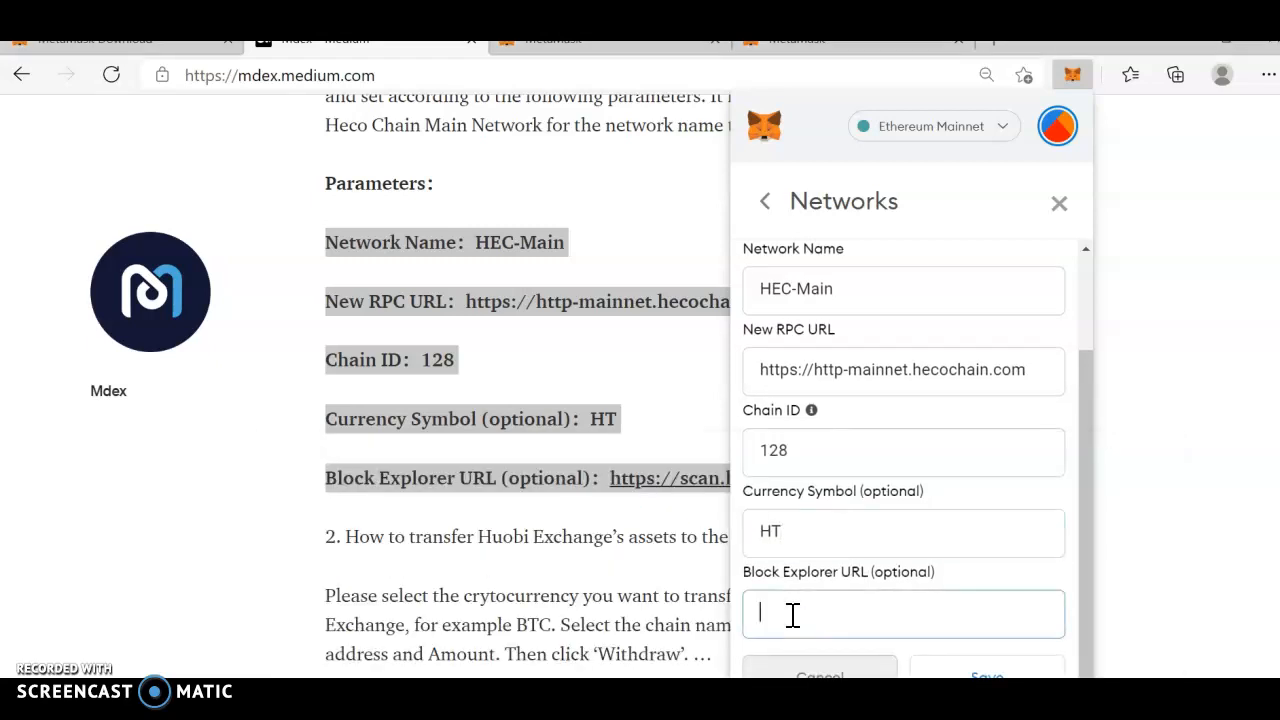
pyautogui.write('https://scan.hecochain.com')
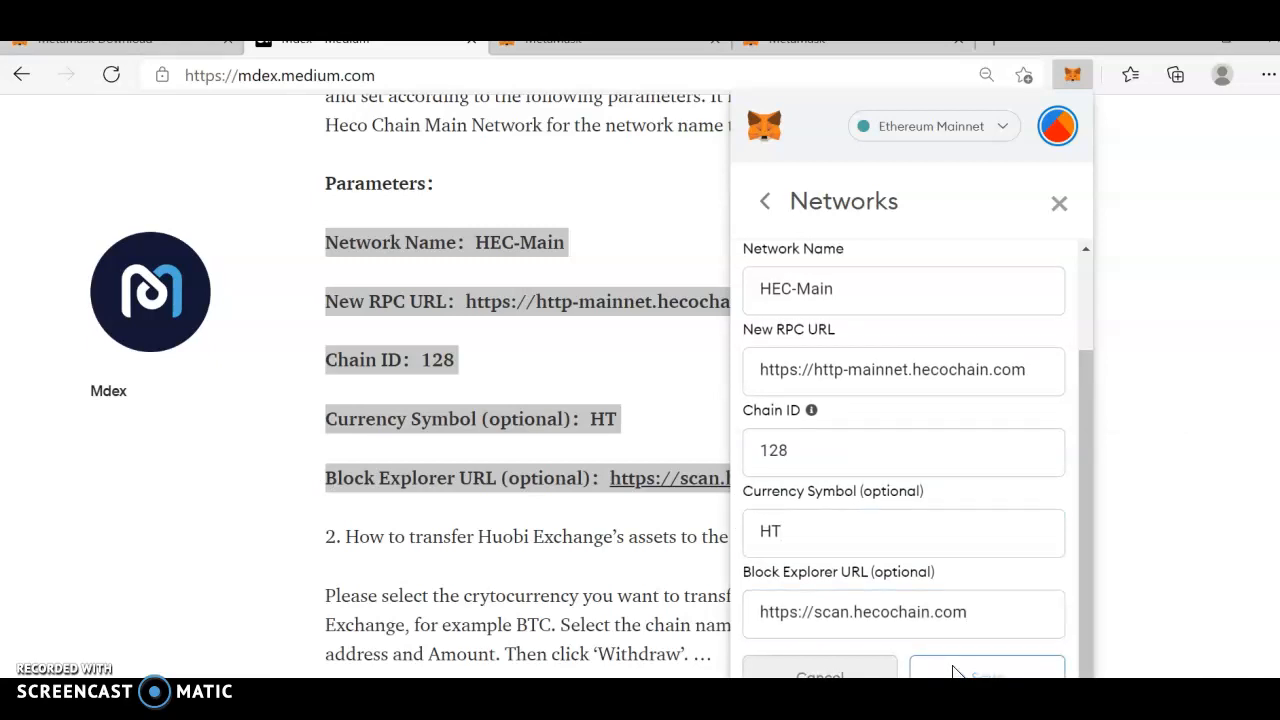
pyautogui.click(986, 670)
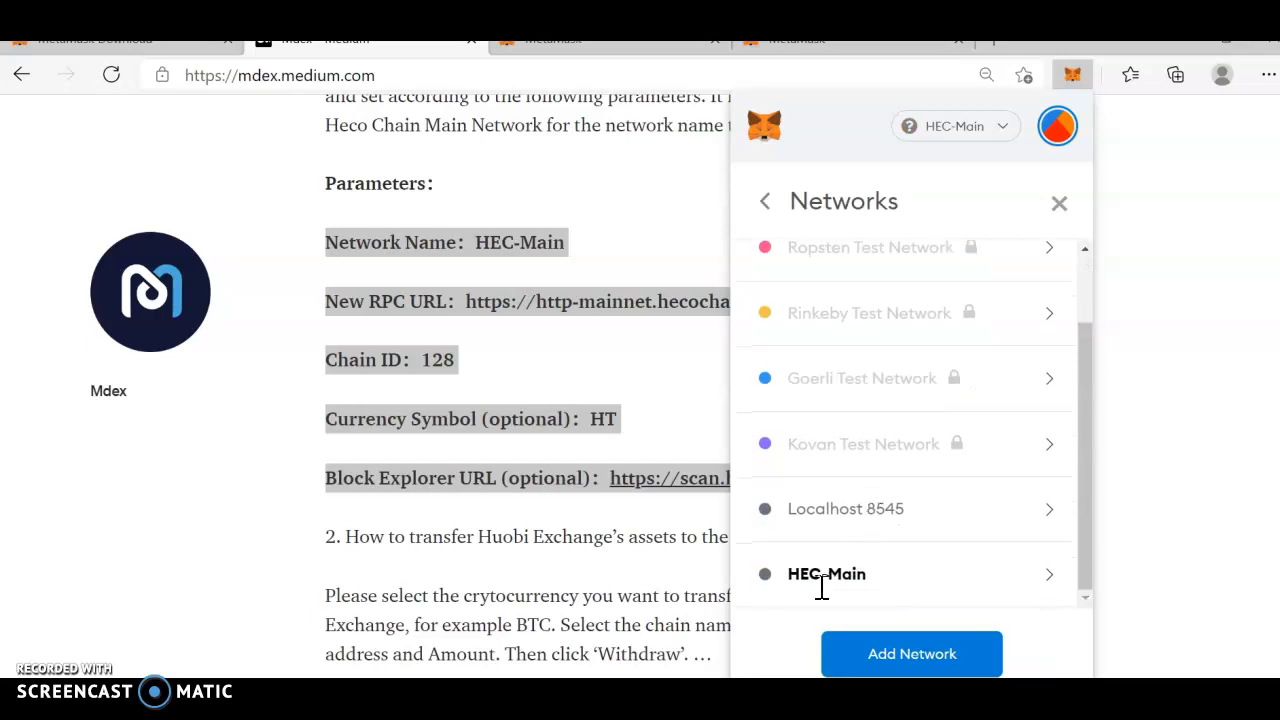
pyautogui.moveTo(865, 597)
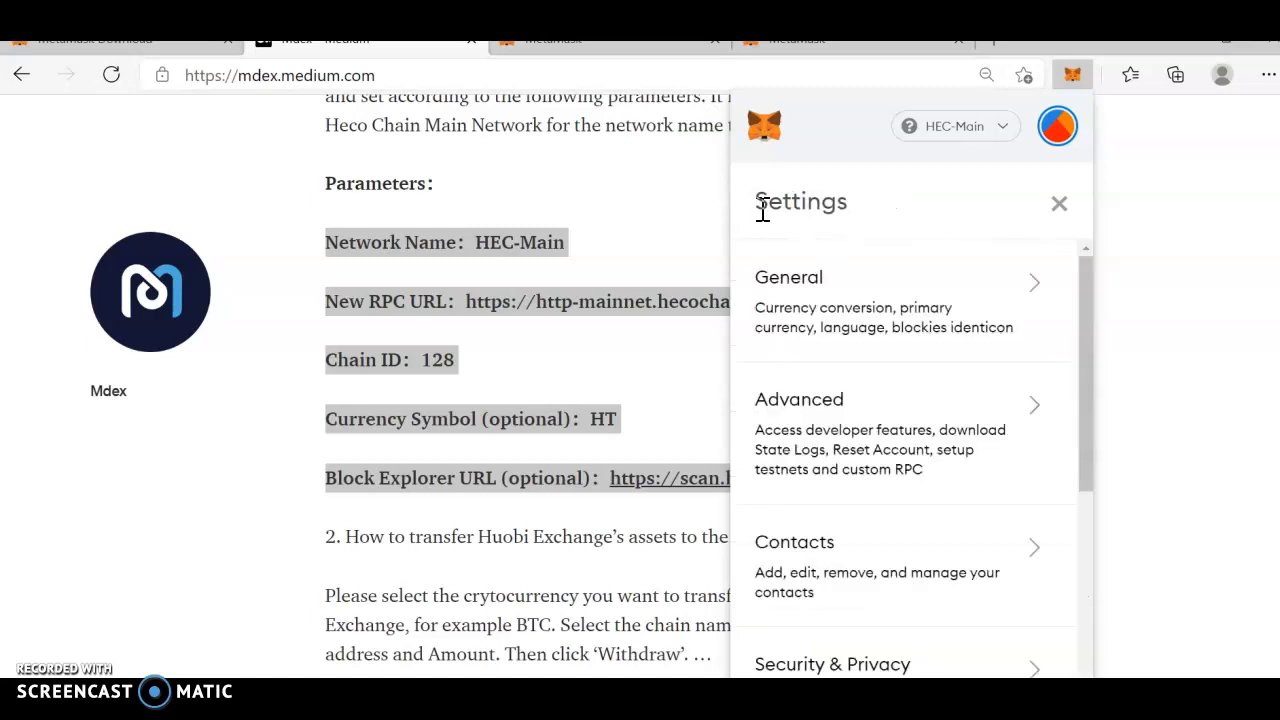
# - Return to the wallet home showing 0 HT and open Add Token
pyautogui.click(1059, 203)
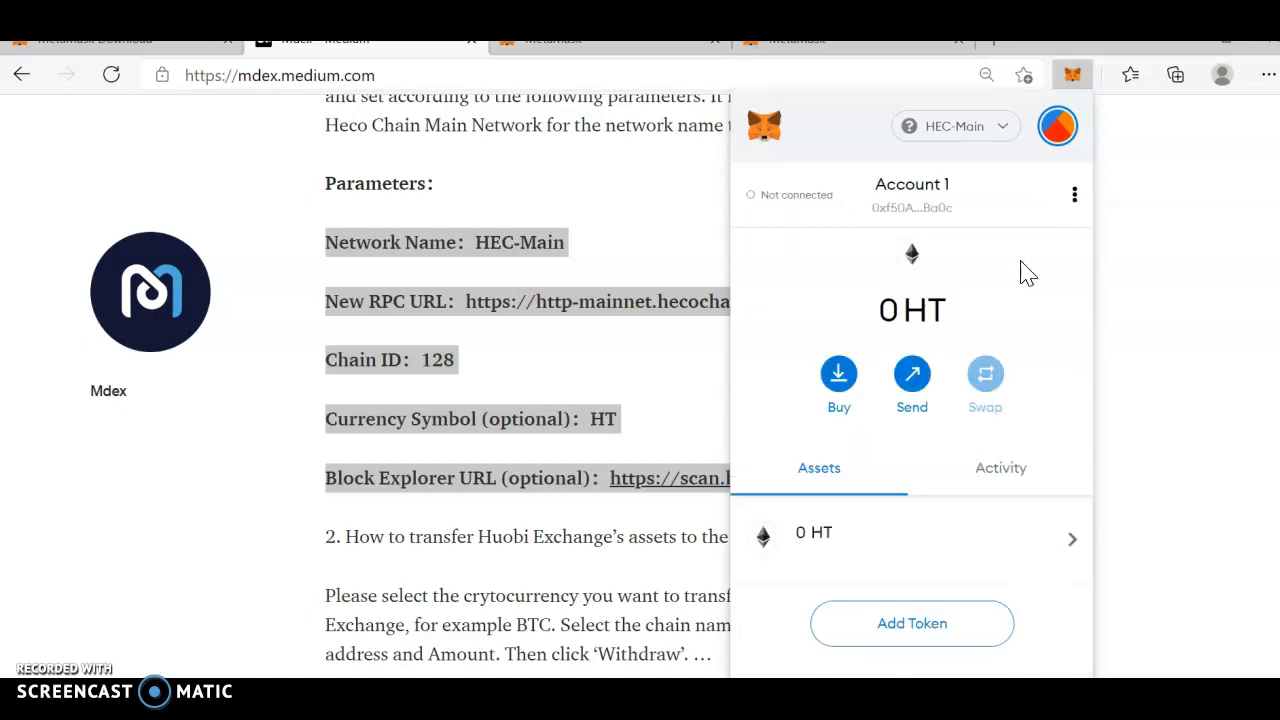
pyautogui.moveTo(942, 367)
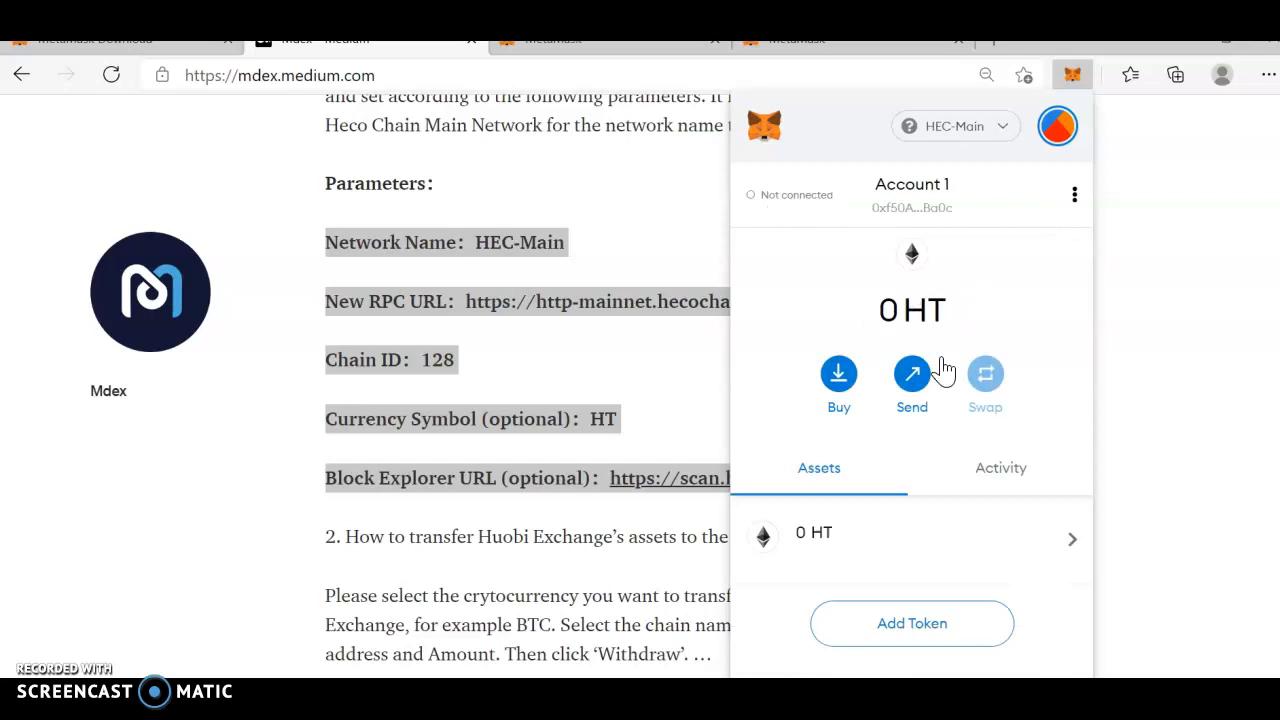
pyautogui.moveTo(880, 330)
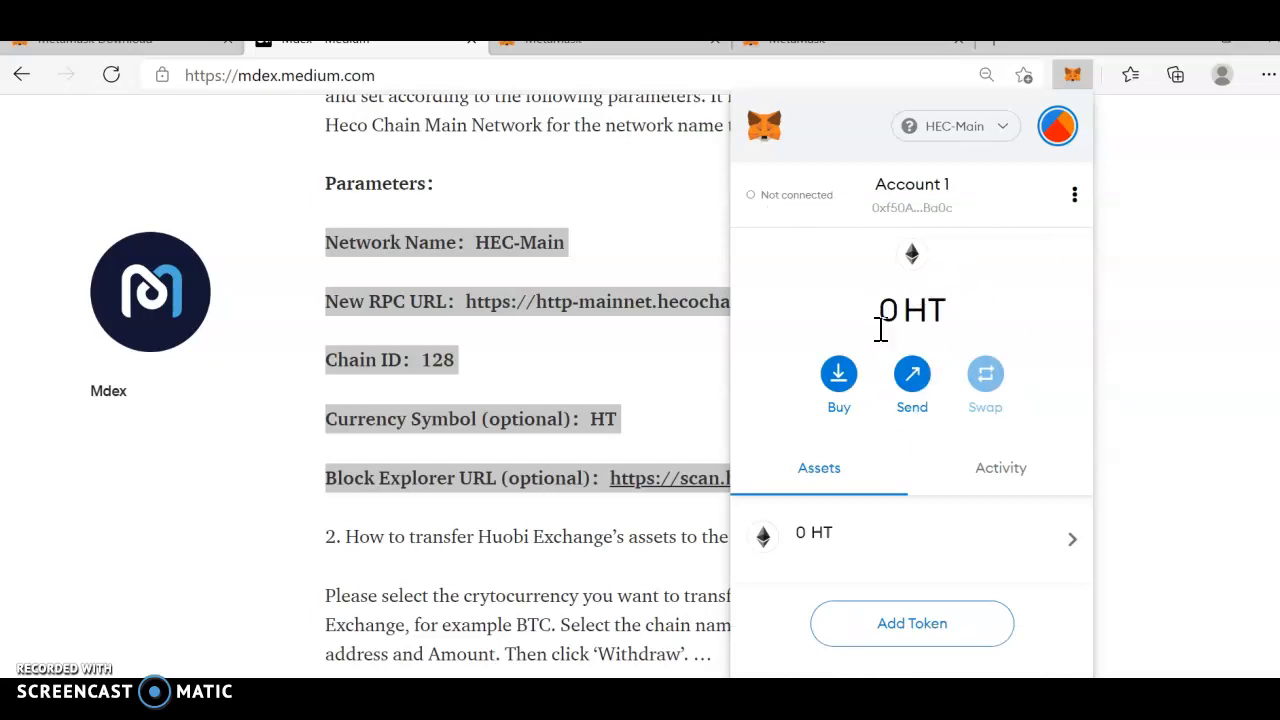
pyautogui.moveTo(905, 215)
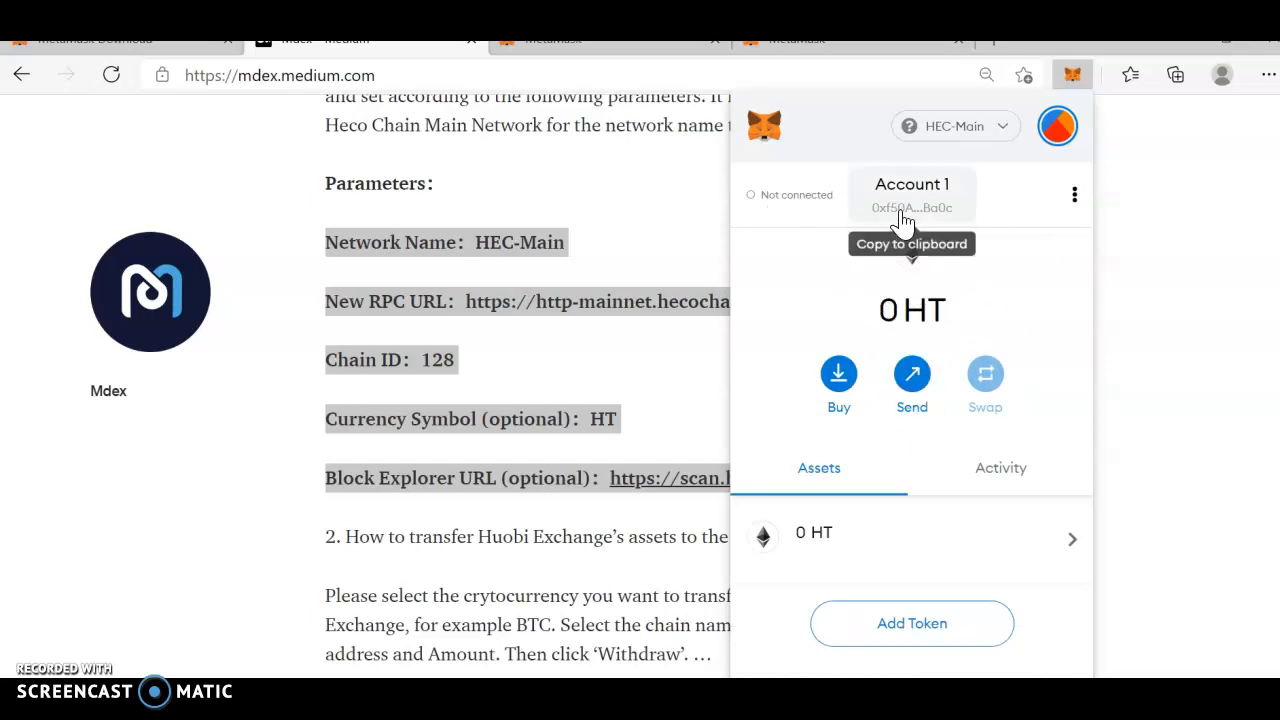
pyautogui.moveTo(880, 525)
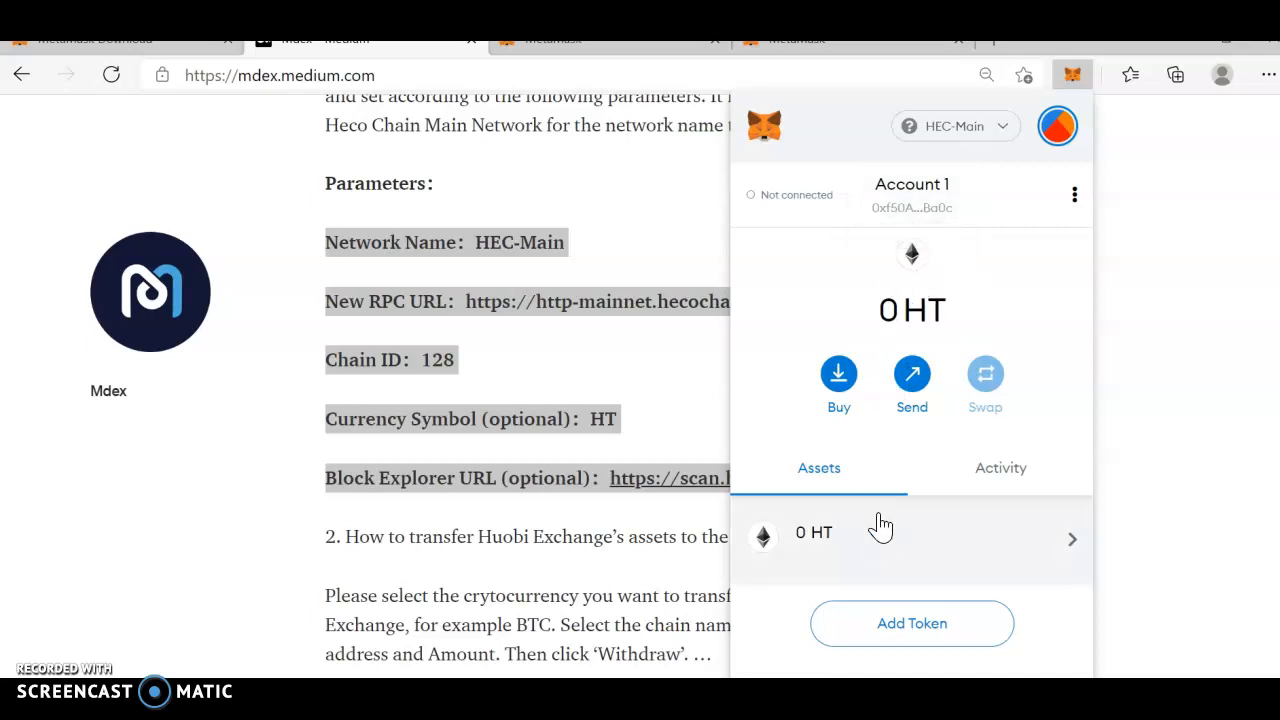
pyautogui.click(911, 623)
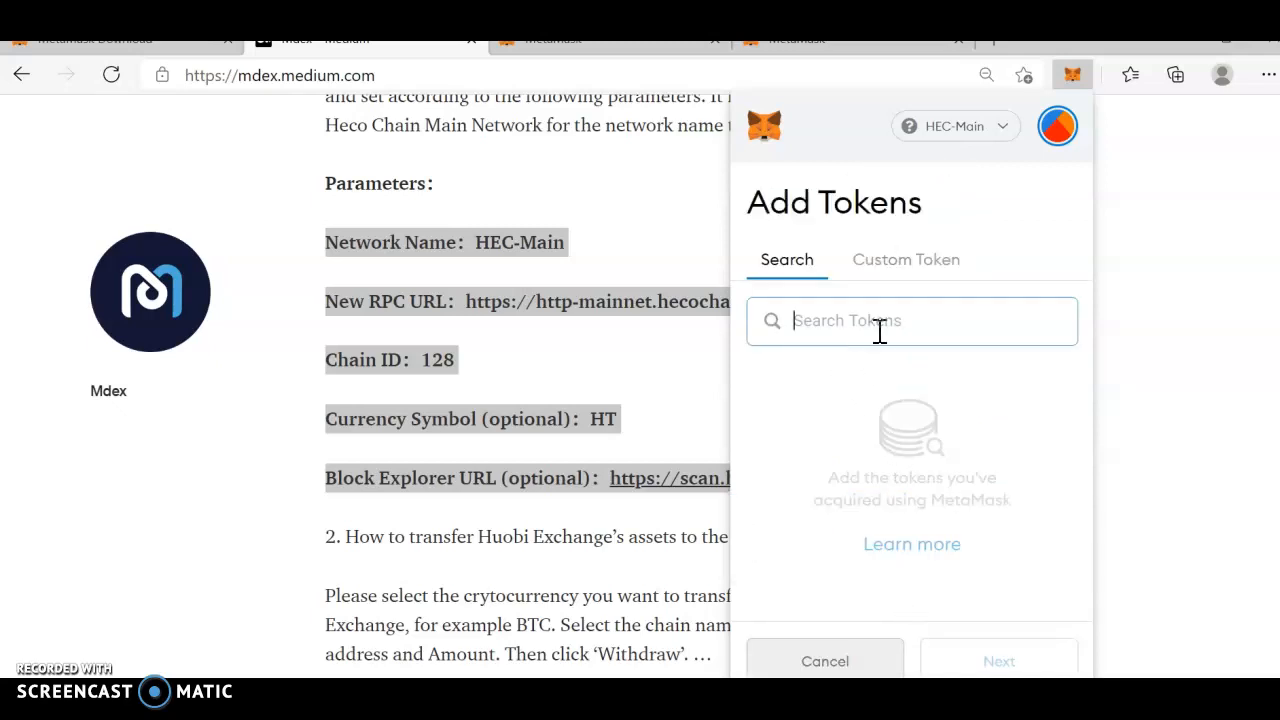
pyautogui.moveTo(762, 303)
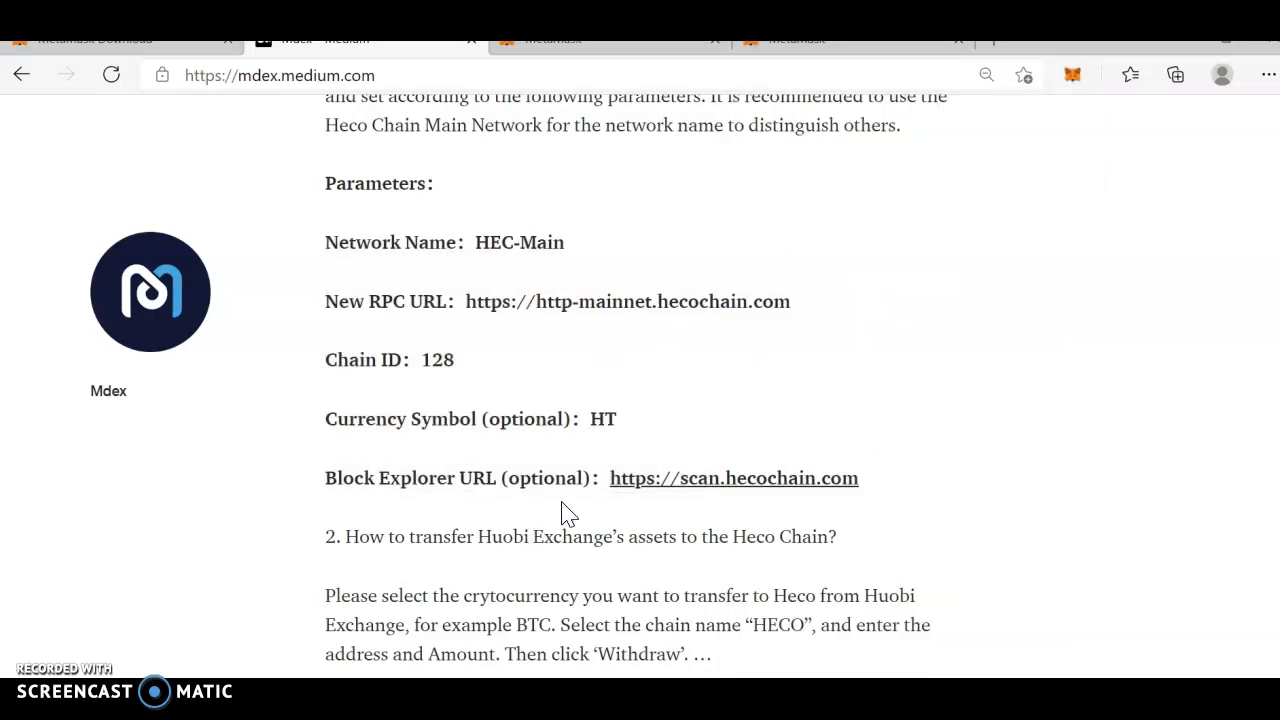
# - Reopen MetaMask, view the HT asset with no transactions, and return to the account view
pyautogui.scroll(-3)
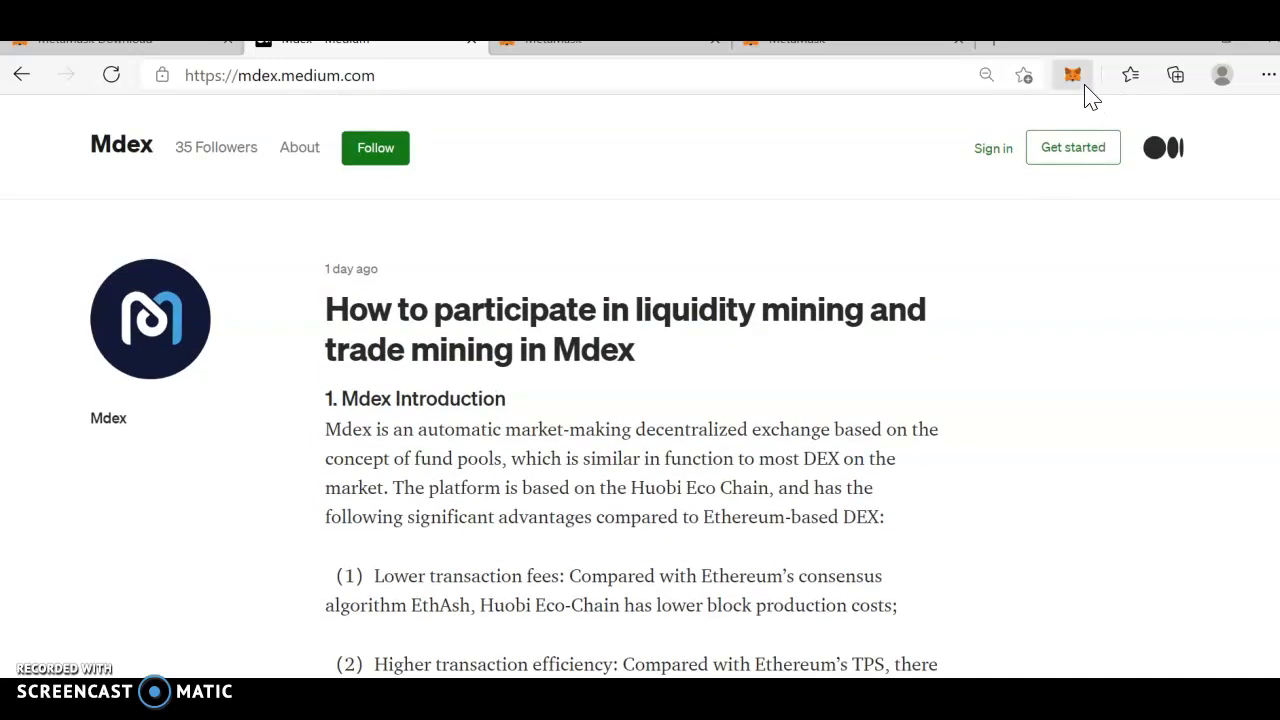
pyautogui.click(1071, 74)
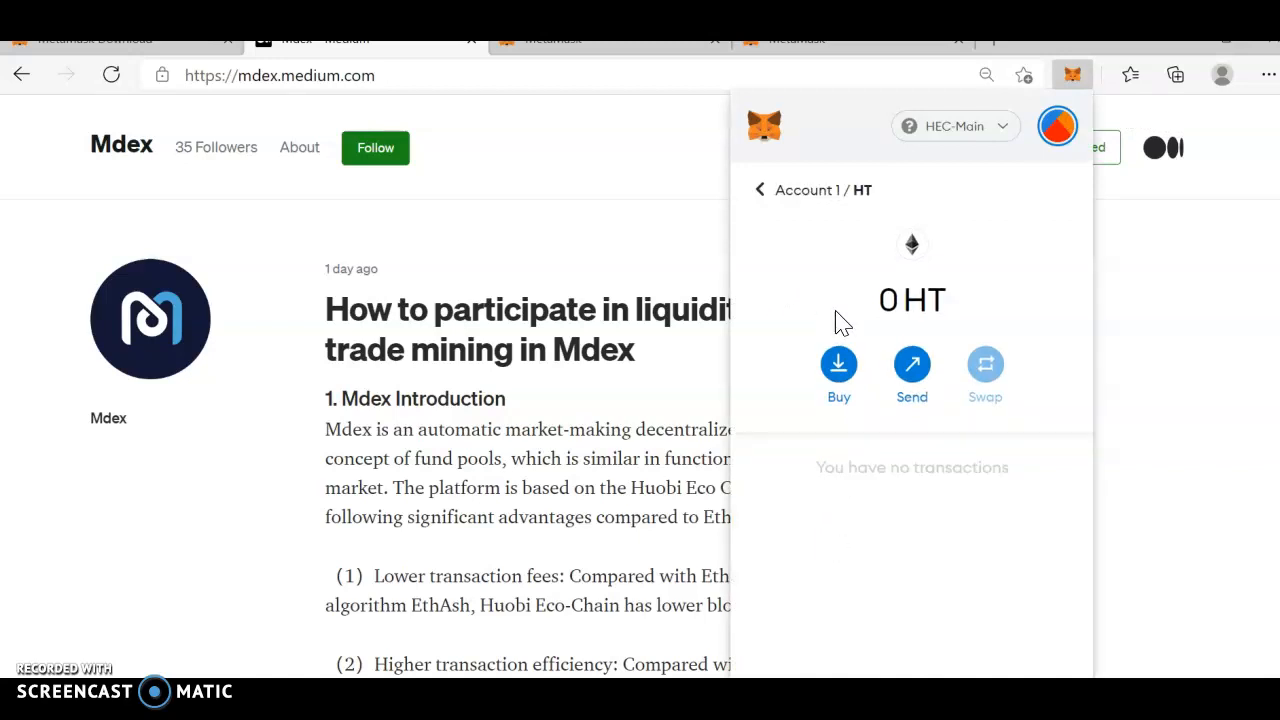
pyautogui.moveTo(868, 215)
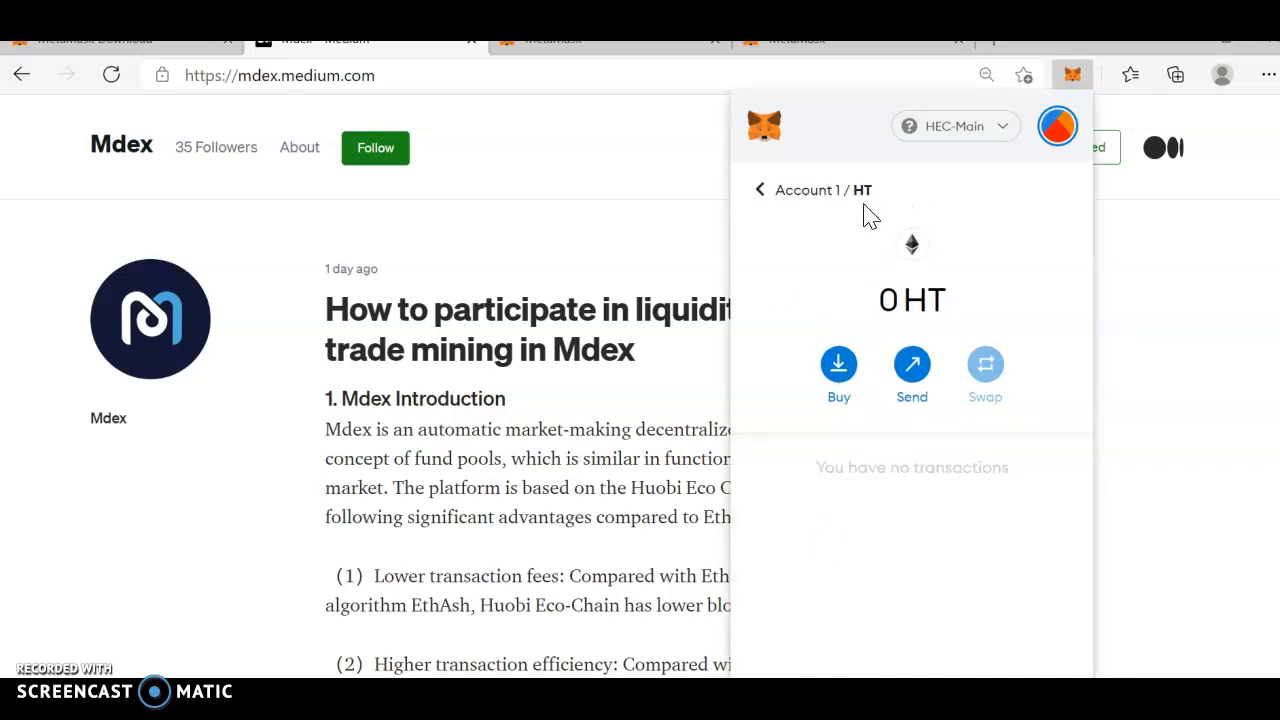
pyautogui.click(759, 189)
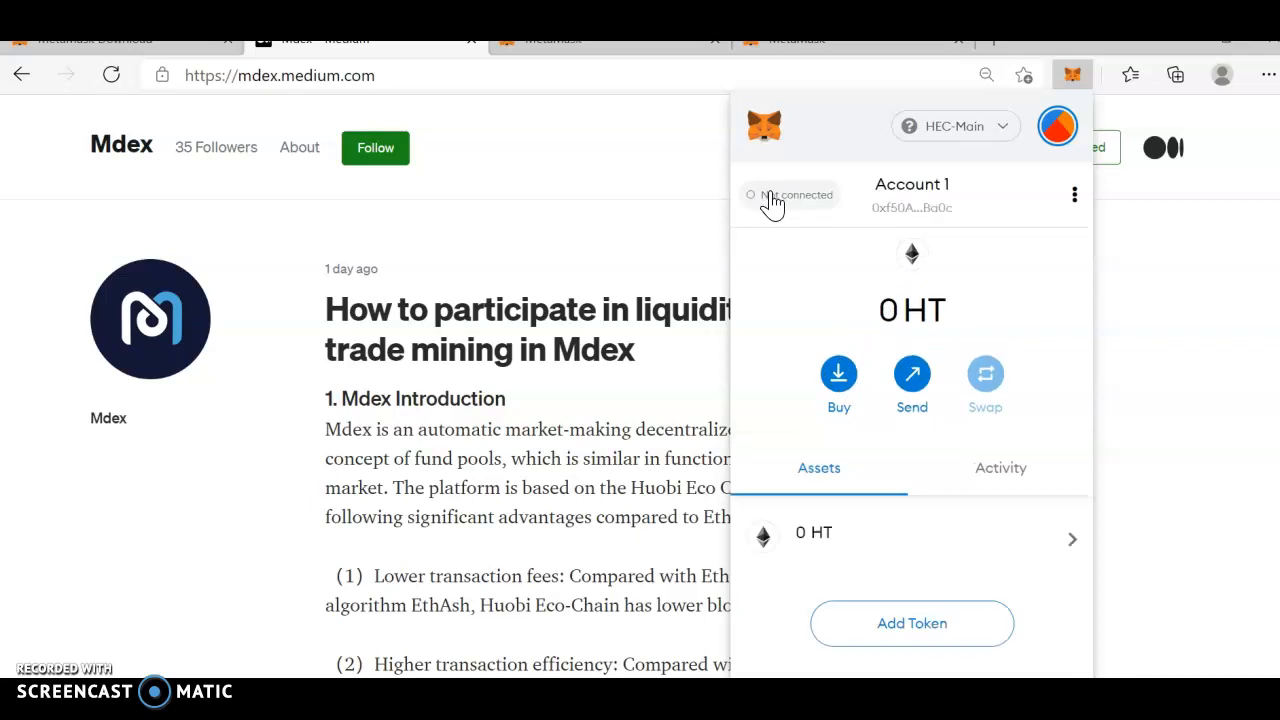
pyautogui.click(911, 195)
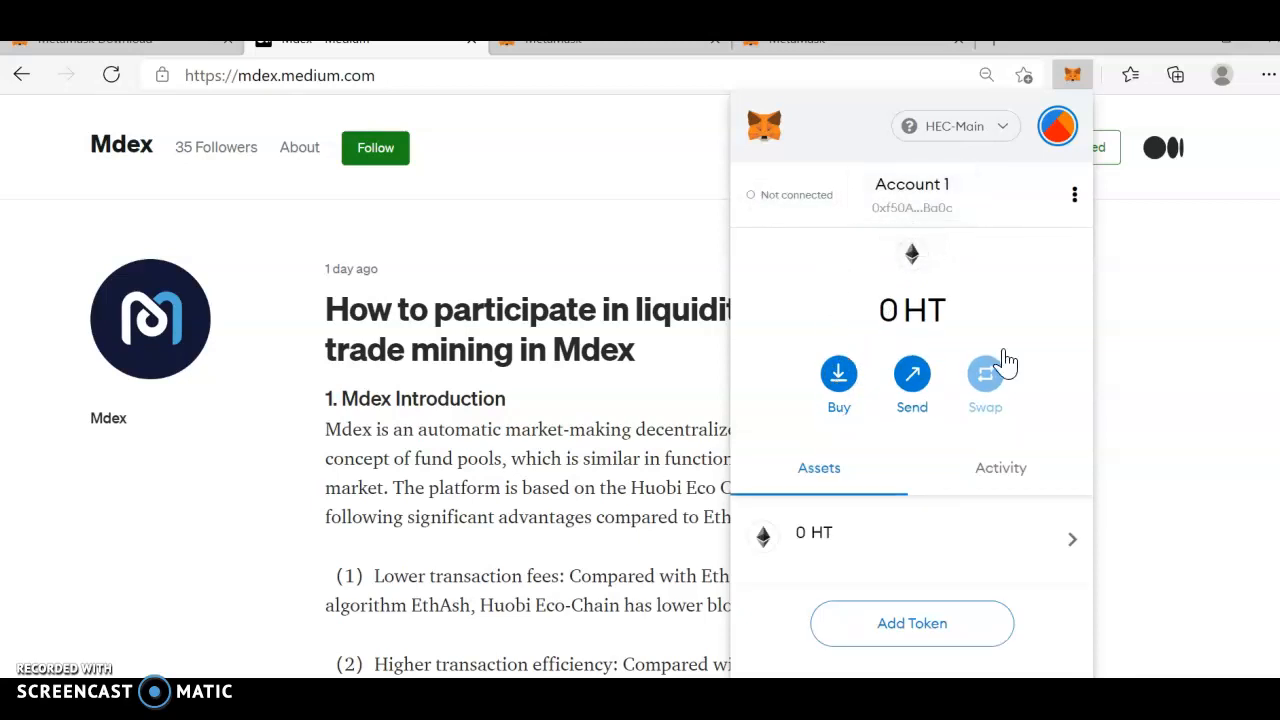
pyautogui.moveTo(540, 110)
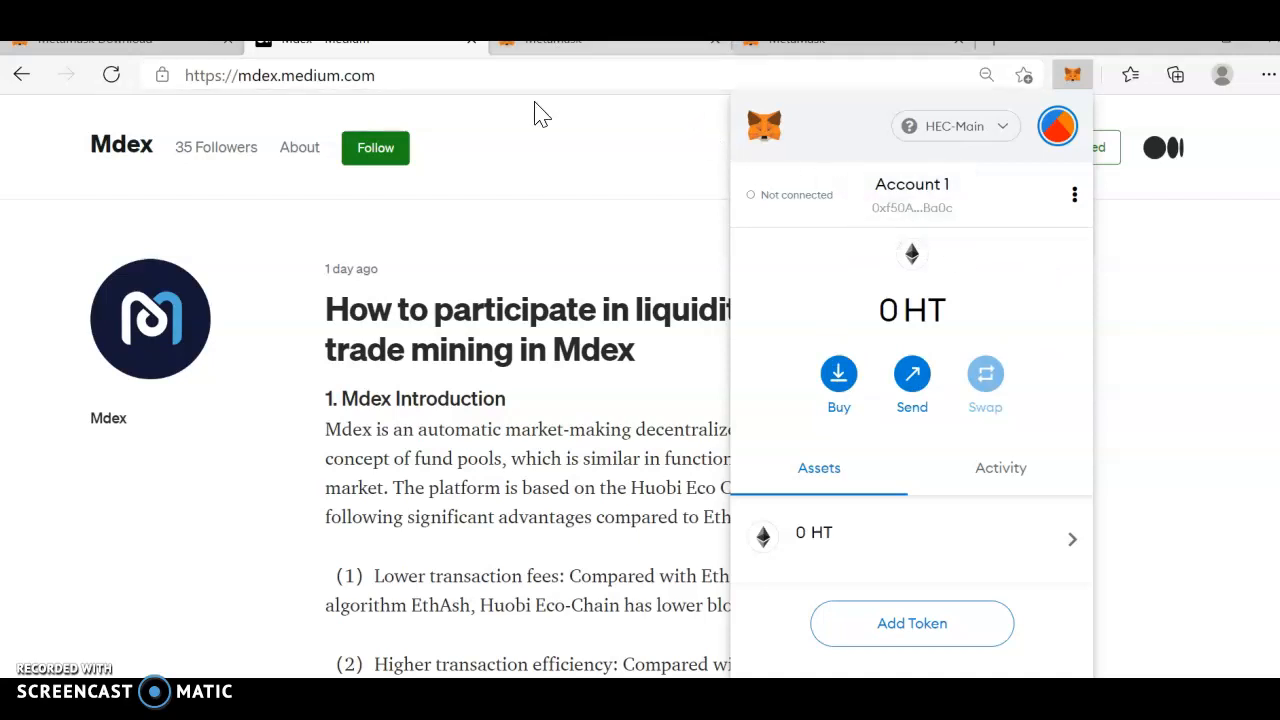
pyautogui.moveTo(717, 397)
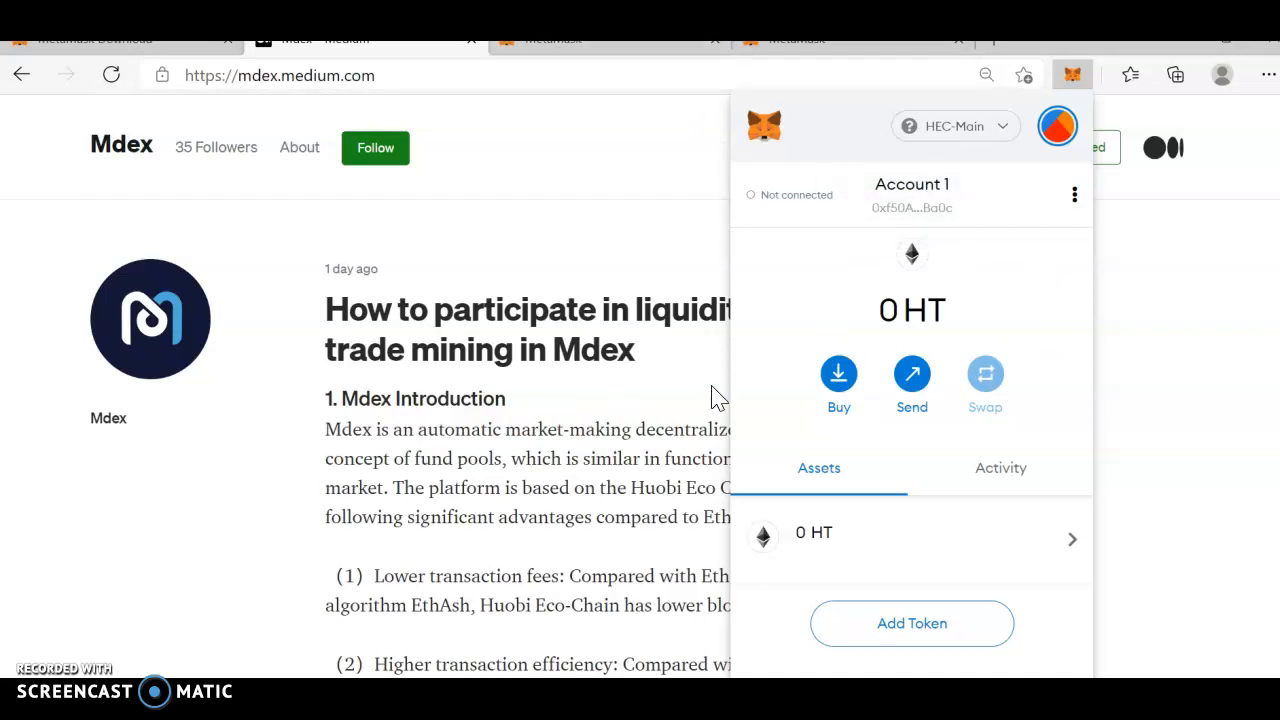